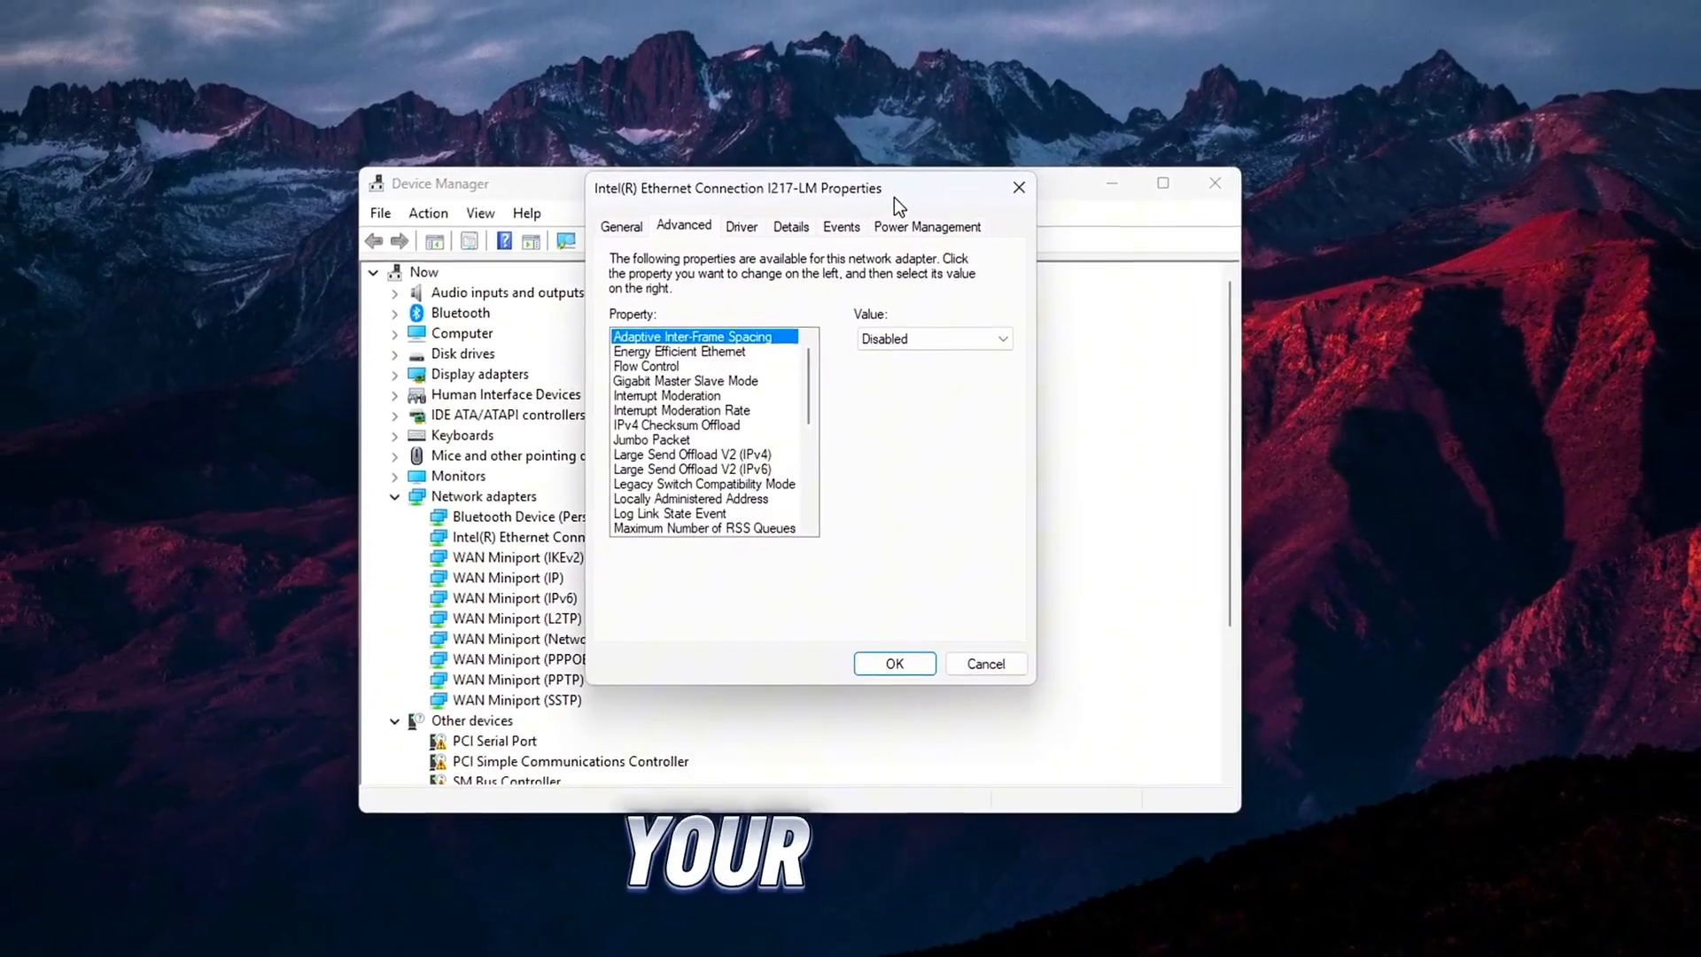
Step: Dismiss the Intel Ethernet Connection I217-LM Properties dialog to return to the device tree
{"action": "scroll", "scroll_direction": "down", "scroll_amount": 3}
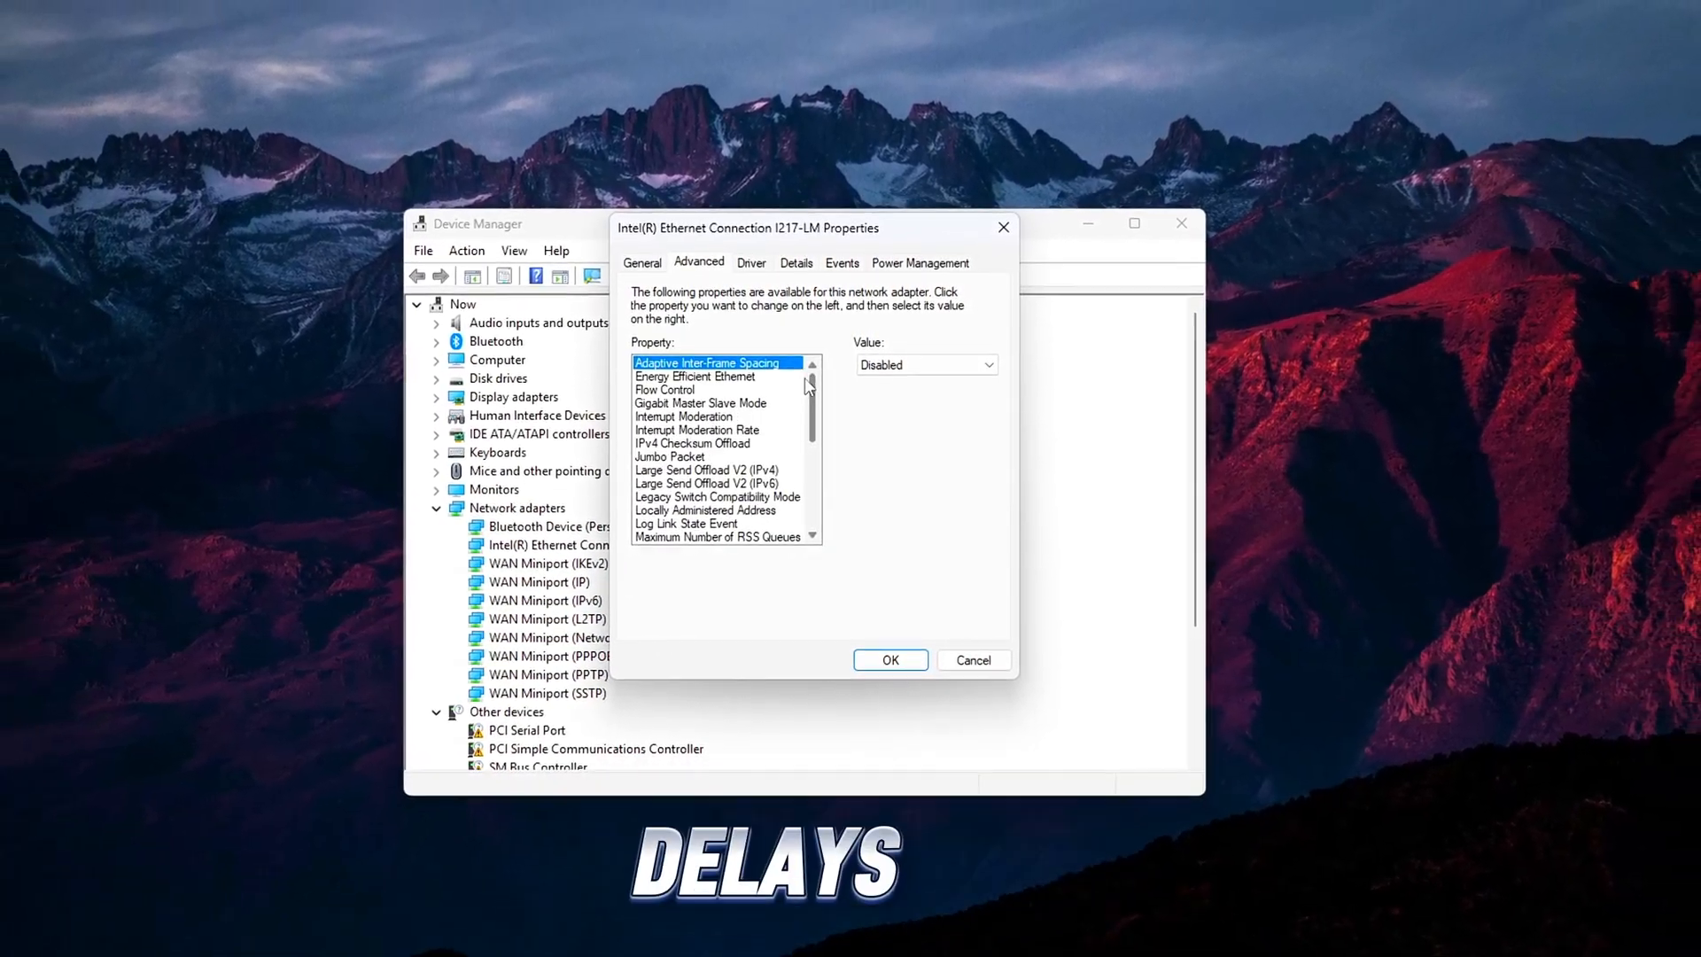
{"action": "scroll", "scroll_direction": "down", "scroll_amount": 3}
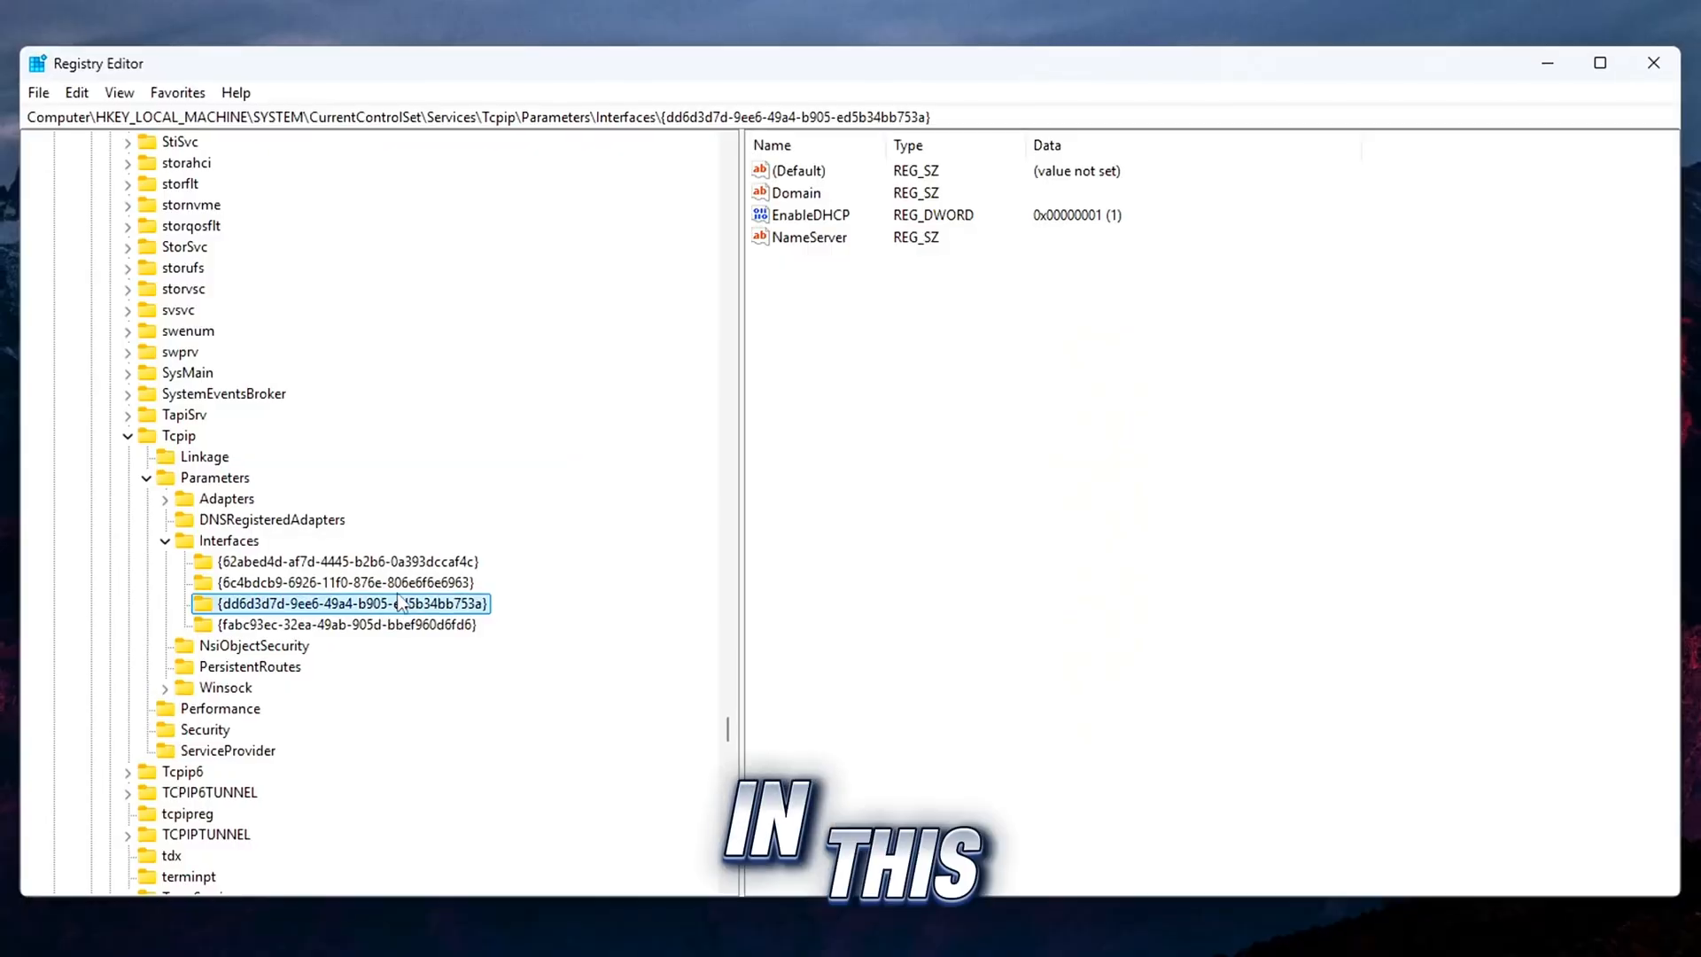
{"action": "left_click", "coordinate": [345, 624]}
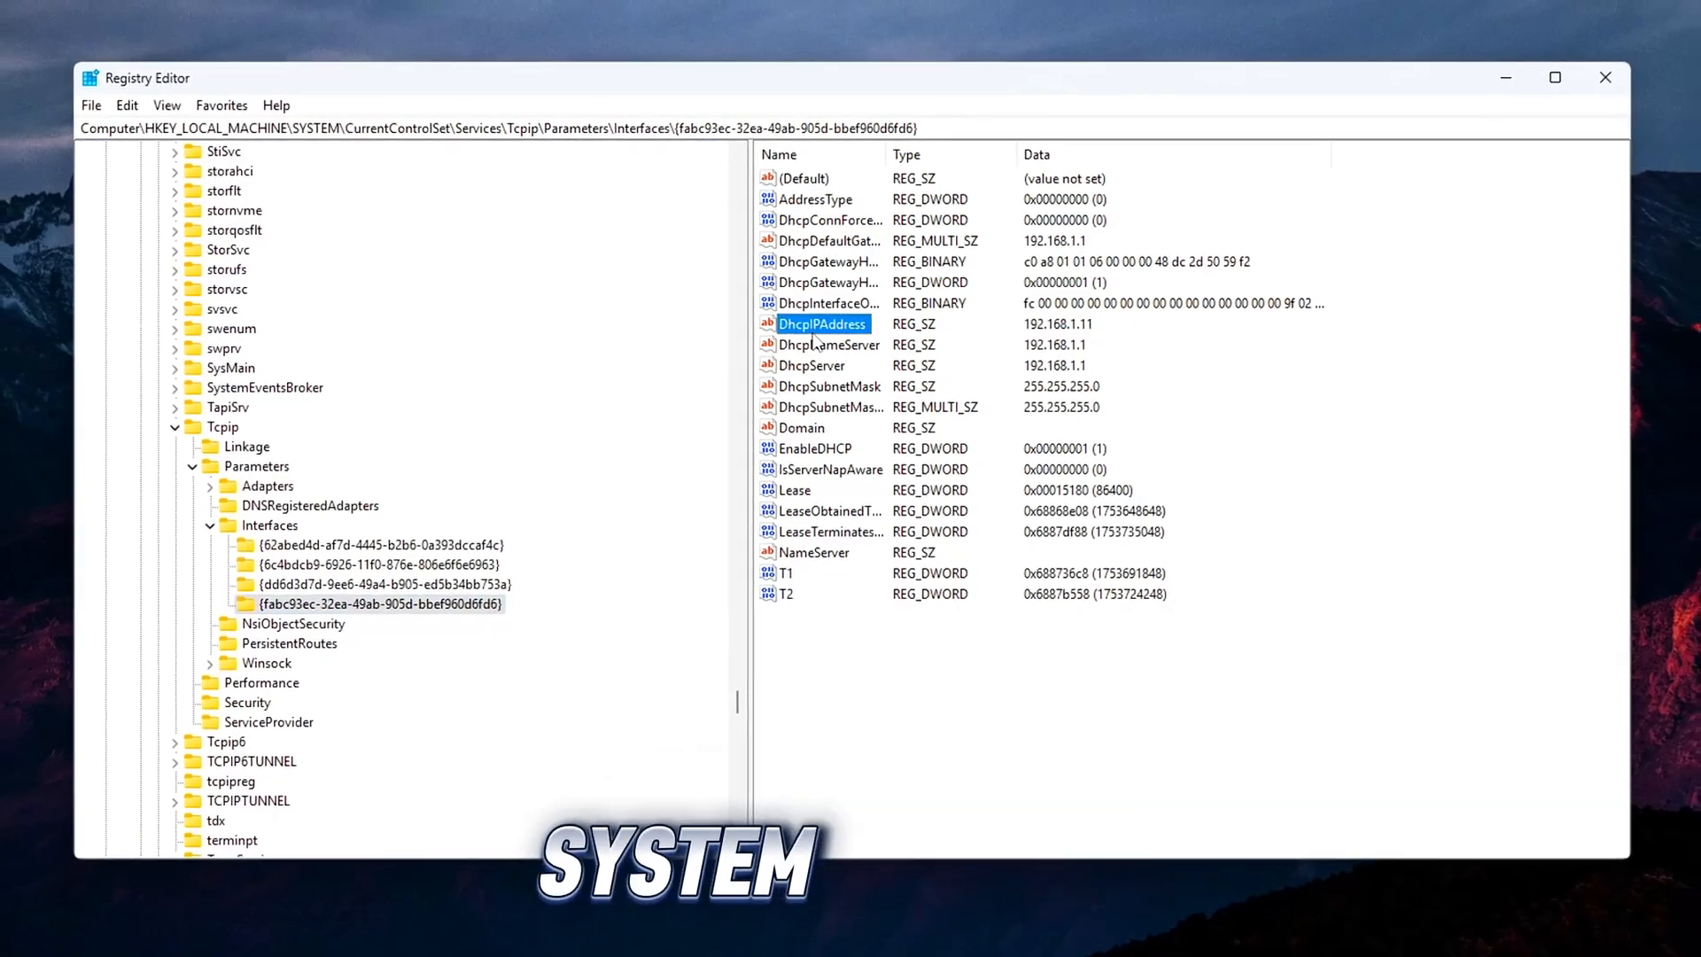
{"action": "double_click", "coordinate": [821, 323]}
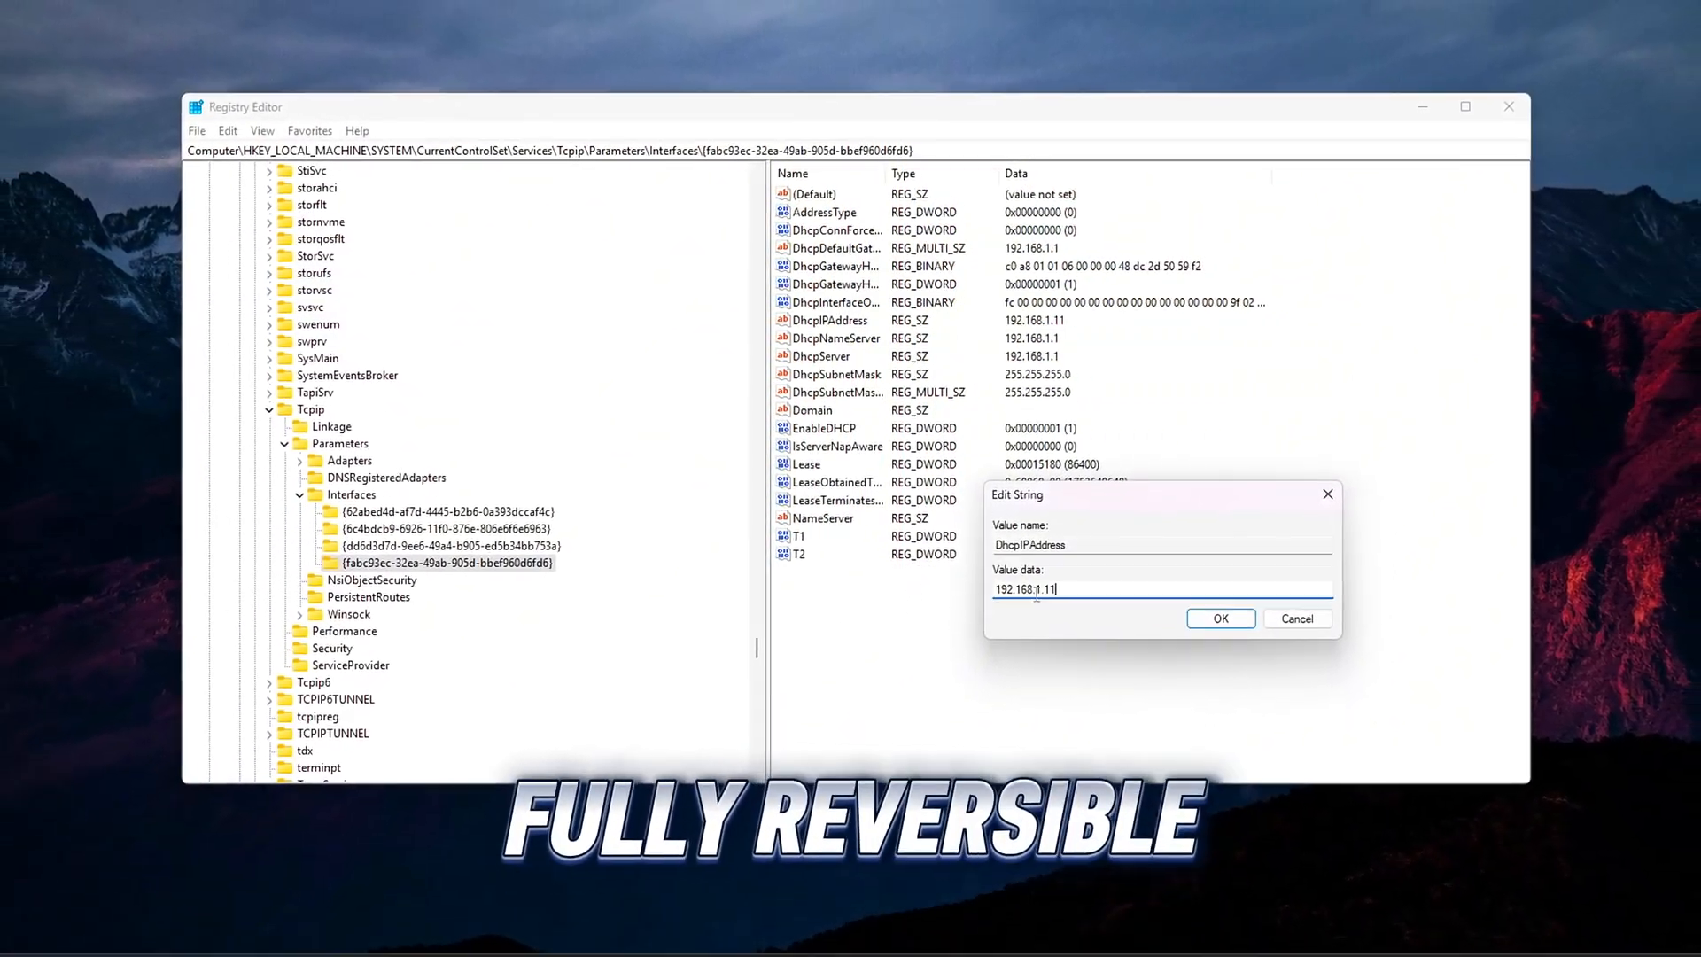
{"action": "left_click", "coordinate": [1219, 617]}
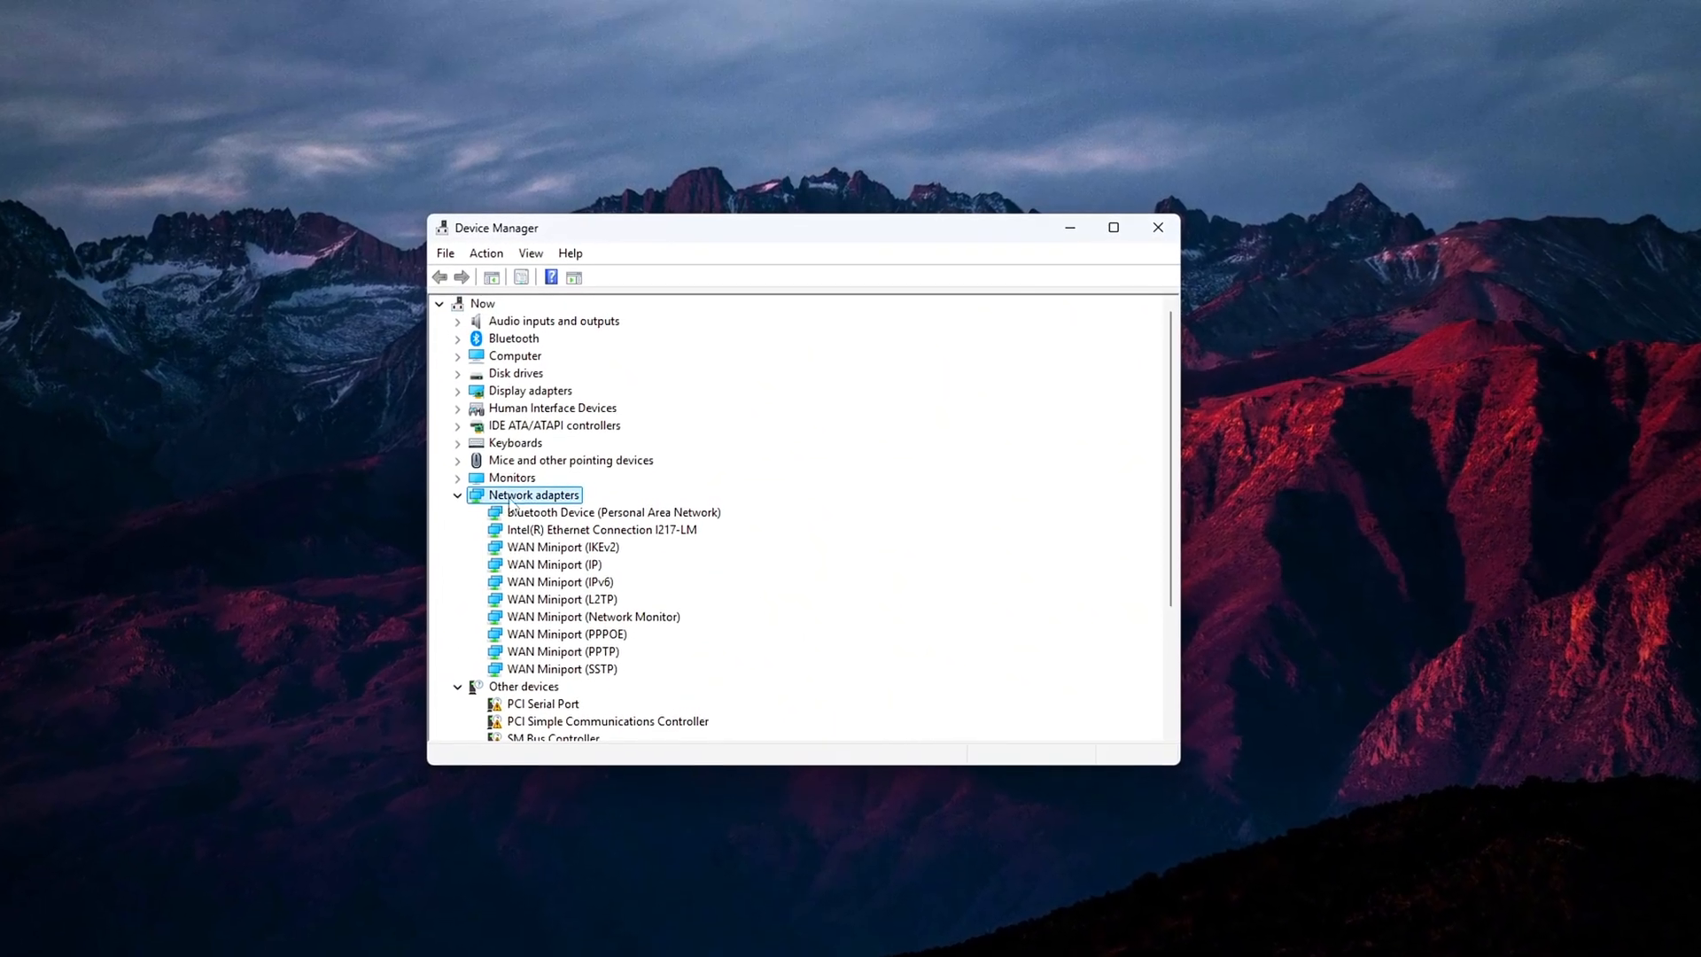
Step: Bring up the Intel Ethernet adapter's context menu and choose Properties
{"action": "right_click", "coordinate": [601, 530]}
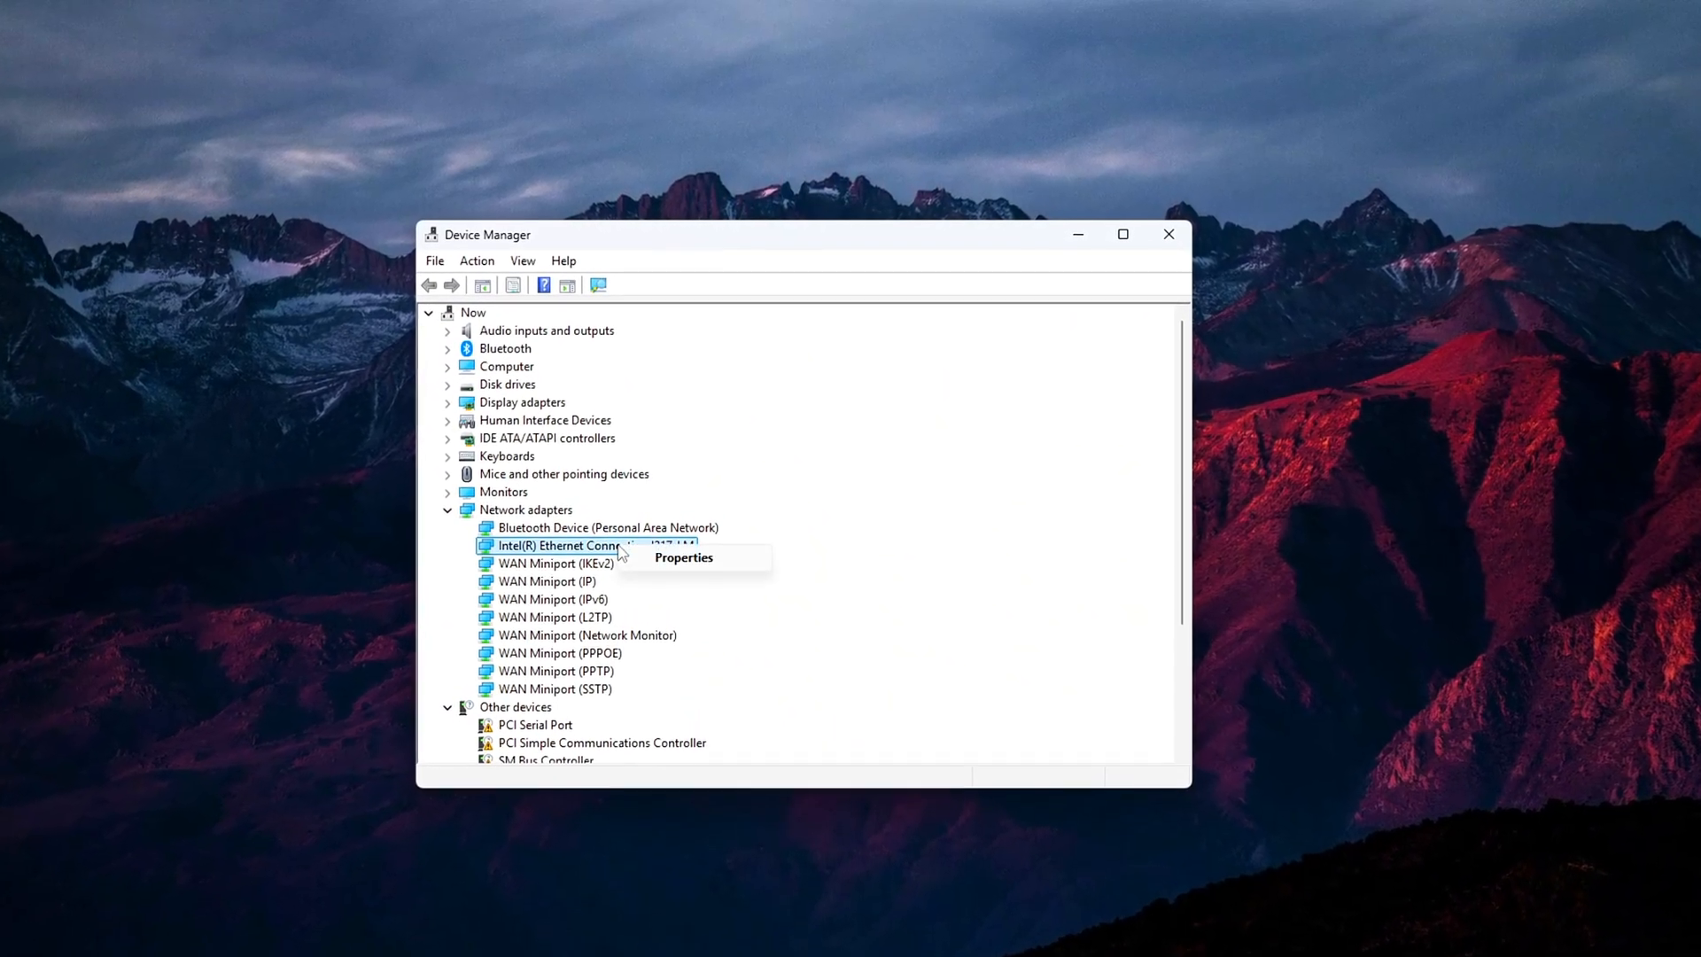
{"action": "left_click", "coordinate": [683, 557]}
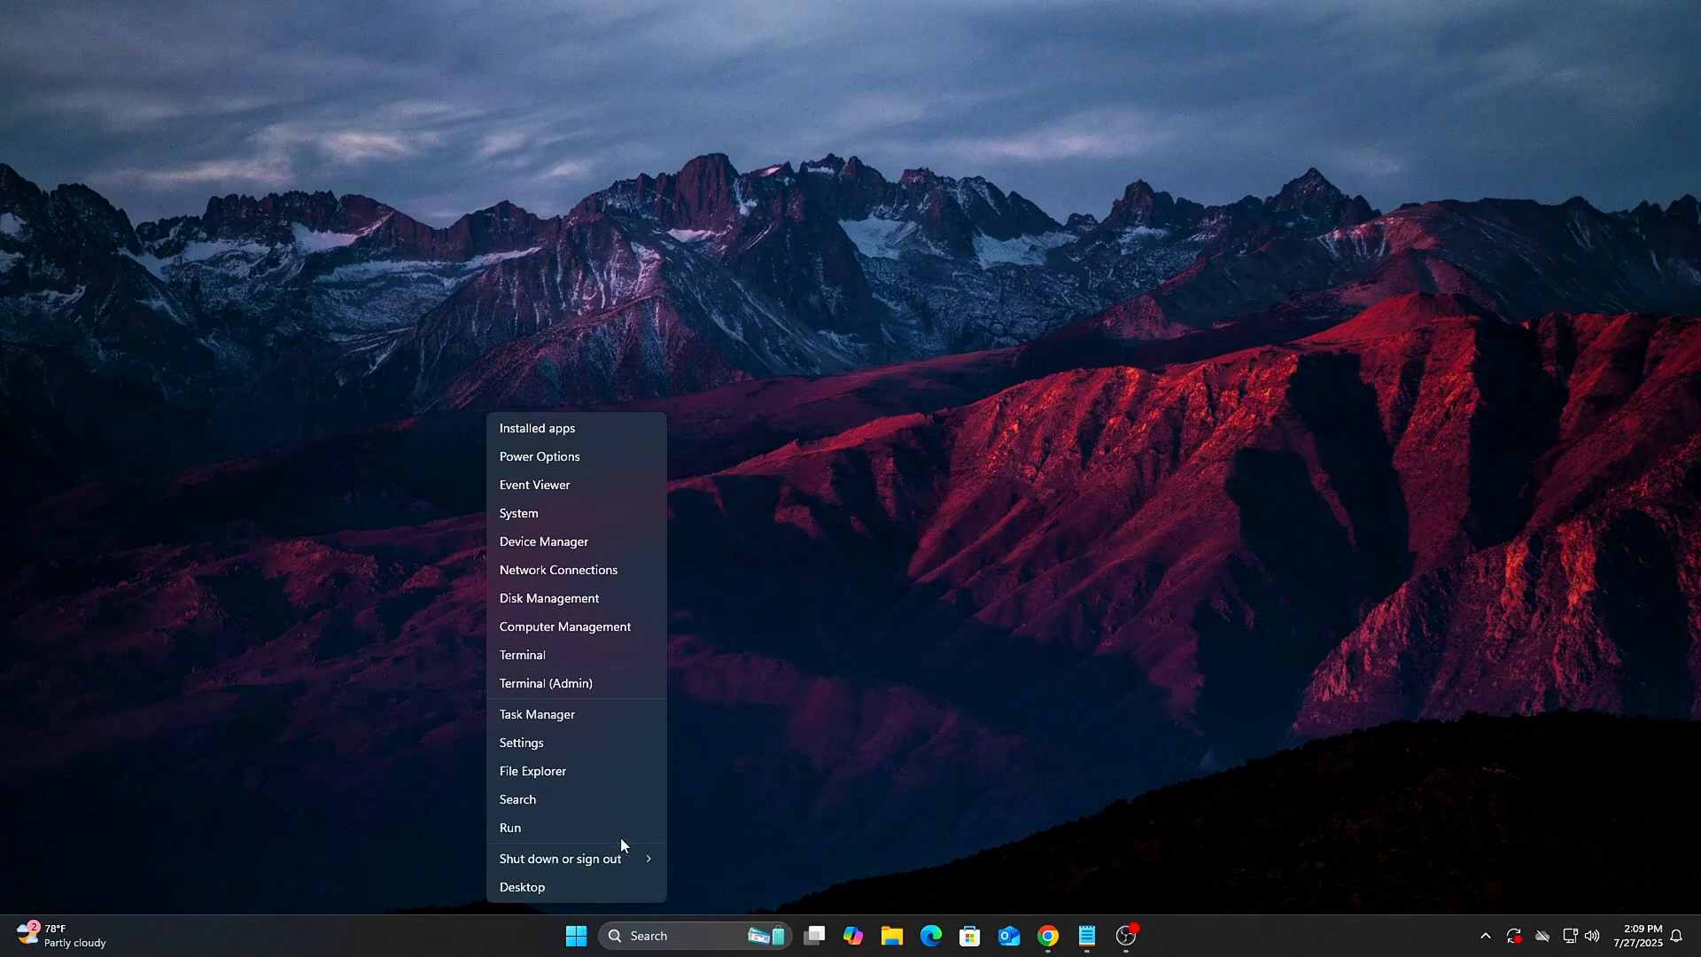
Step: Relaunch Device Manager and open the Intel Ethernet adapter's Advanced properties
{"action": "left_click", "coordinate": [556, 540]}
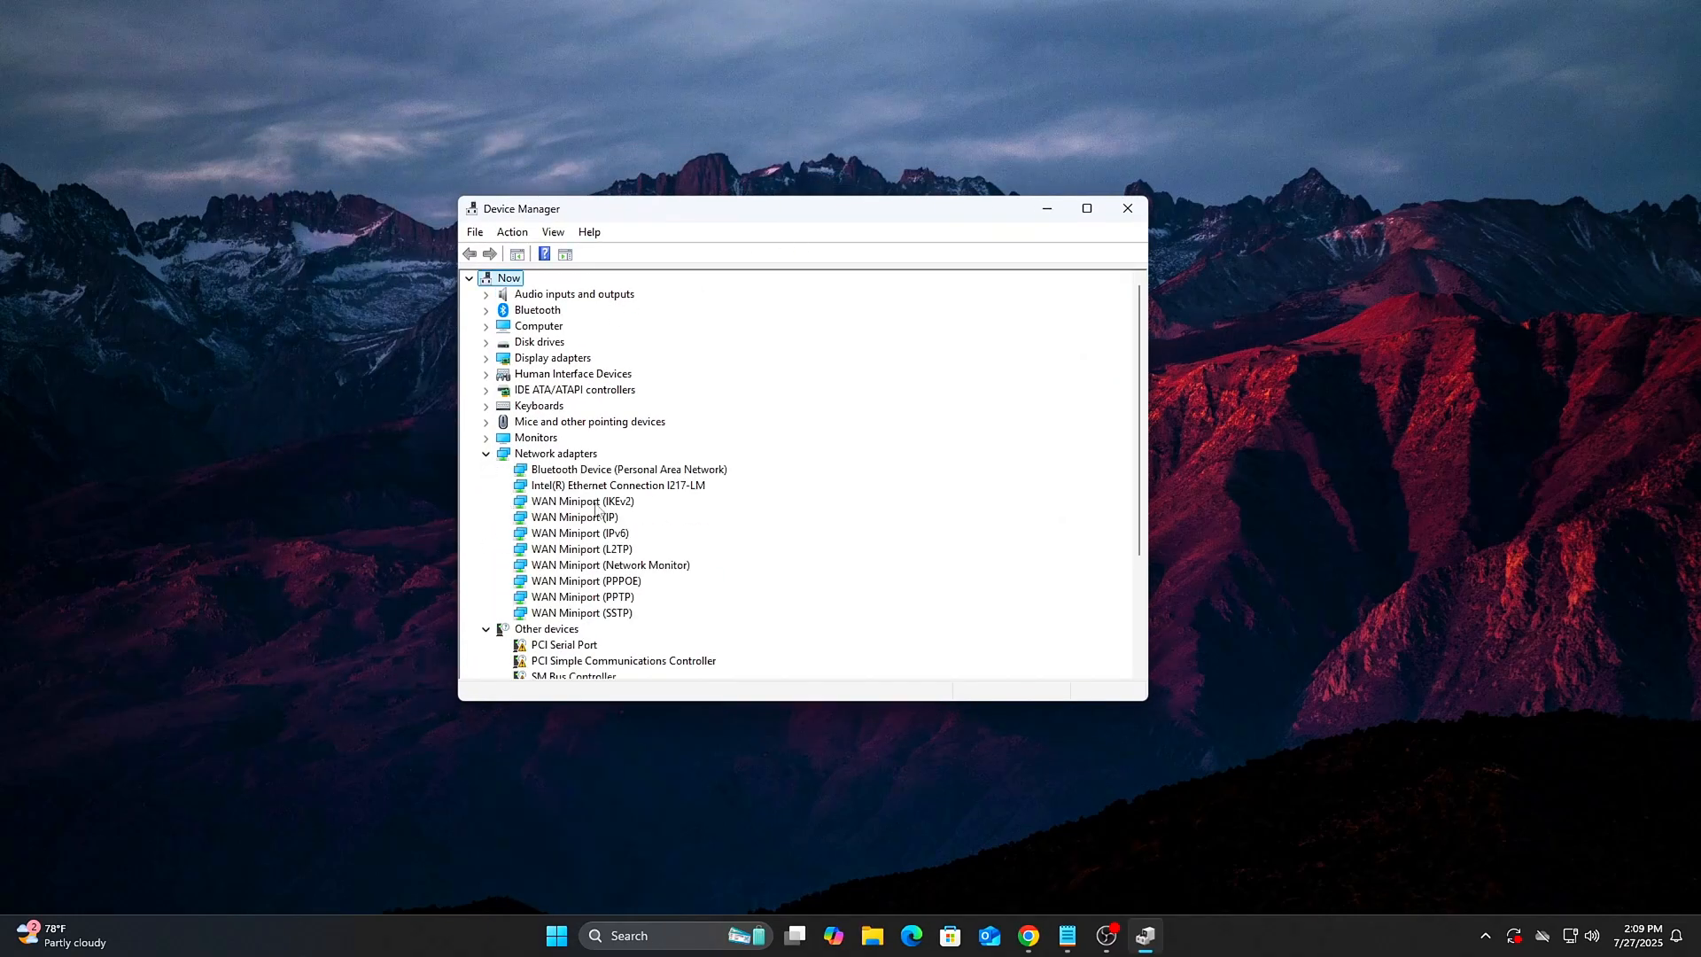
{"action": "left_click", "coordinate": [554, 452]}
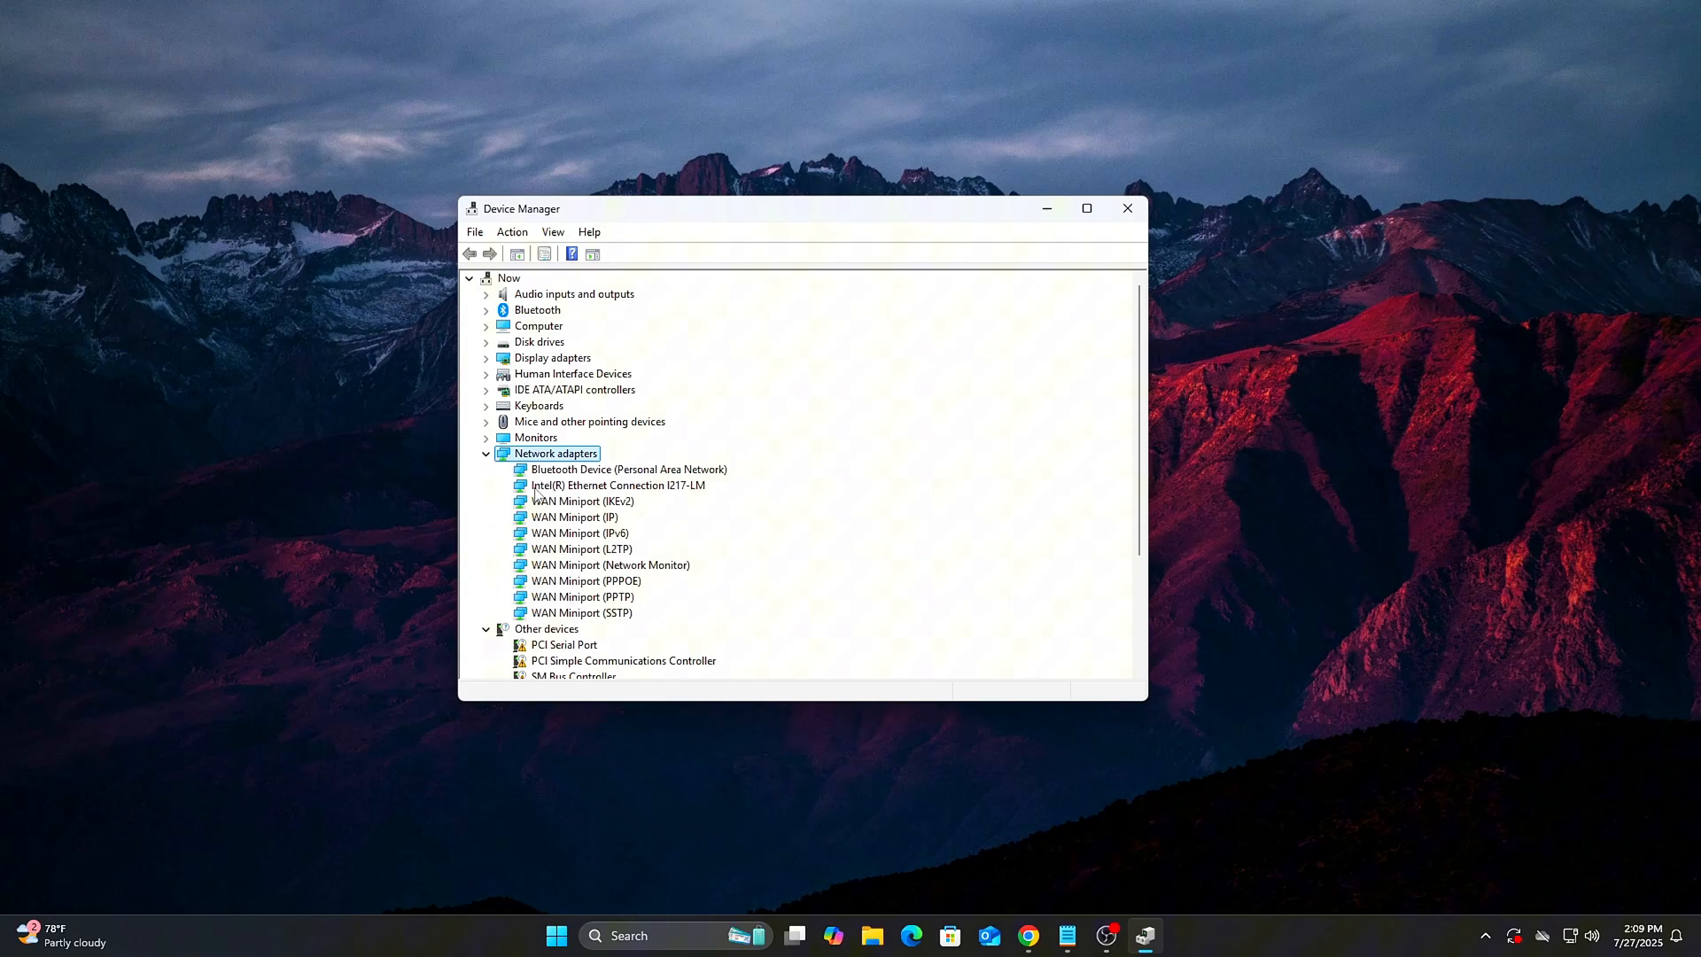
{"action": "right_click", "coordinate": [619, 484]}
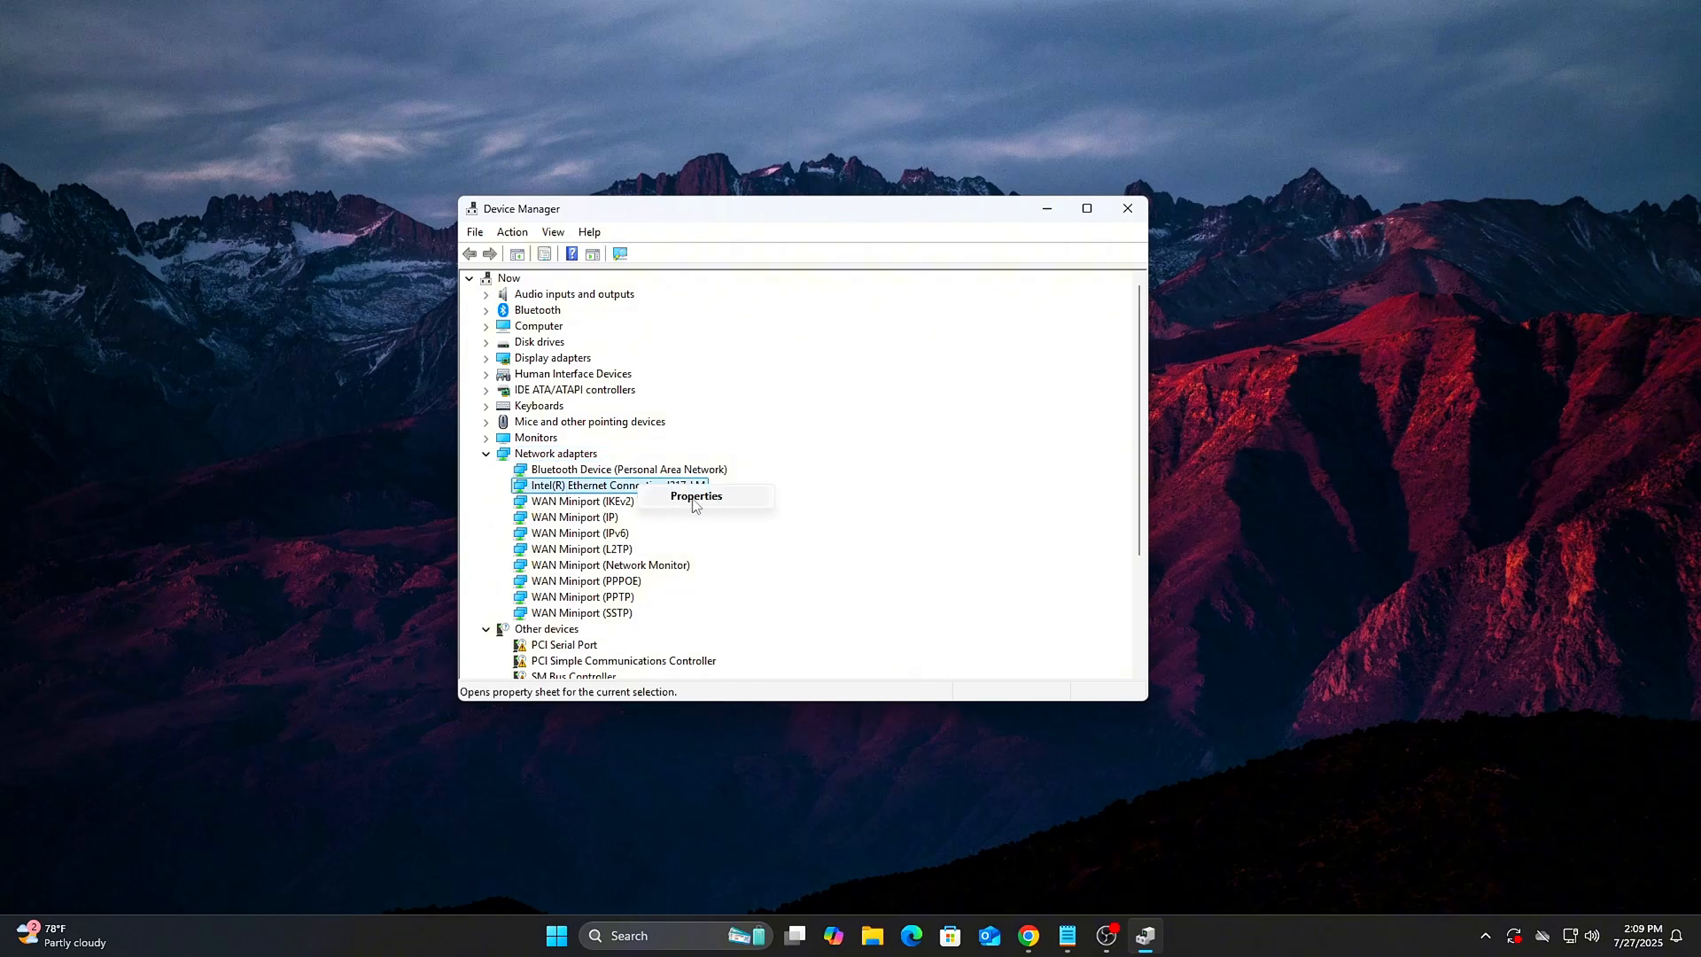
{"action": "left_click", "coordinate": [694, 496]}
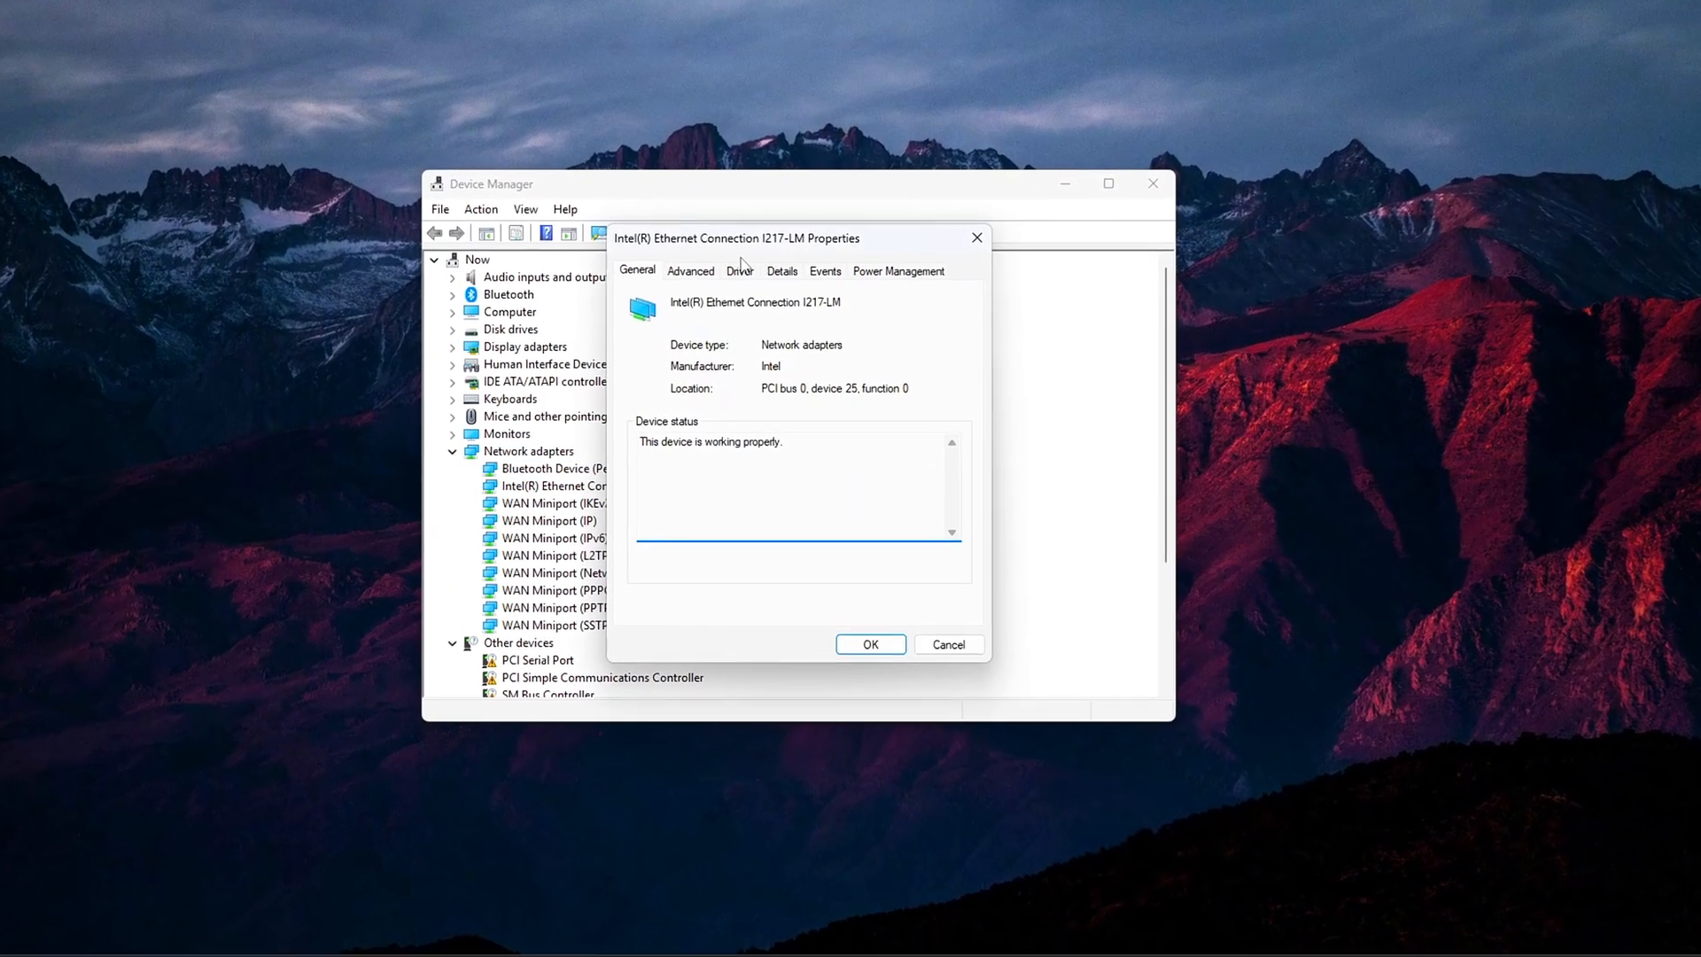
{"action": "left_click", "coordinate": [690, 270]}
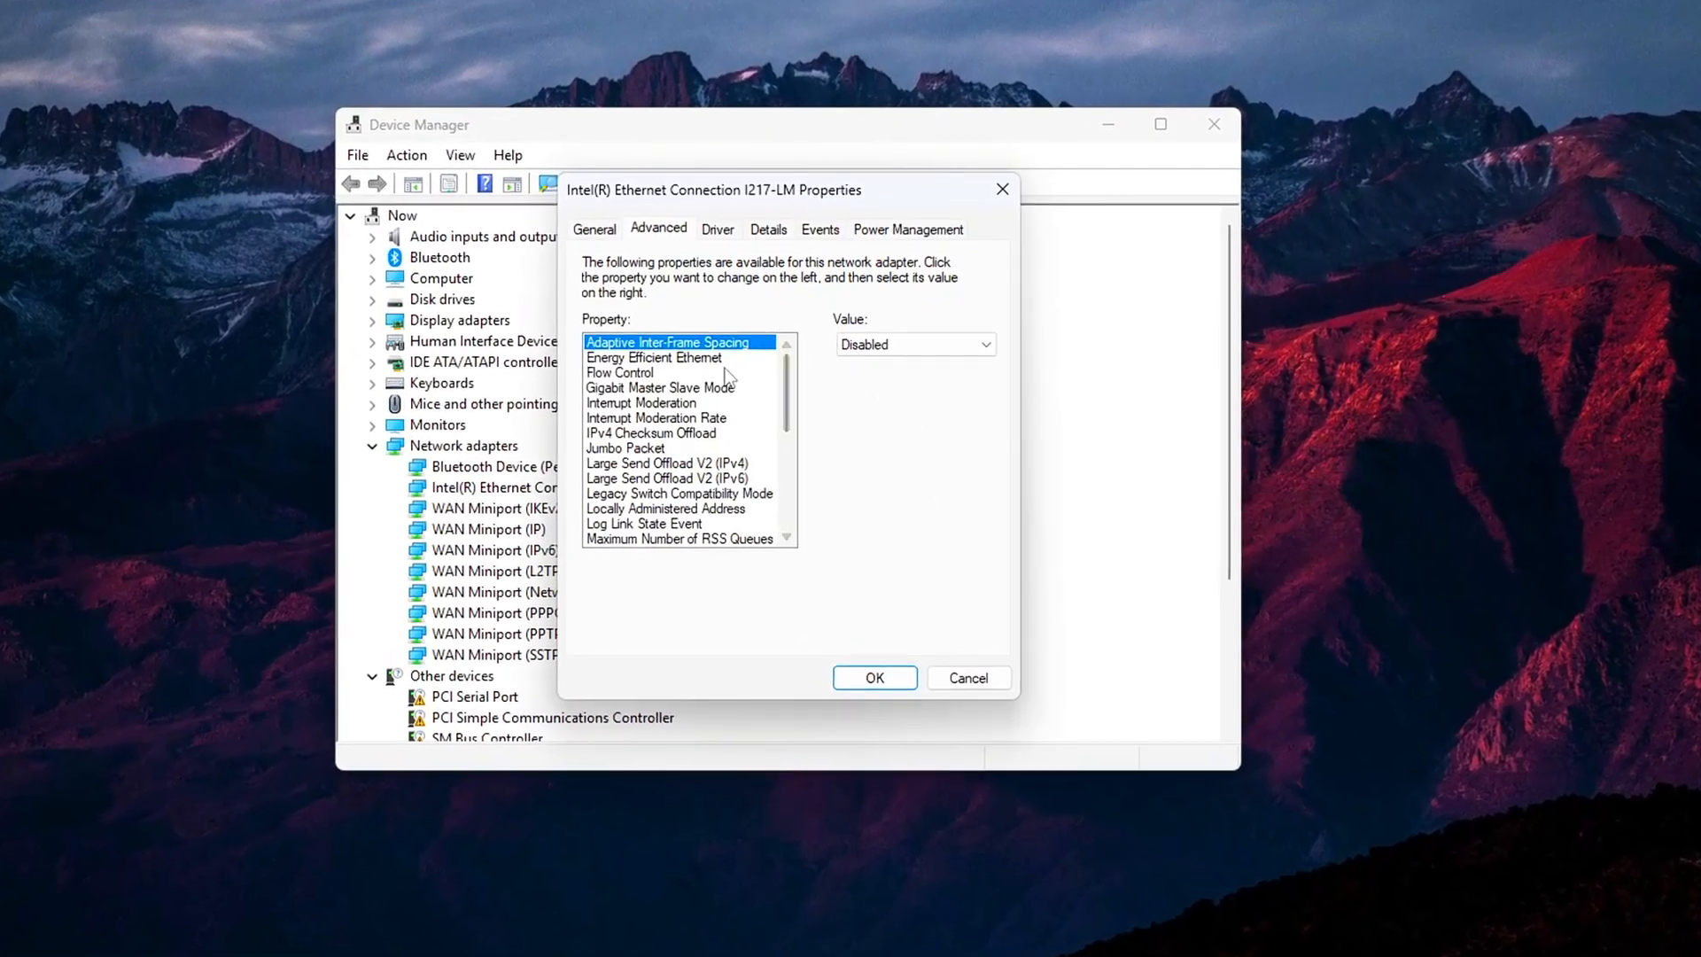
Step: Set Interrupt Moderation to Disabled and Interrupt Moderation Rate to Off
{"action": "left_click", "coordinate": [641, 402]}
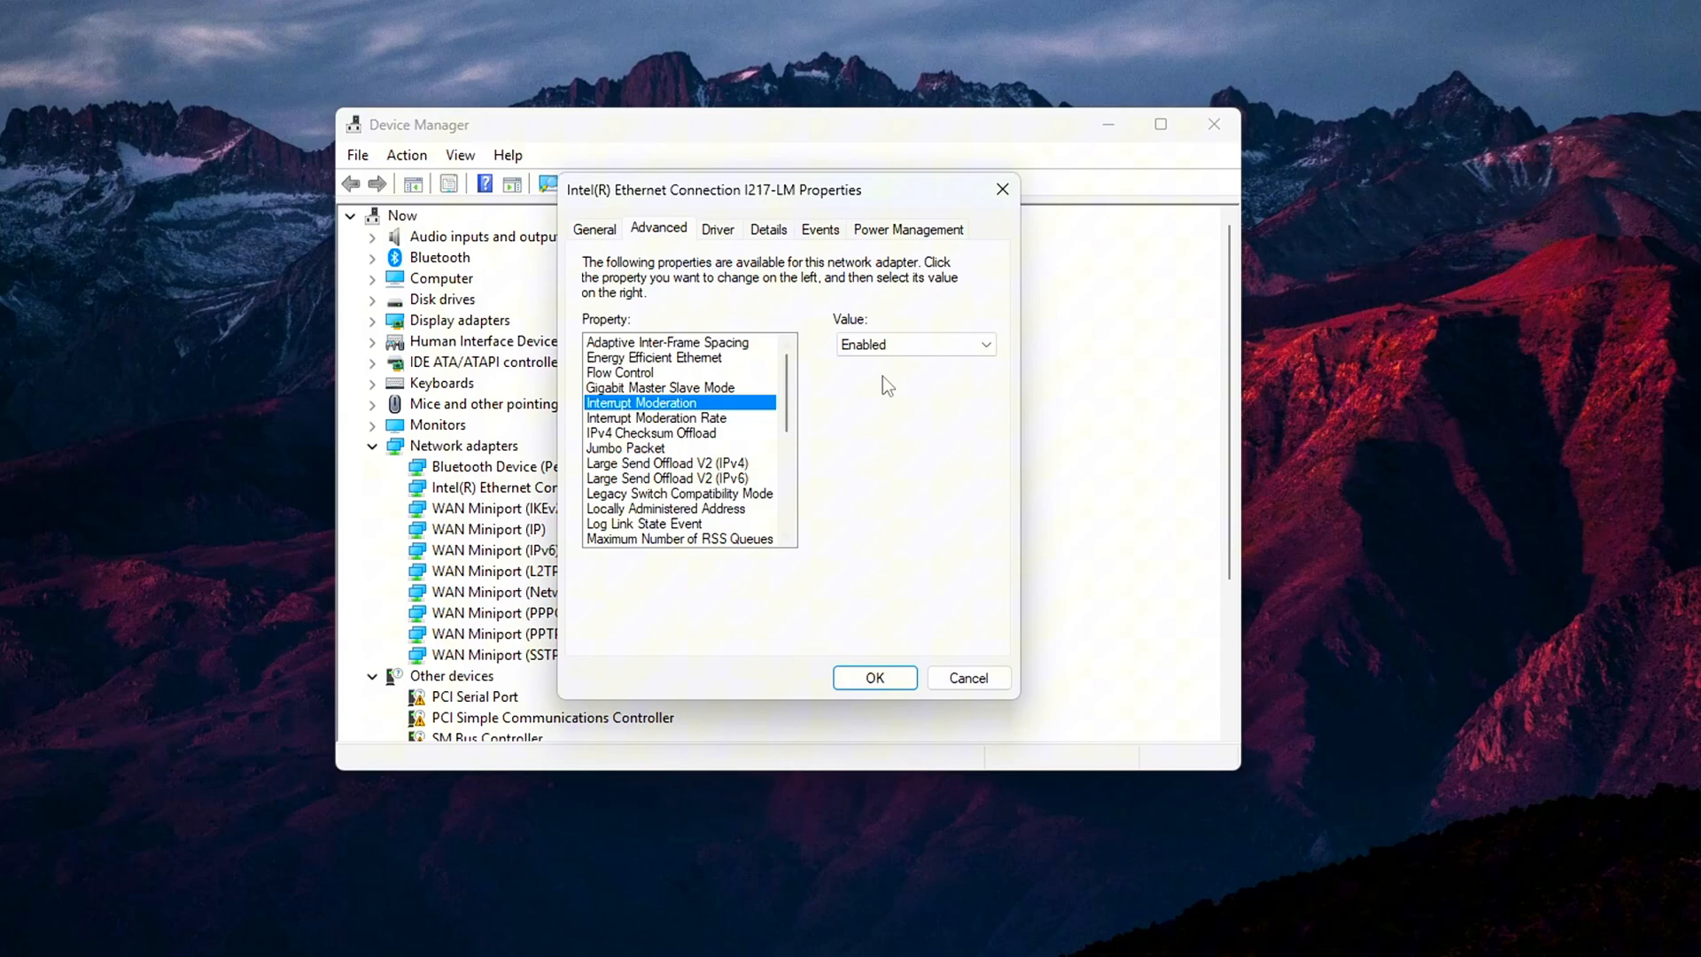
{"action": "left_click", "coordinate": [915, 344]}
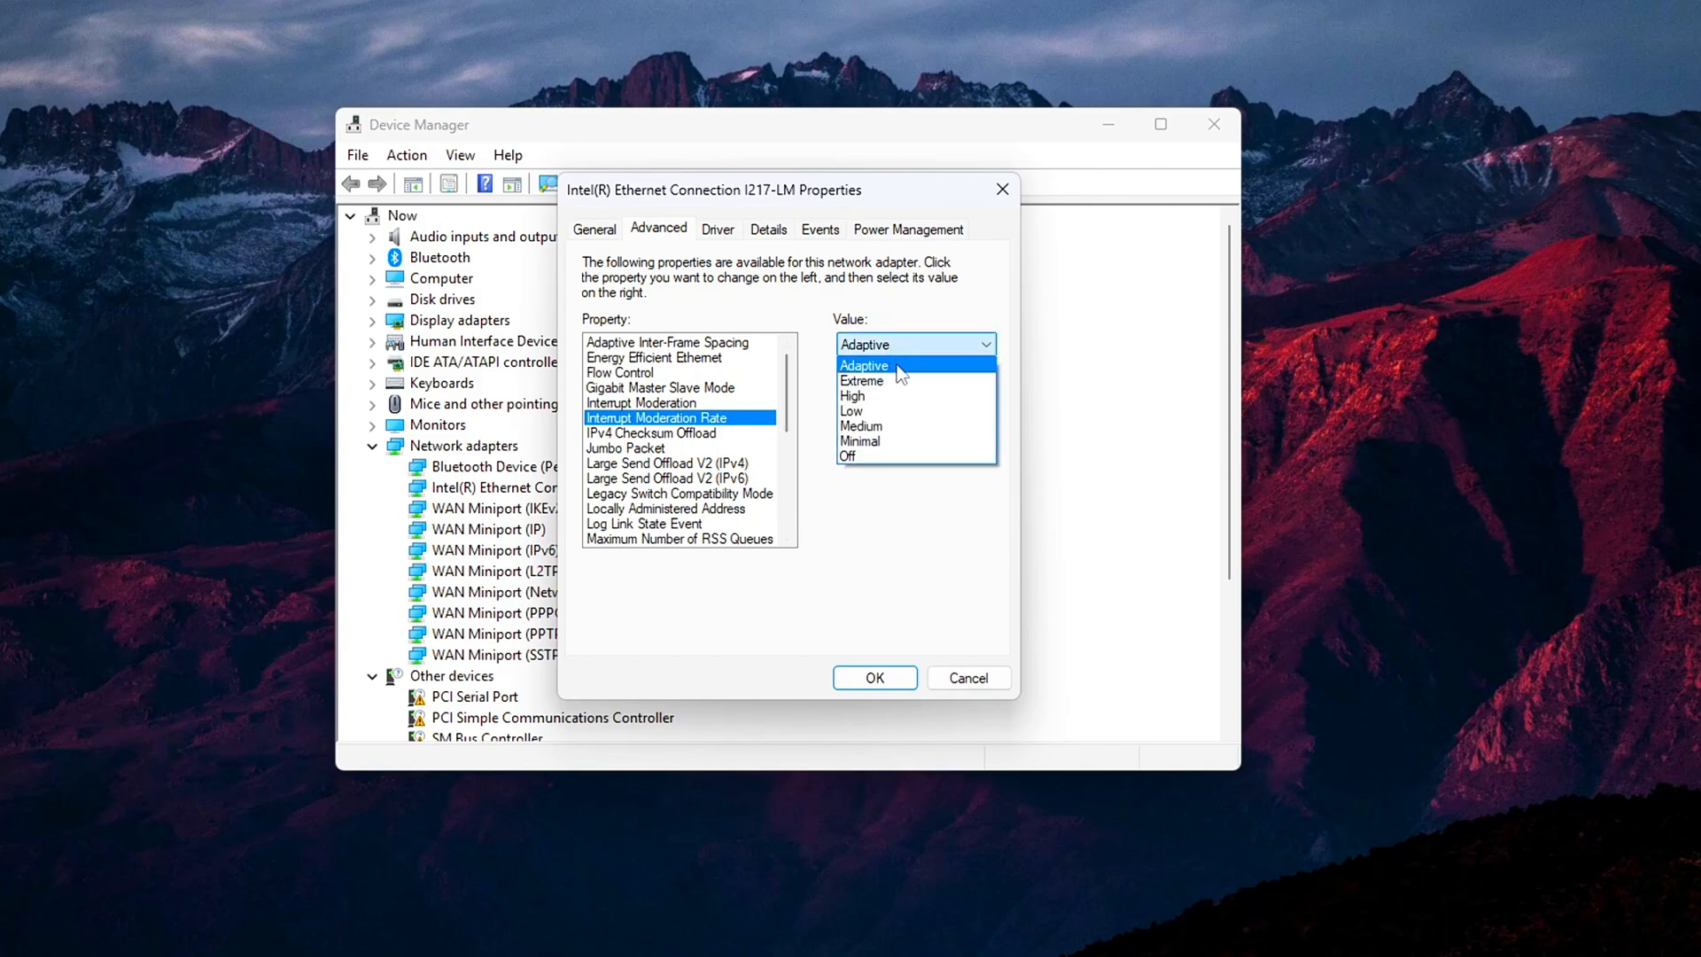
{"action": "left_click", "coordinate": [849, 455]}
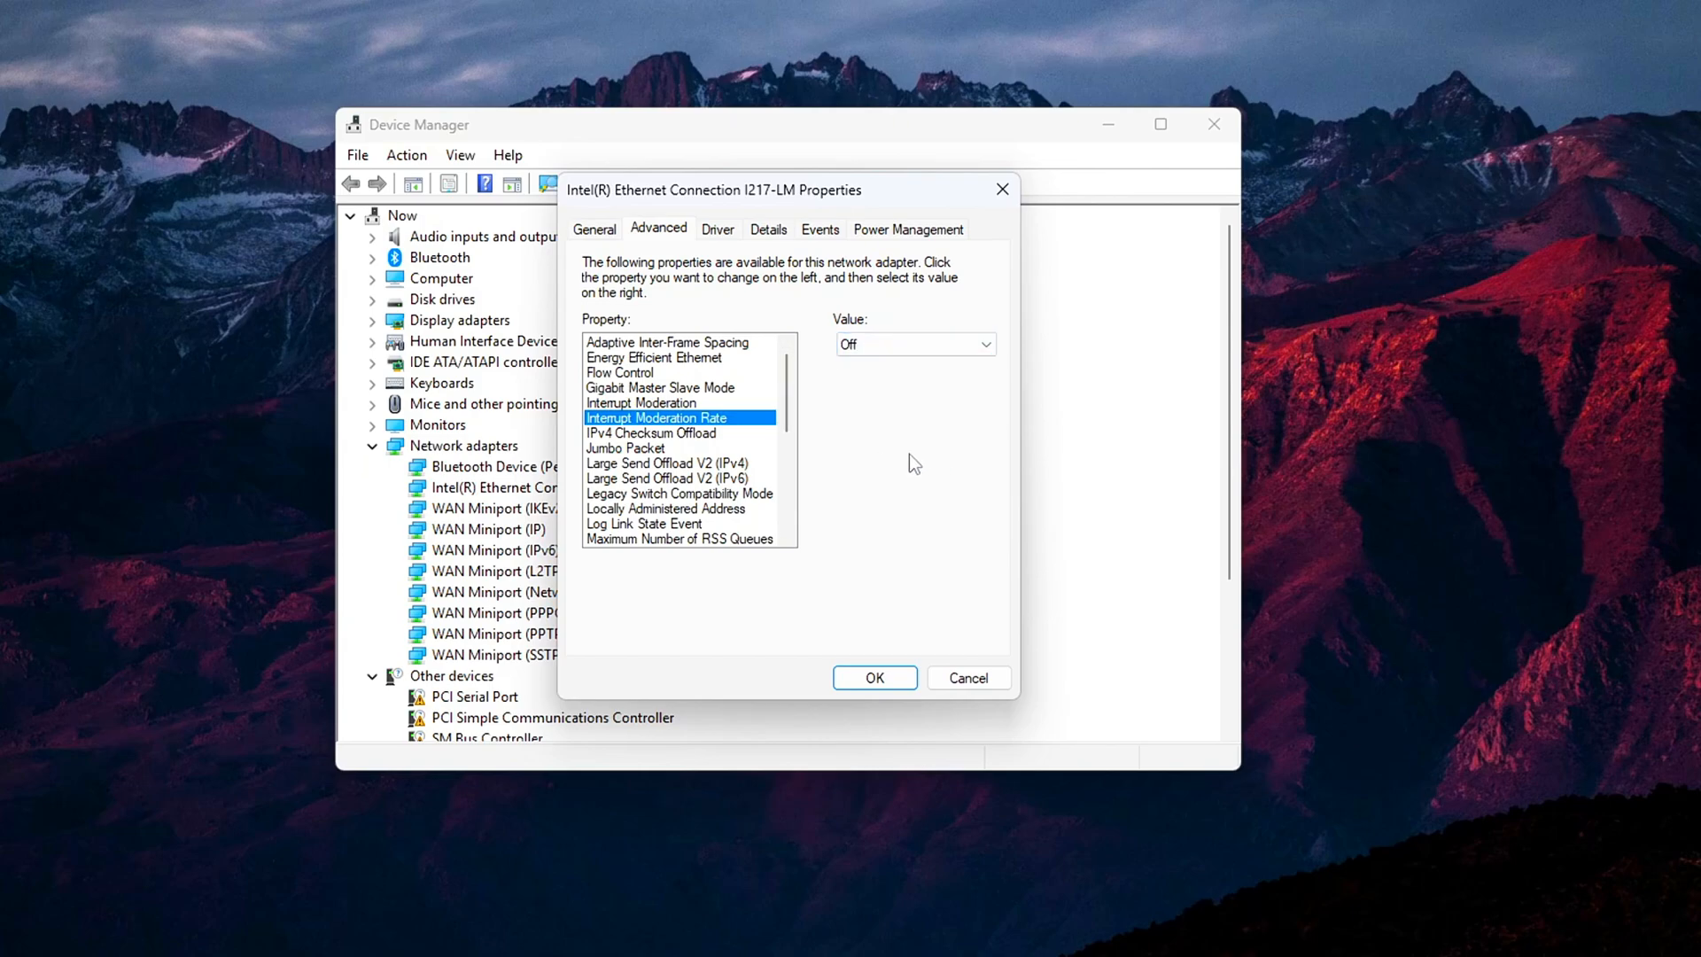
{"action": "left_click", "coordinate": [640, 402]}
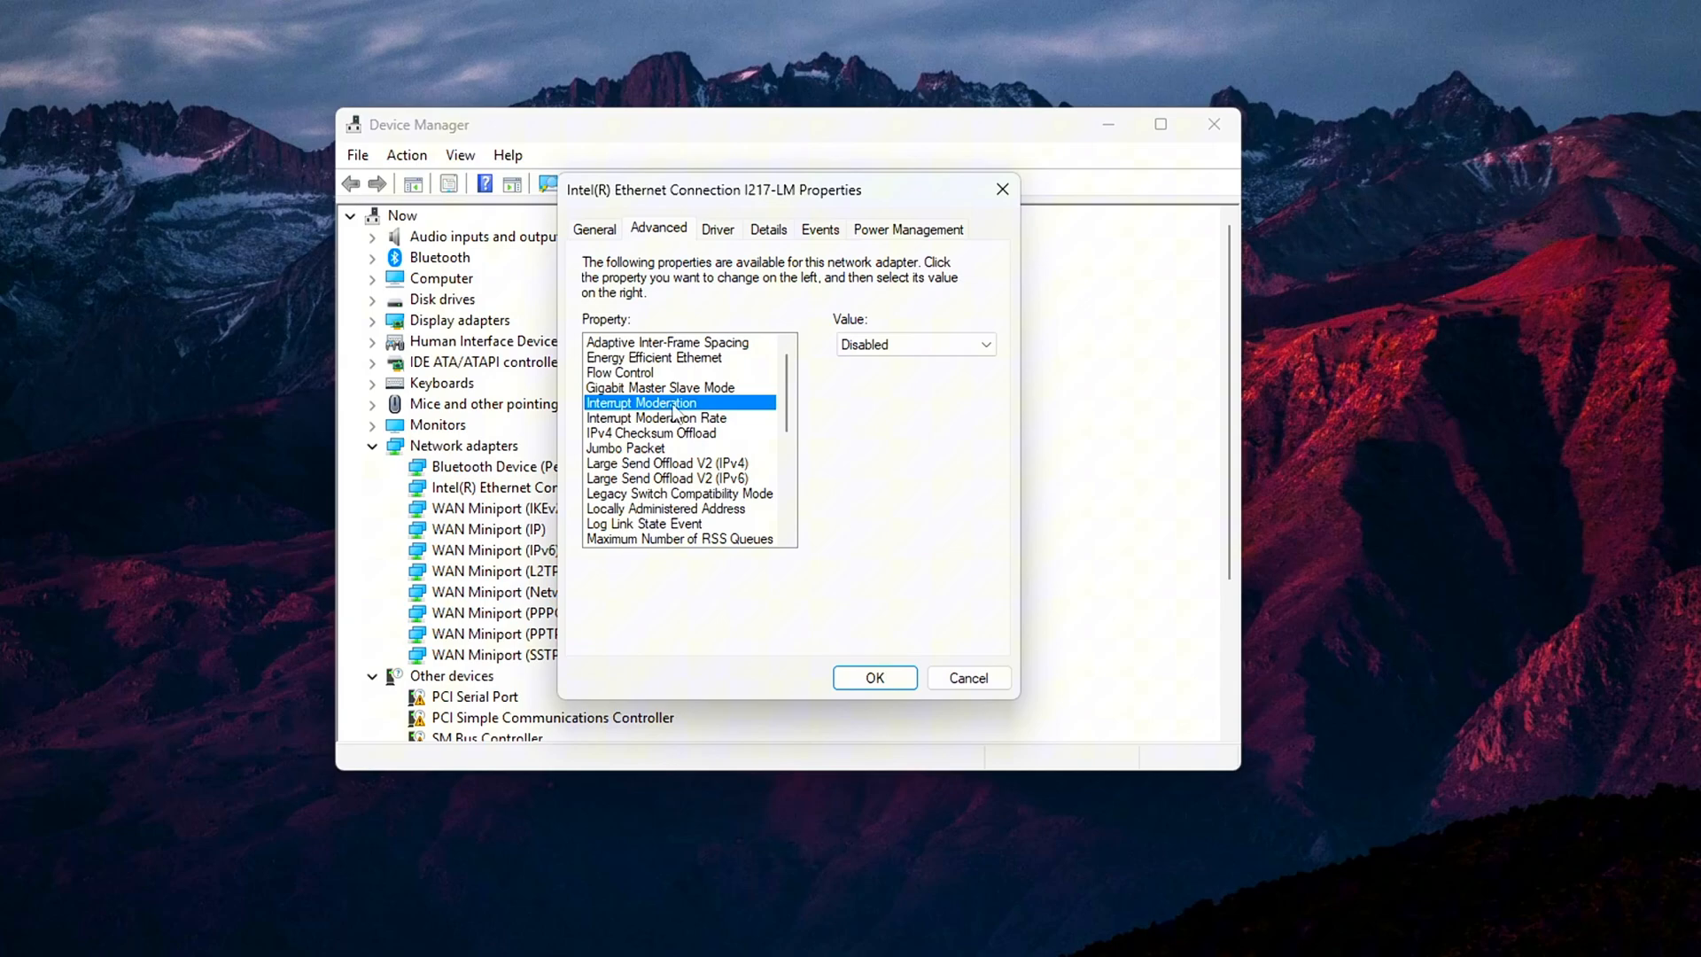
{"action": "mouse_move", "coordinate": [680, 434]}
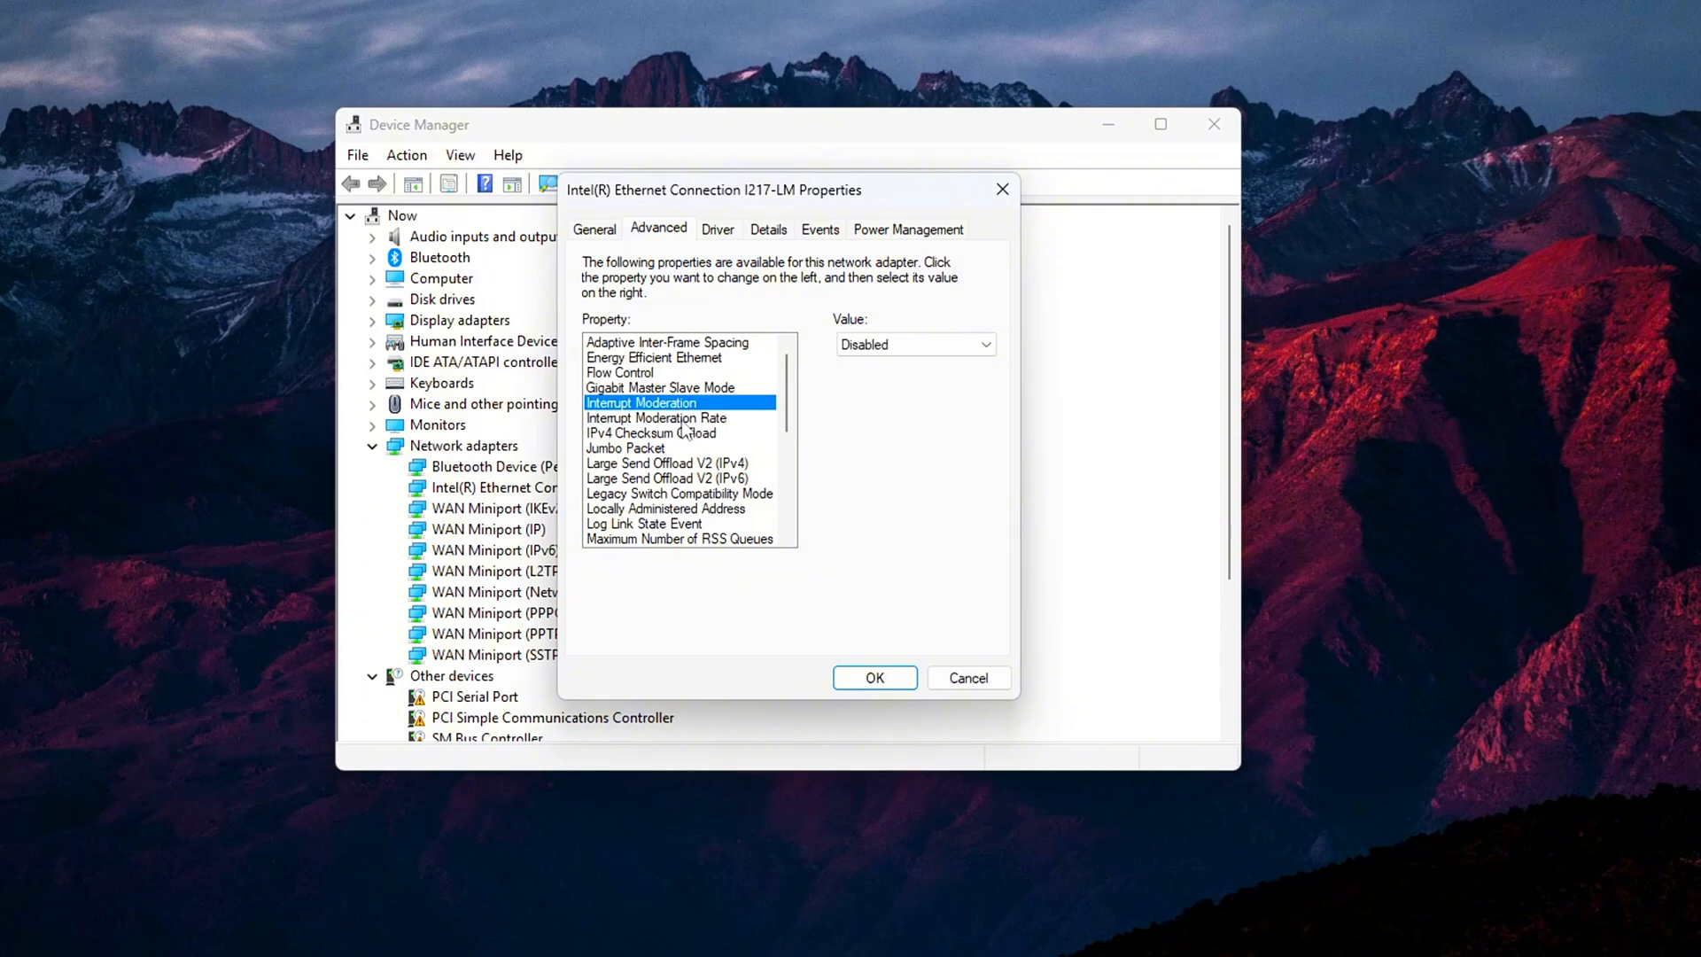
{"action": "left_click", "coordinate": [655, 417]}
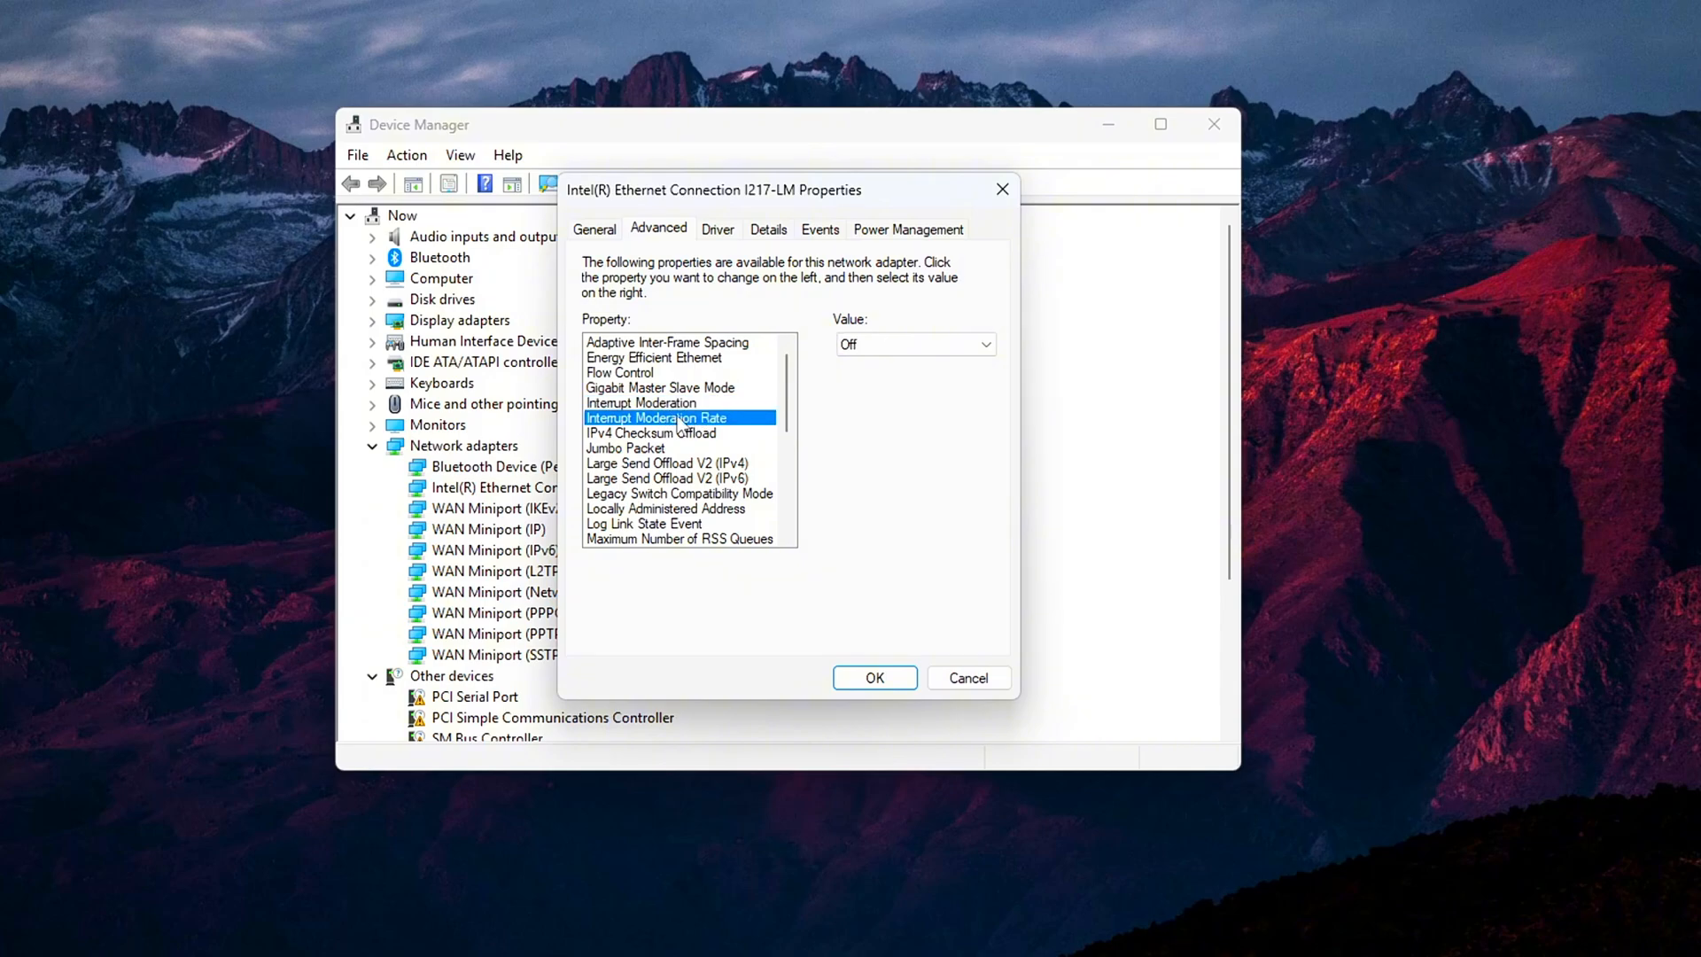
{"action": "scroll", "scroll_direction": "down", "scroll_amount": 3}
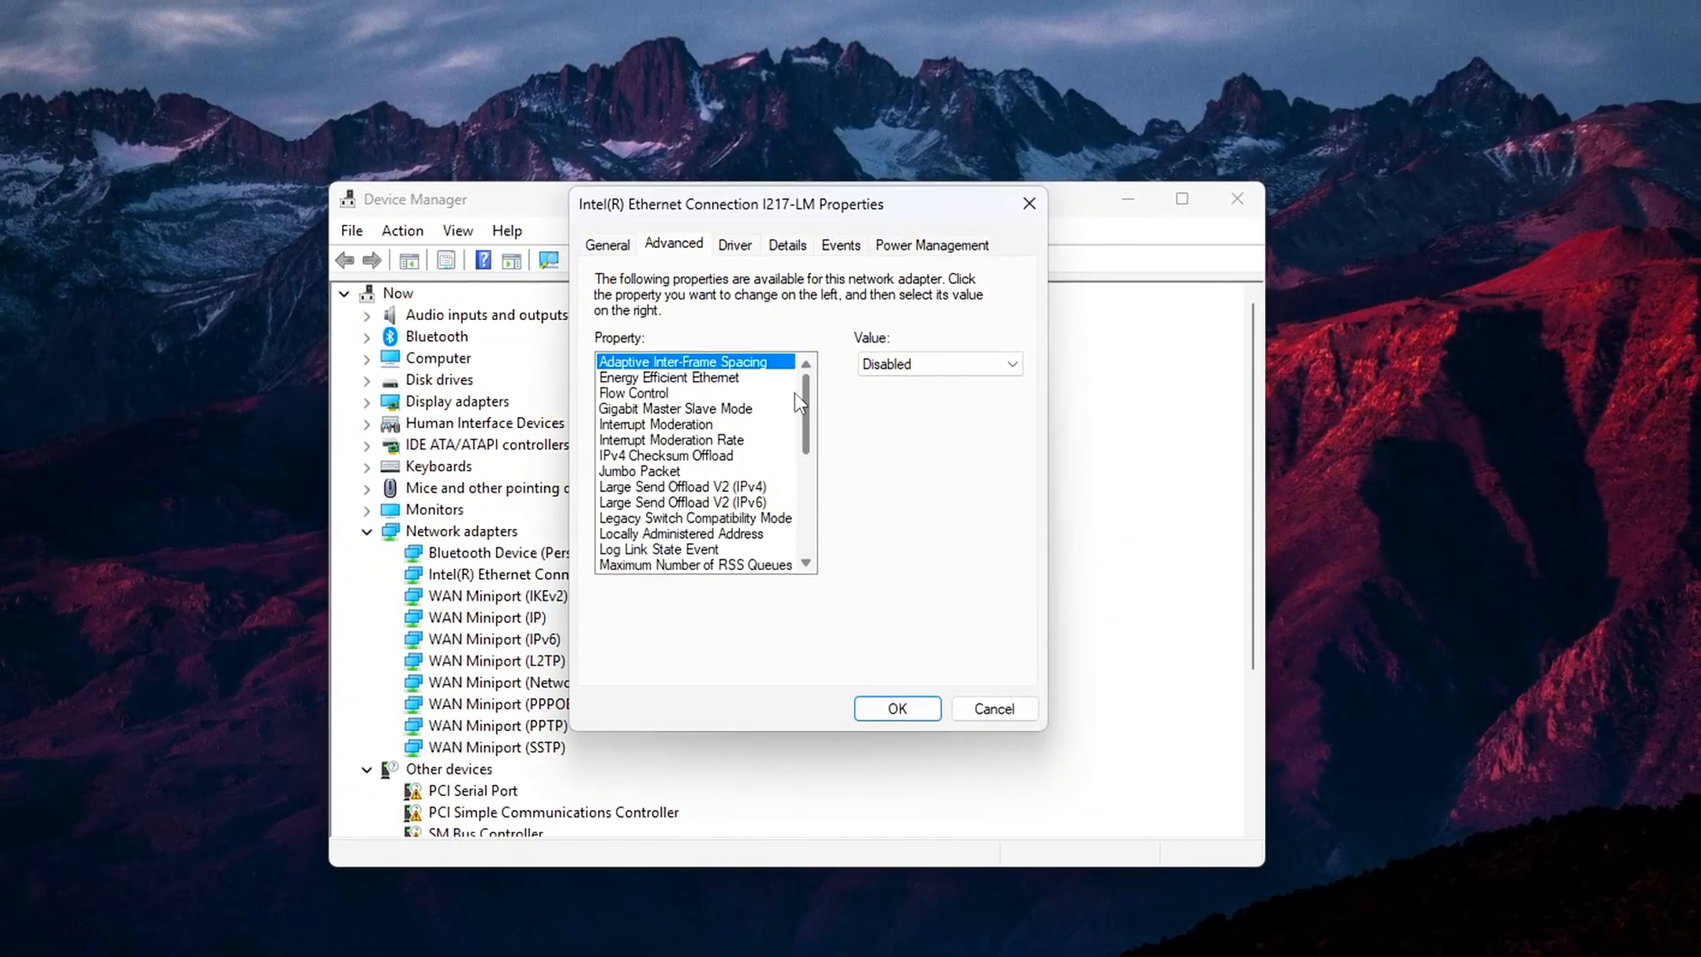
Step: Set the adapter's Receive Buffers to 256
{"action": "scroll", "scroll_direction": "down", "scroll_amount": 3}
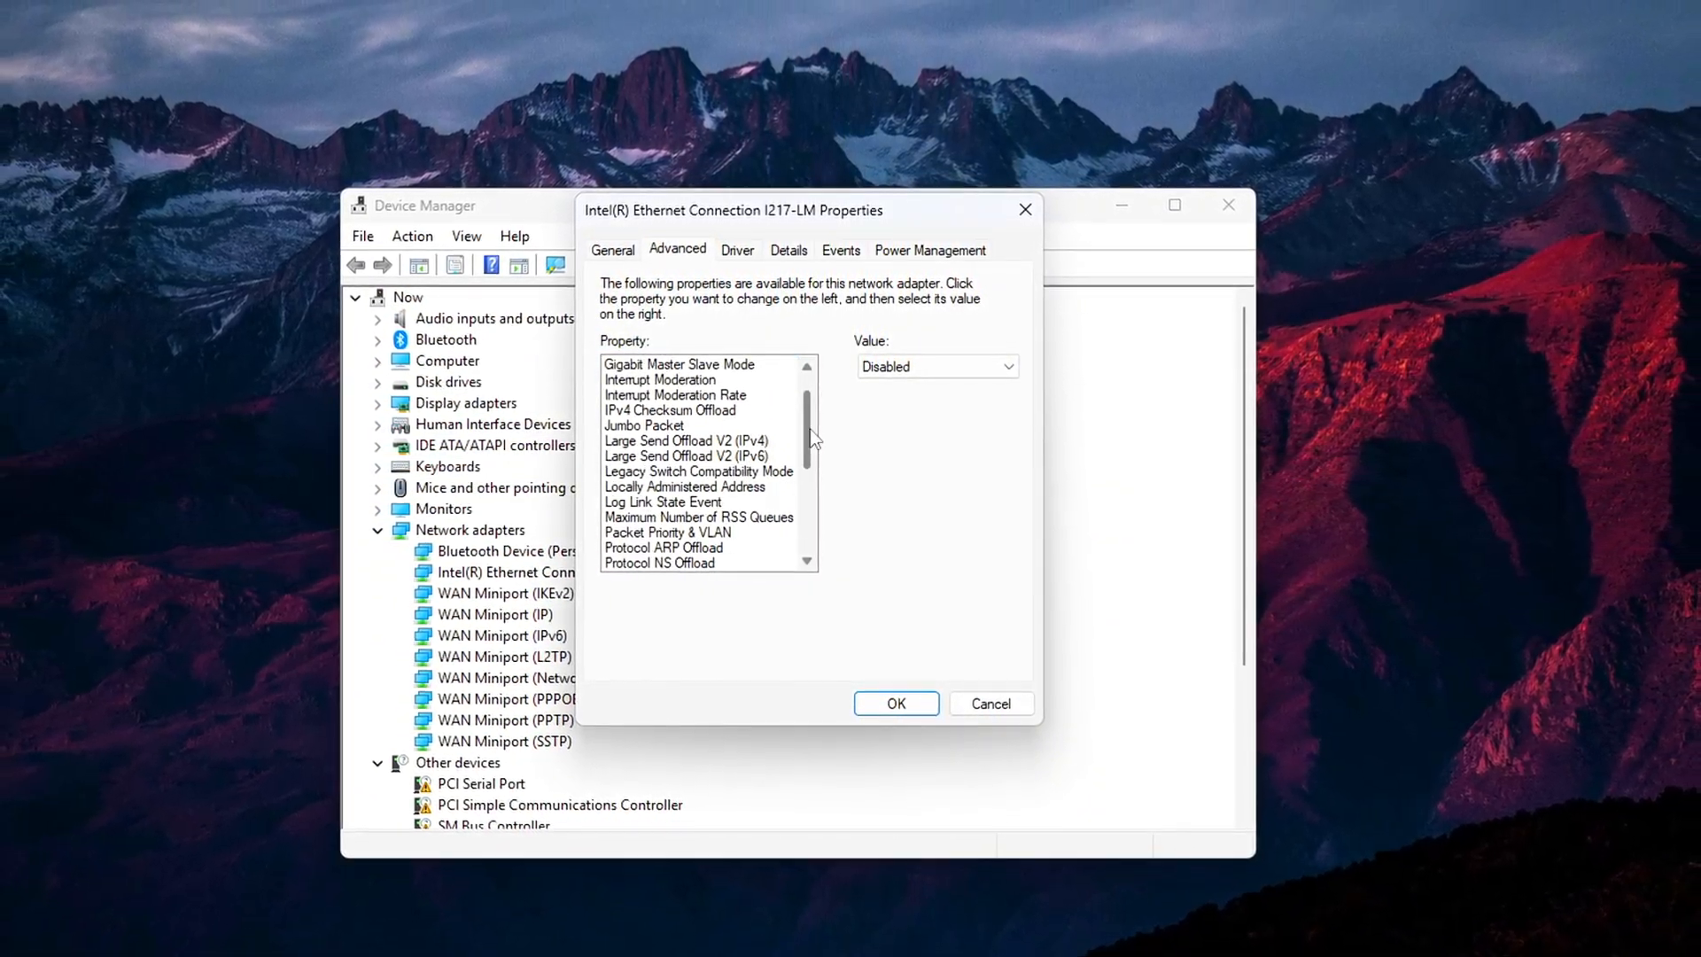
{"action": "scroll", "scroll_direction": "down", "scroll_amount": 3}
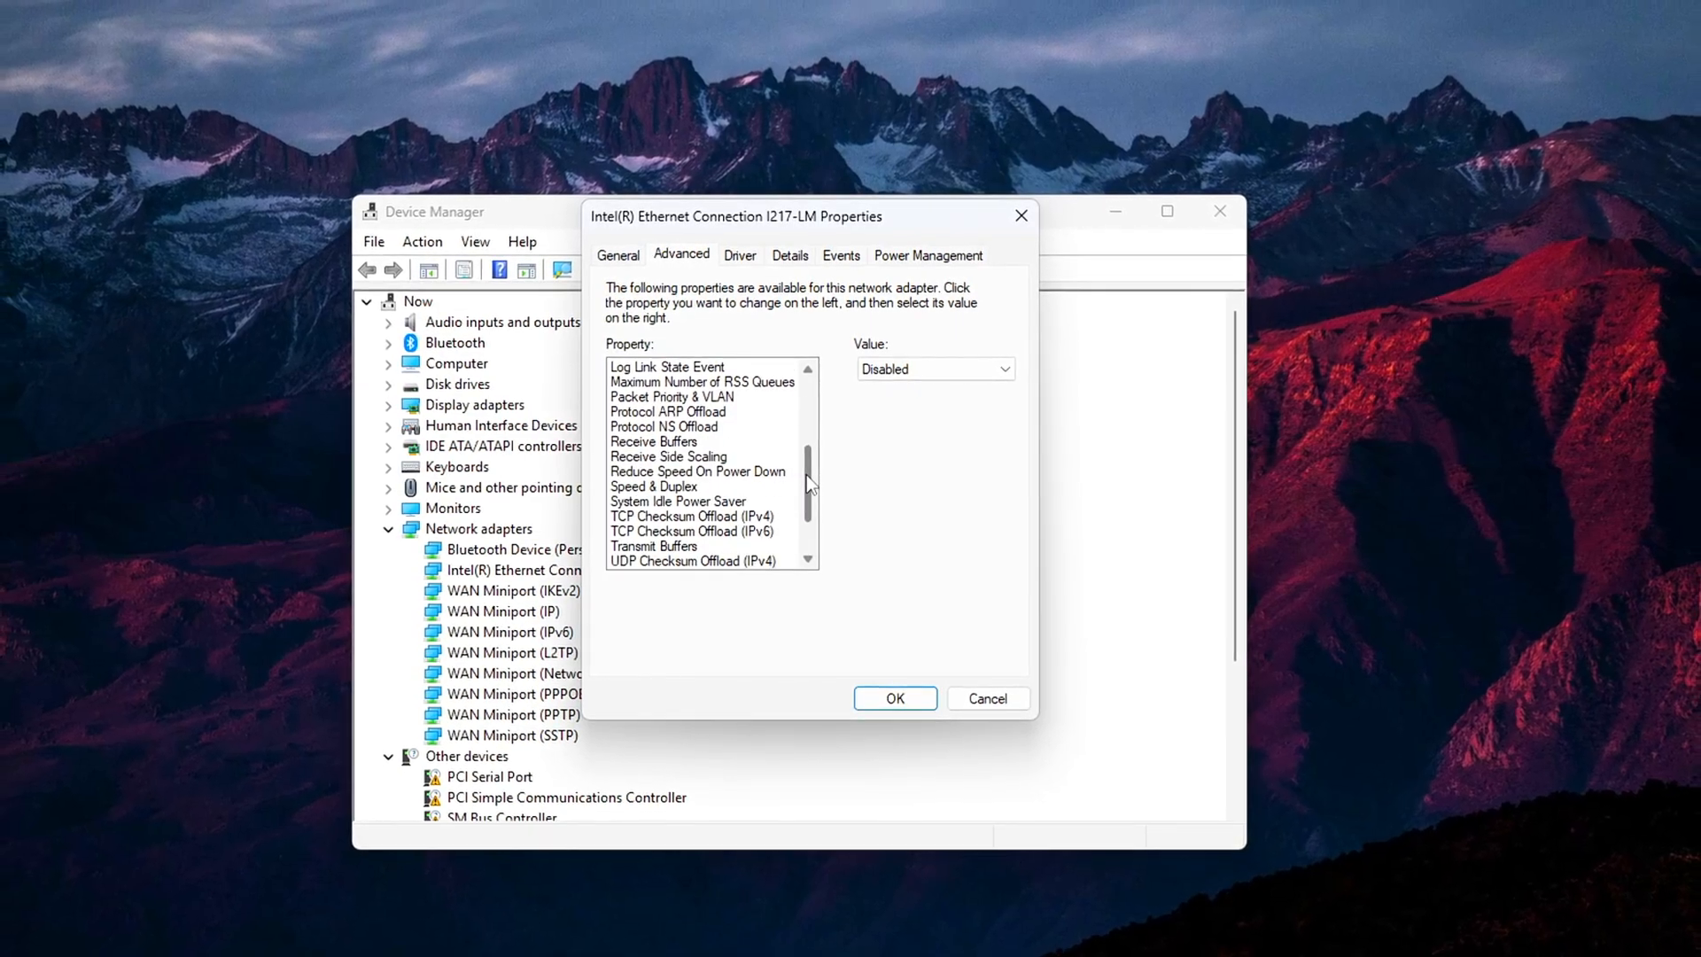
{"action": "left_click", "coordinate": [661, 544]}
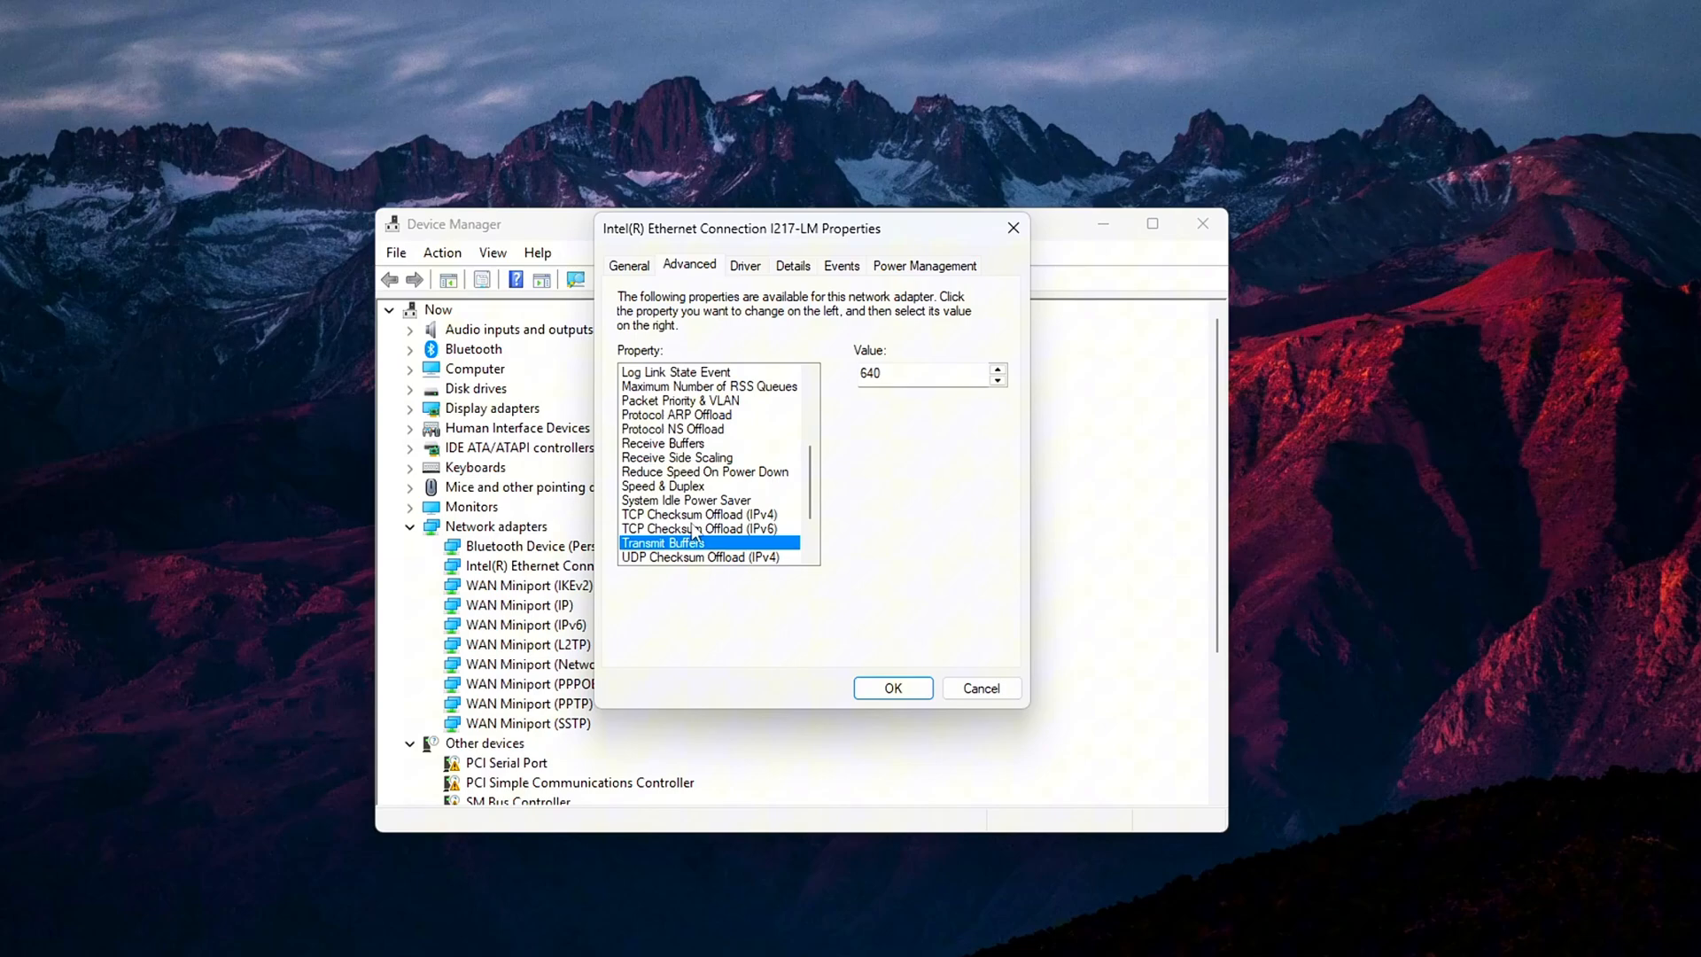
{"action": "left_click", "coordinate": [666, 443]}
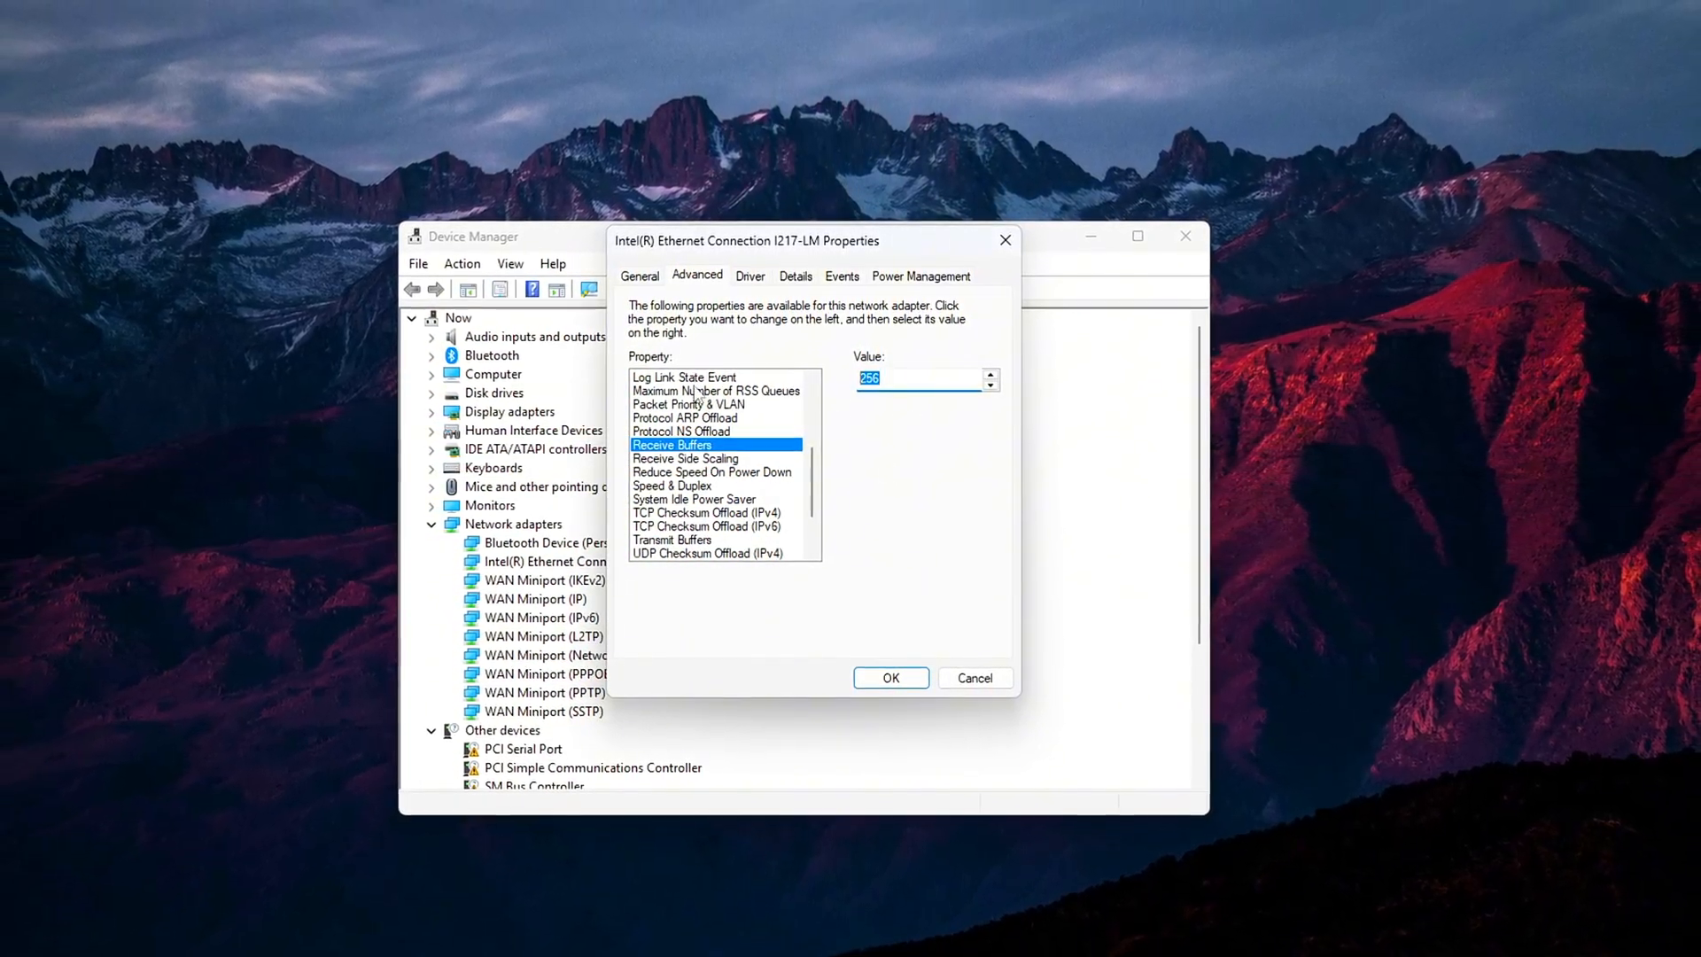
{"action": "left_click", "coordinate": [677, 537]}
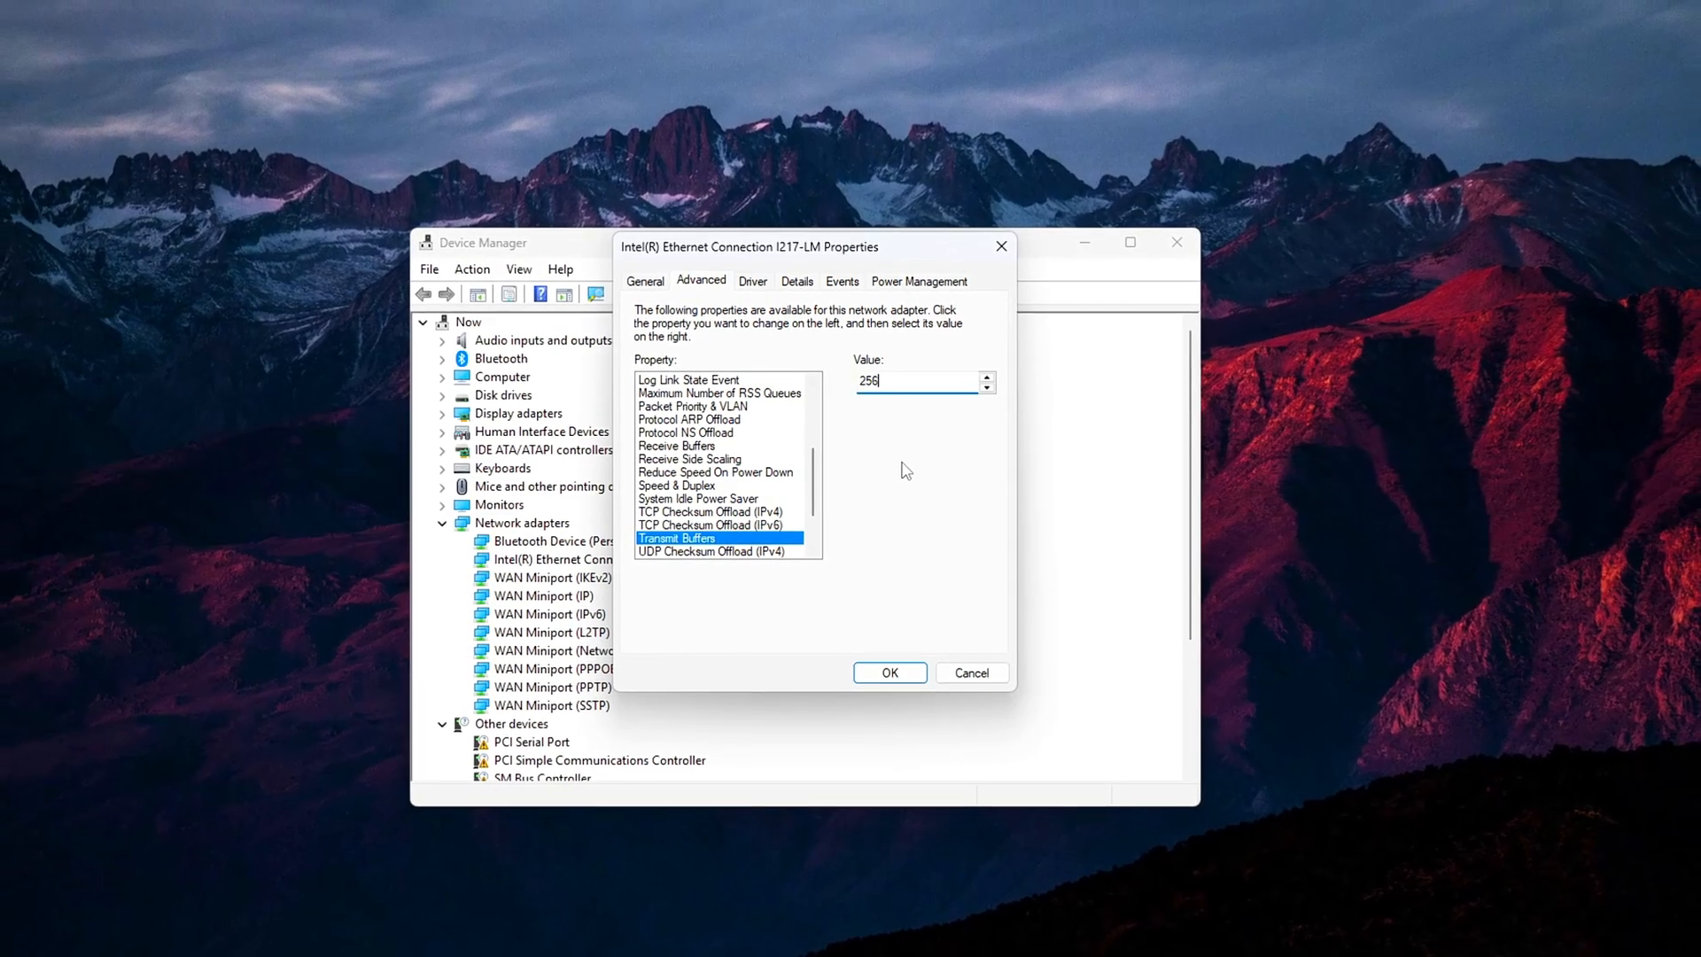
{"action": "left_click", "coordinate": [690, 433]}
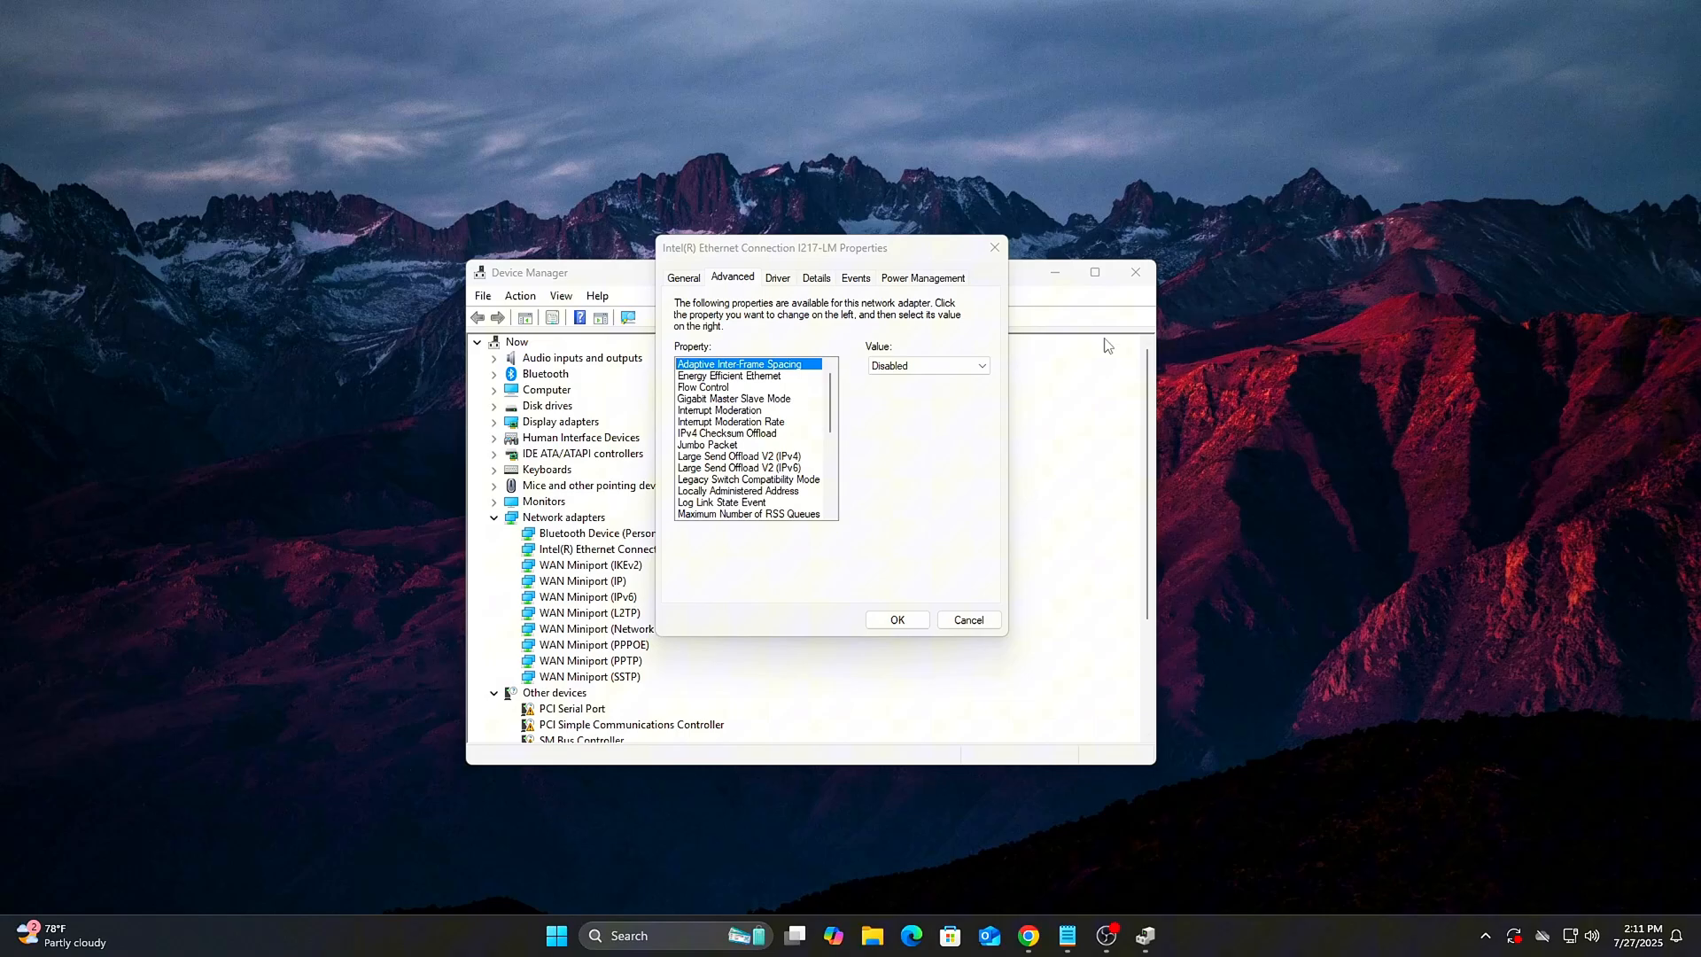
{"action": "left_click_drag", "start_coordinate": [774, 248], "coordinate": [755, 265]}
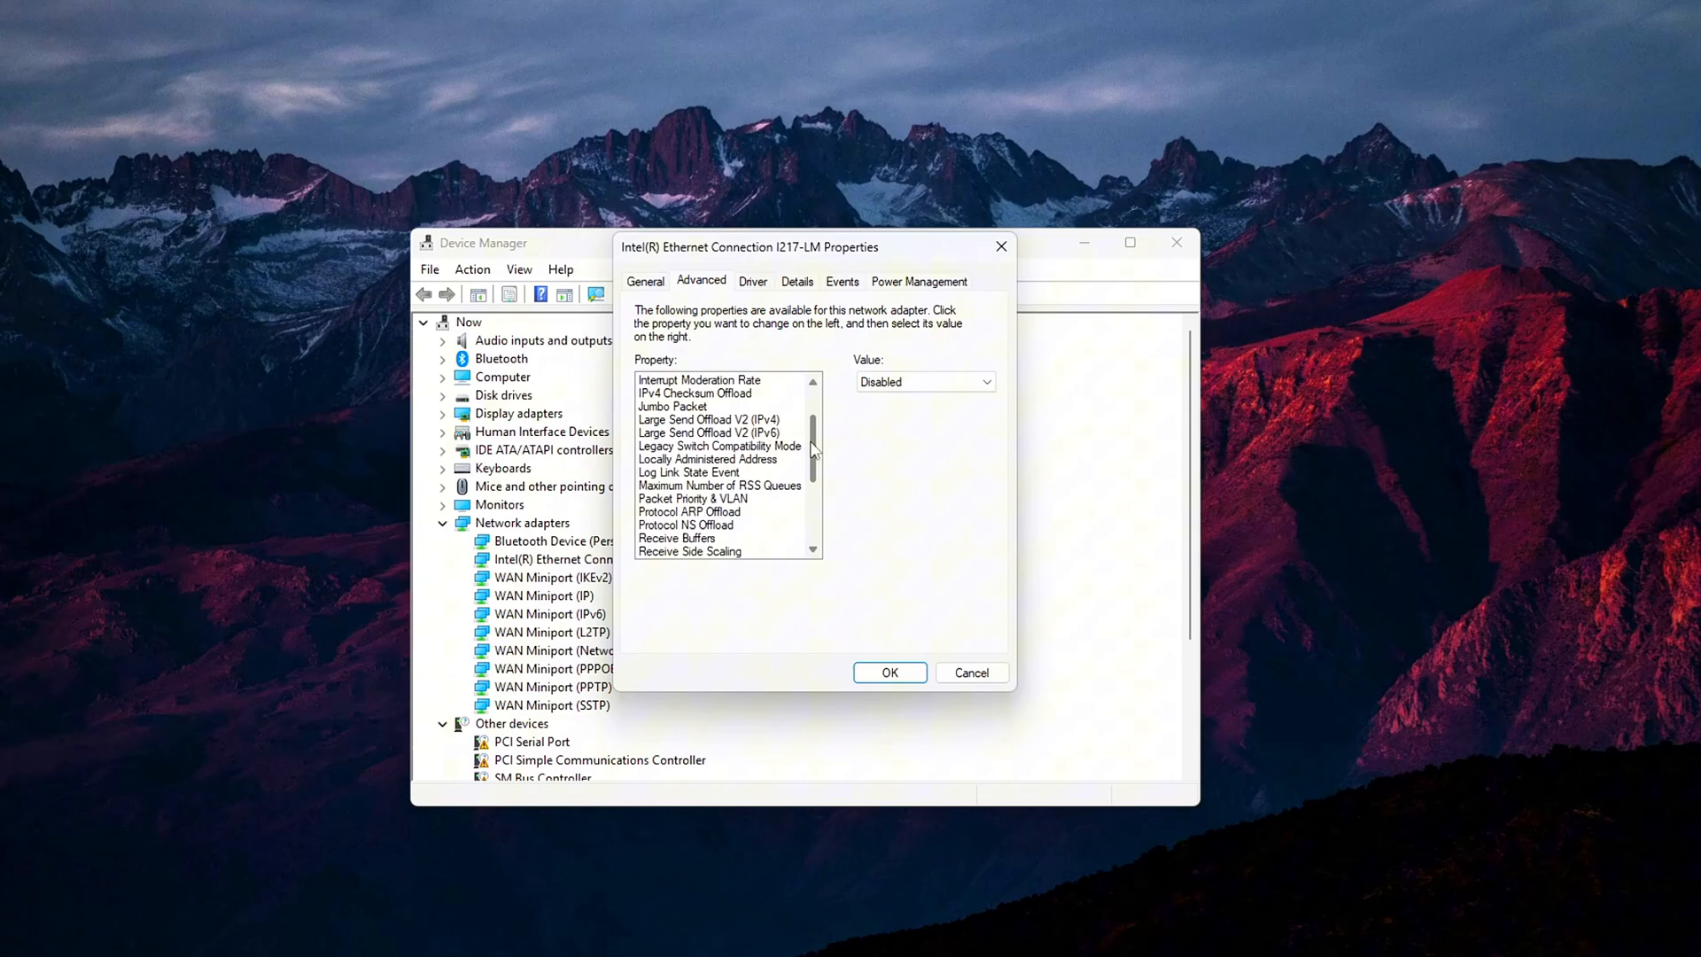
Step: Set the adapter's Transmit Buffers to 256
{"action": "scroll", "scroll_direction": "down", "scroll_amount": 3}
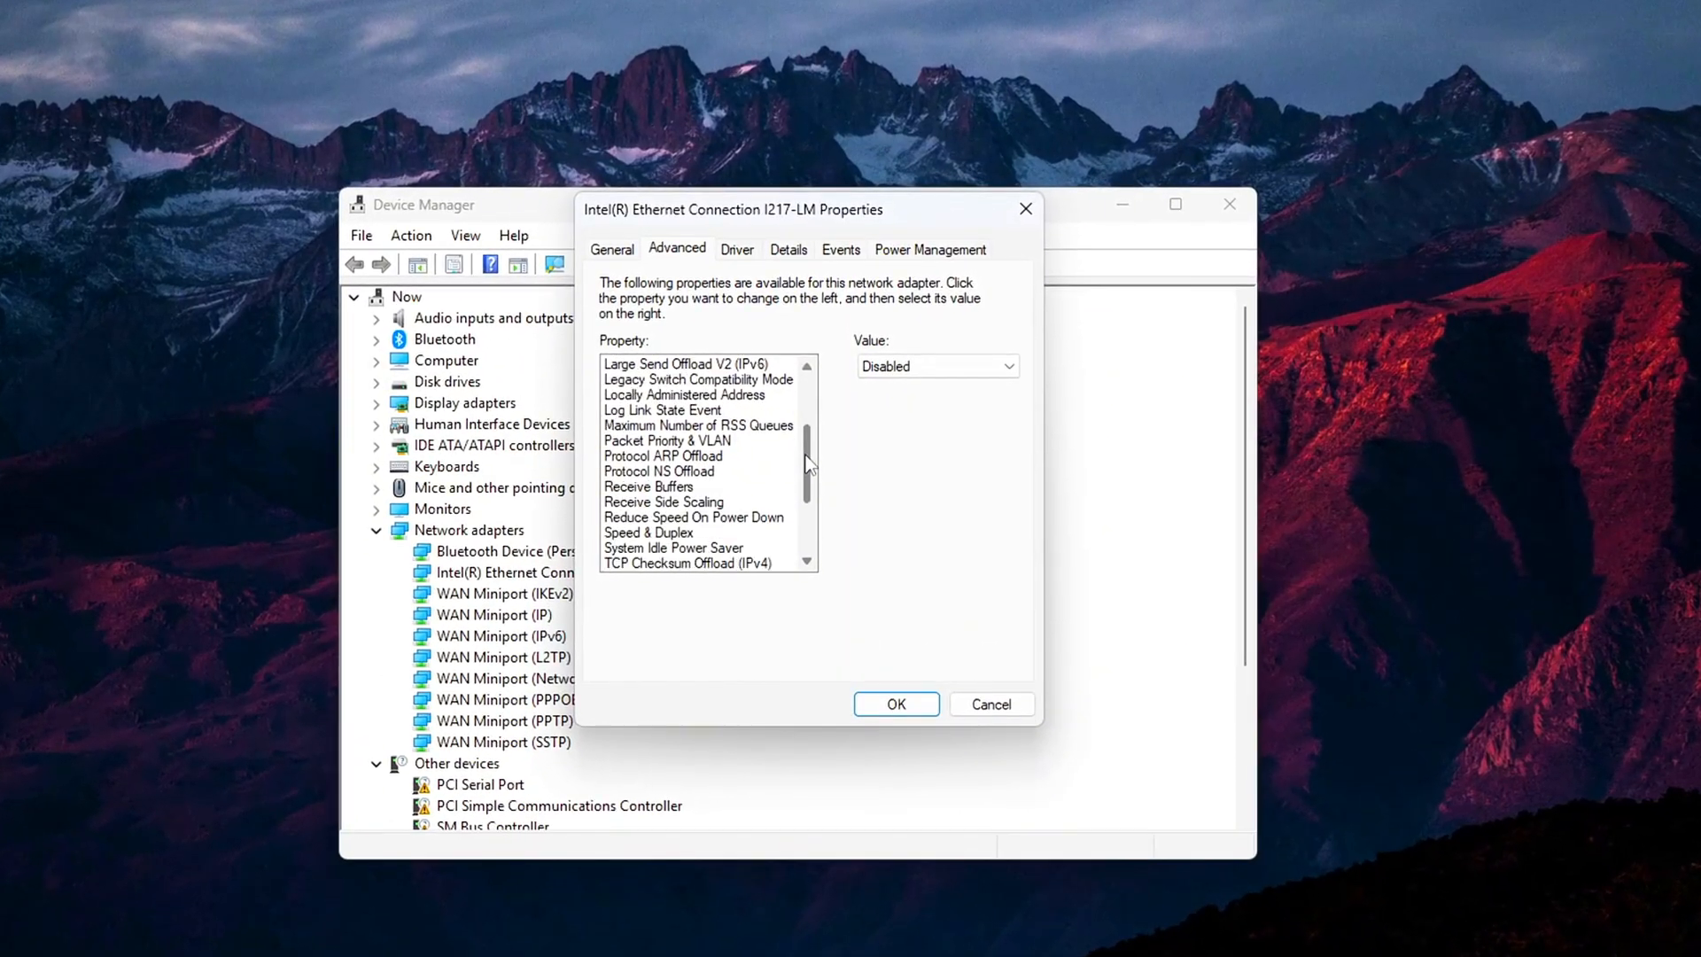
{"action": "left_click", "coordinate": [648, 440]}
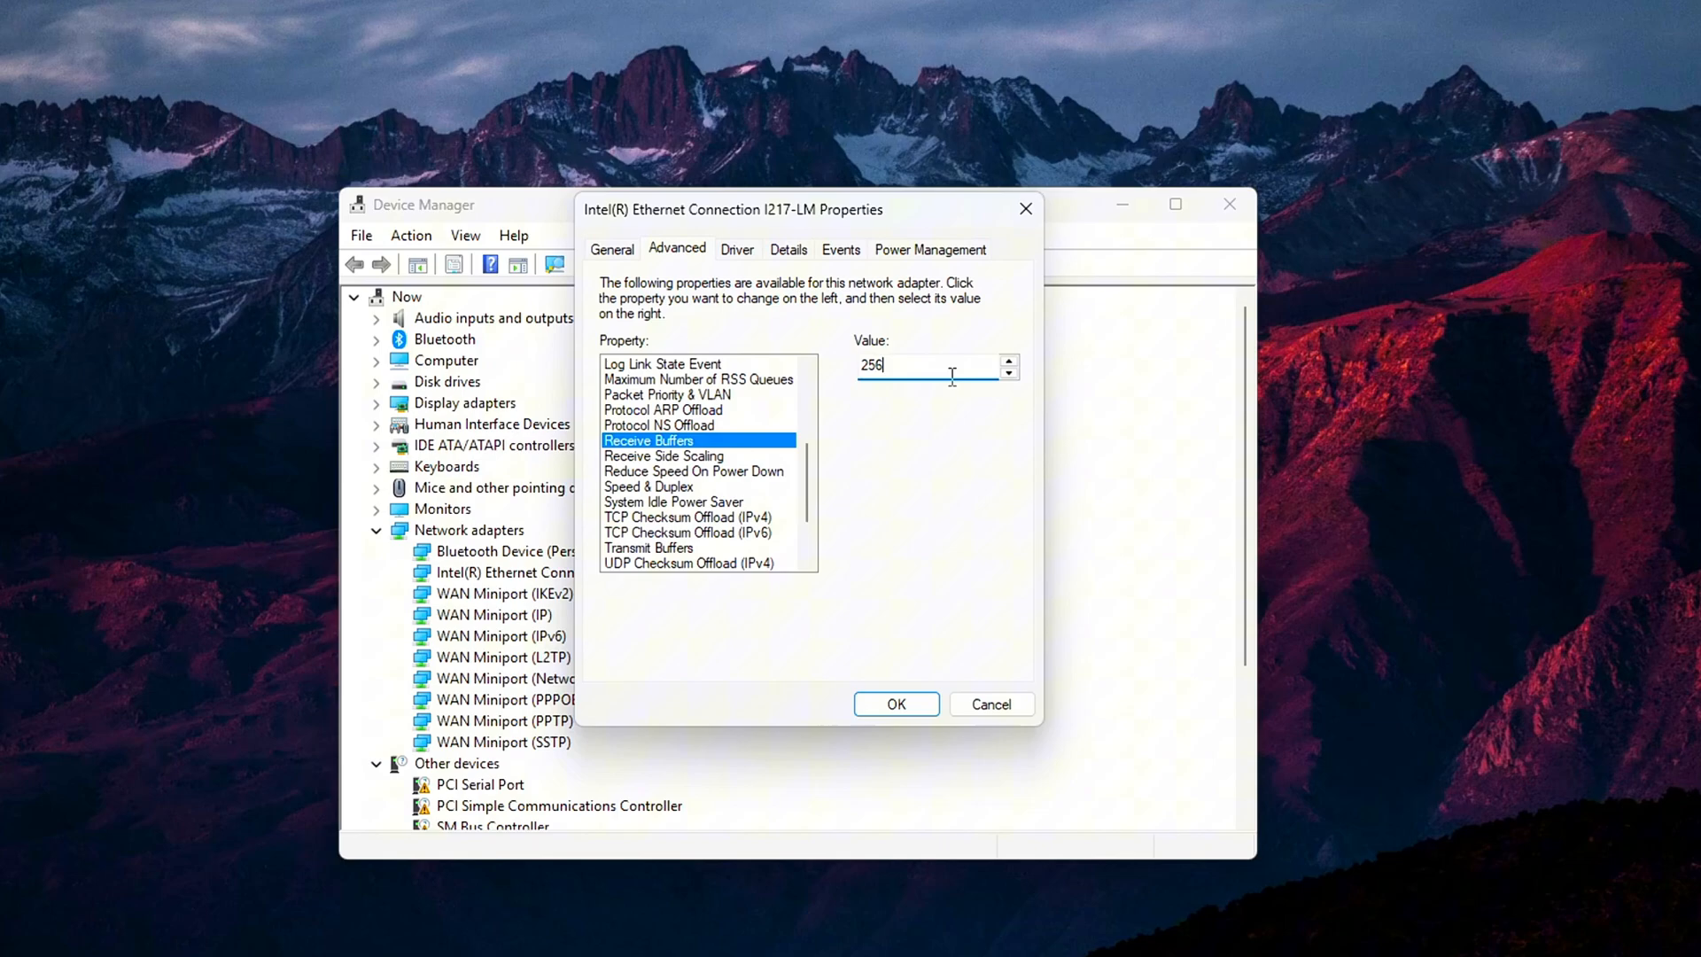
{"action": "left_click", "coordinate": [647, 547]}
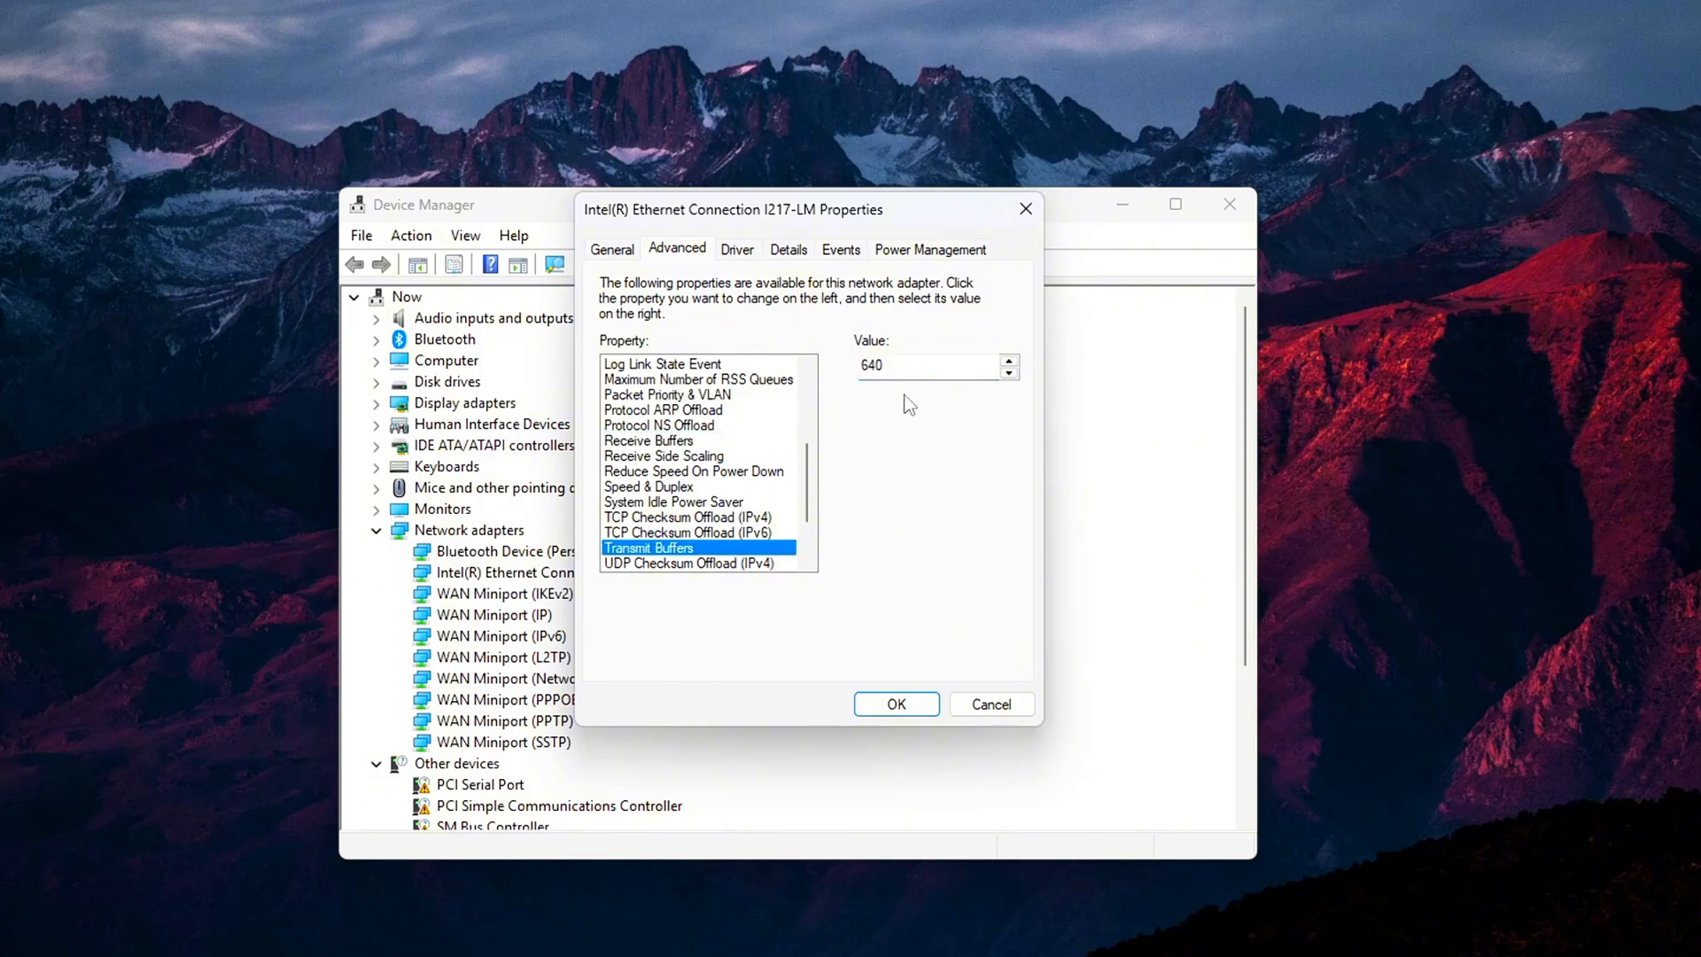
{"action": "left_click", "coordinate": [659, 424]}
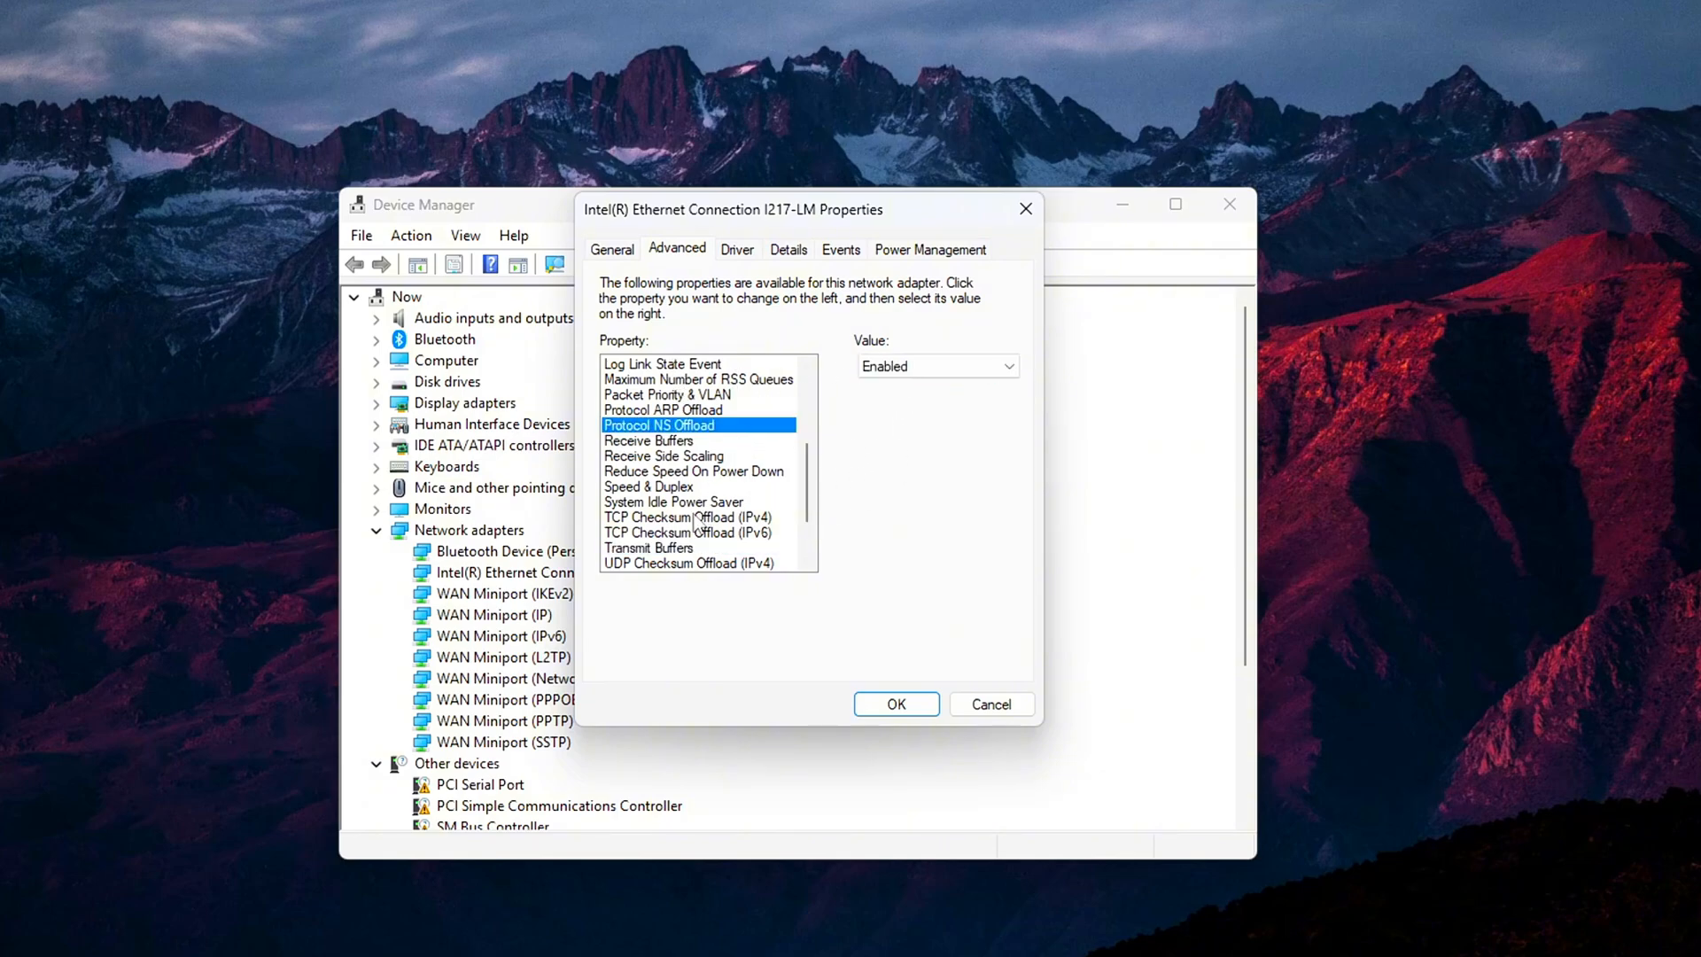
{"action": "left_click", "coordinate": [647, 548]}
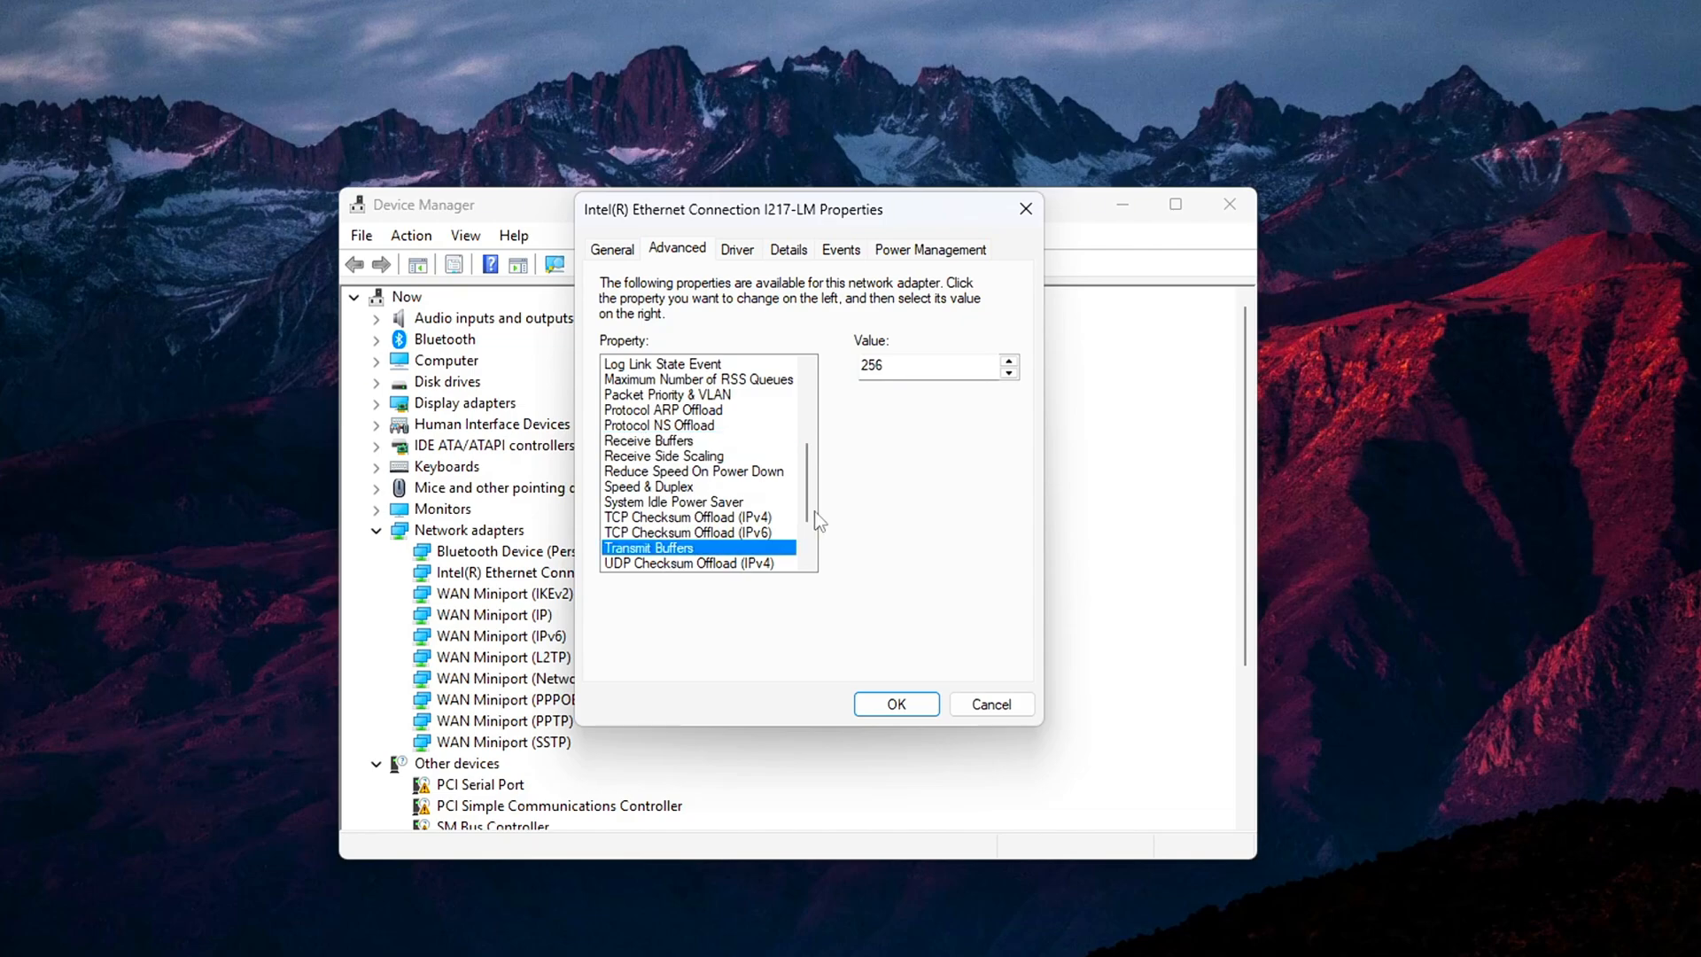
{"action": "left_click", "coordinate": [928, 366]}
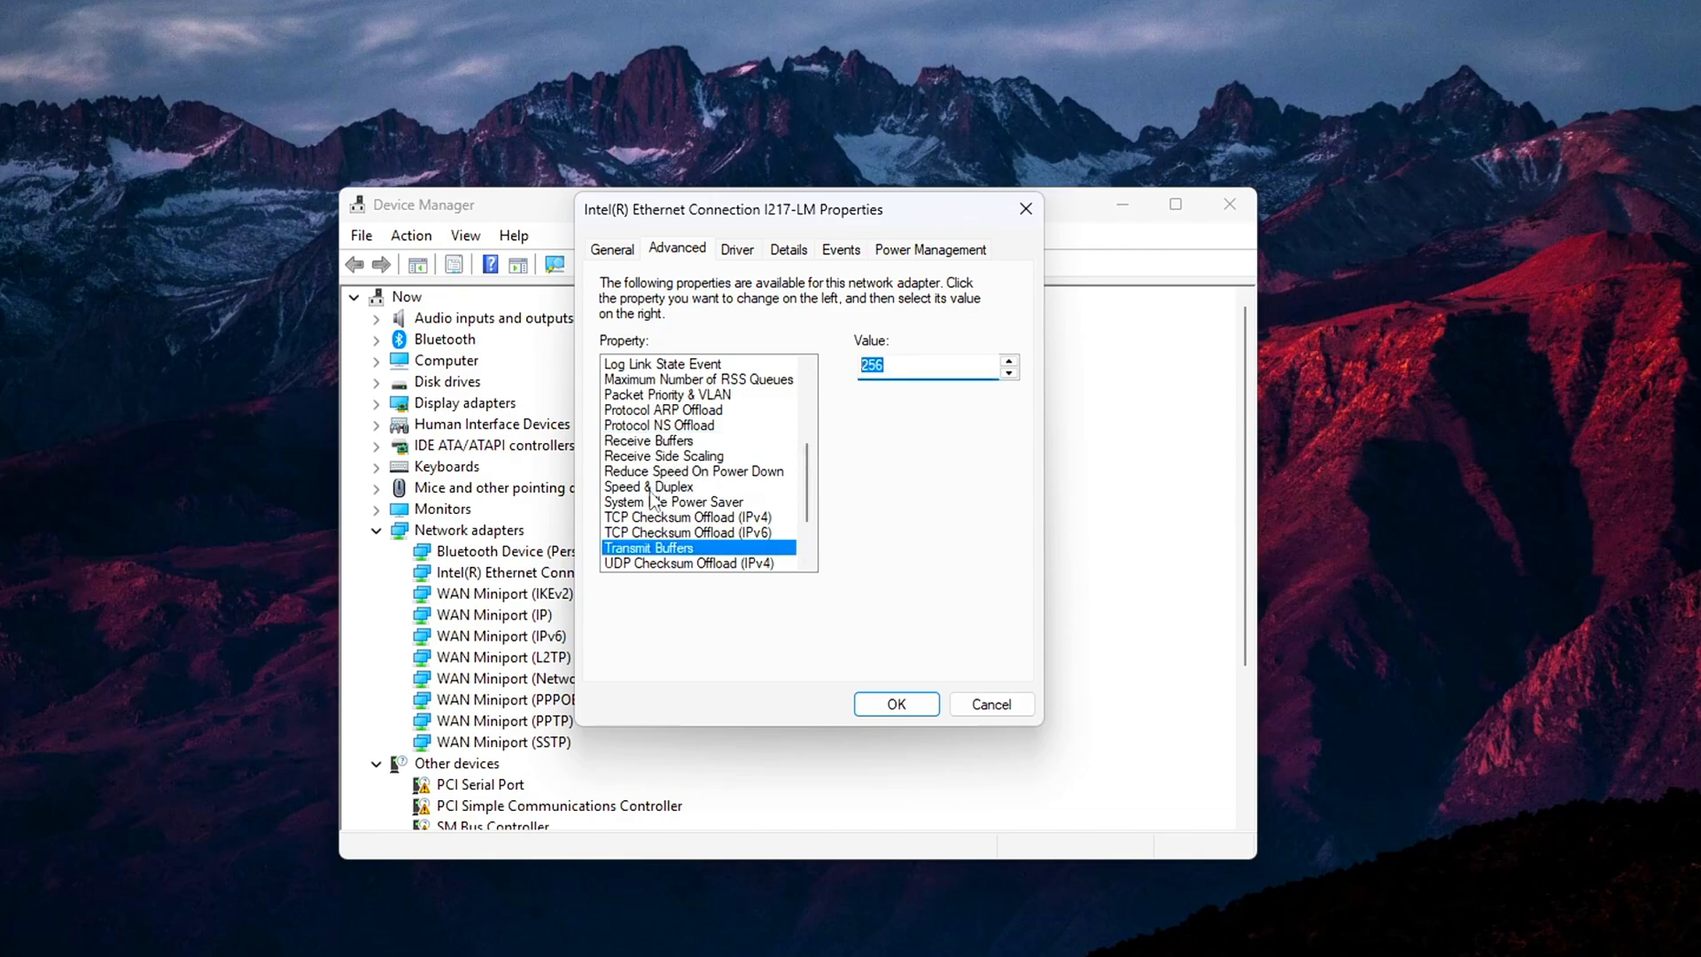
Step: Apply the new buffer settings to the Intel Ethernet adapter with OK
{"action": "left_click", "coordinate": [648, 440]}
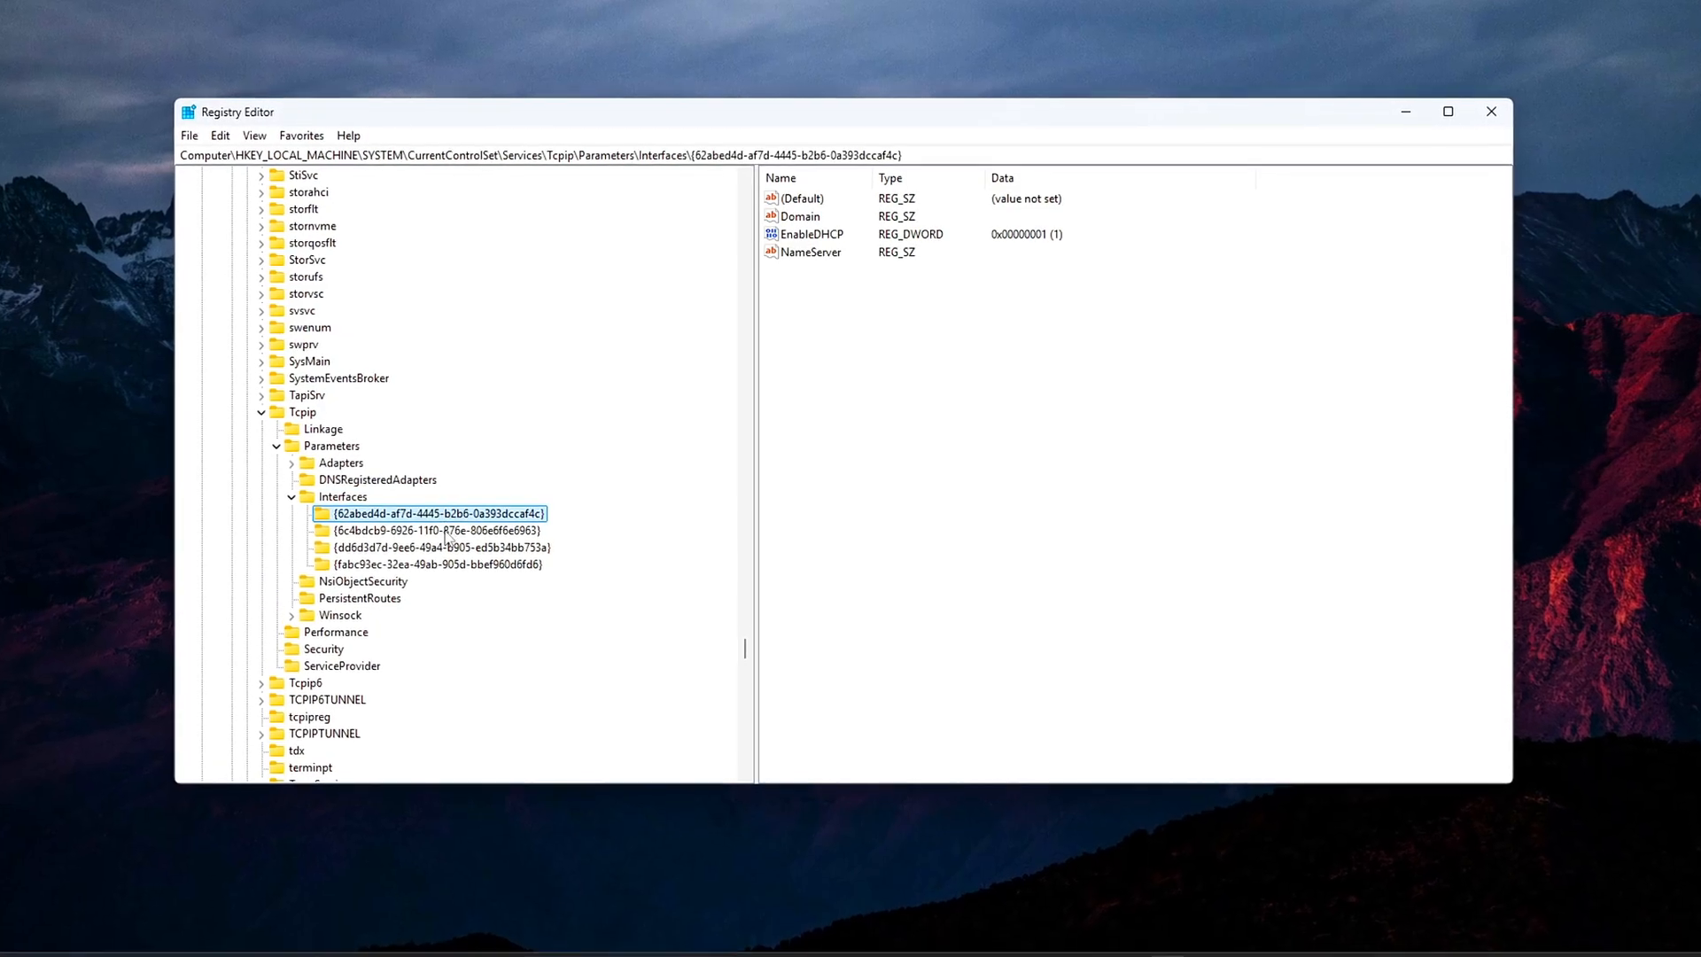
Step: Check an interface GUID key's DhcpIPAddress to find the 192.168.1.11 interface
{"action": "left_click", "coordinate": [431, 569]}
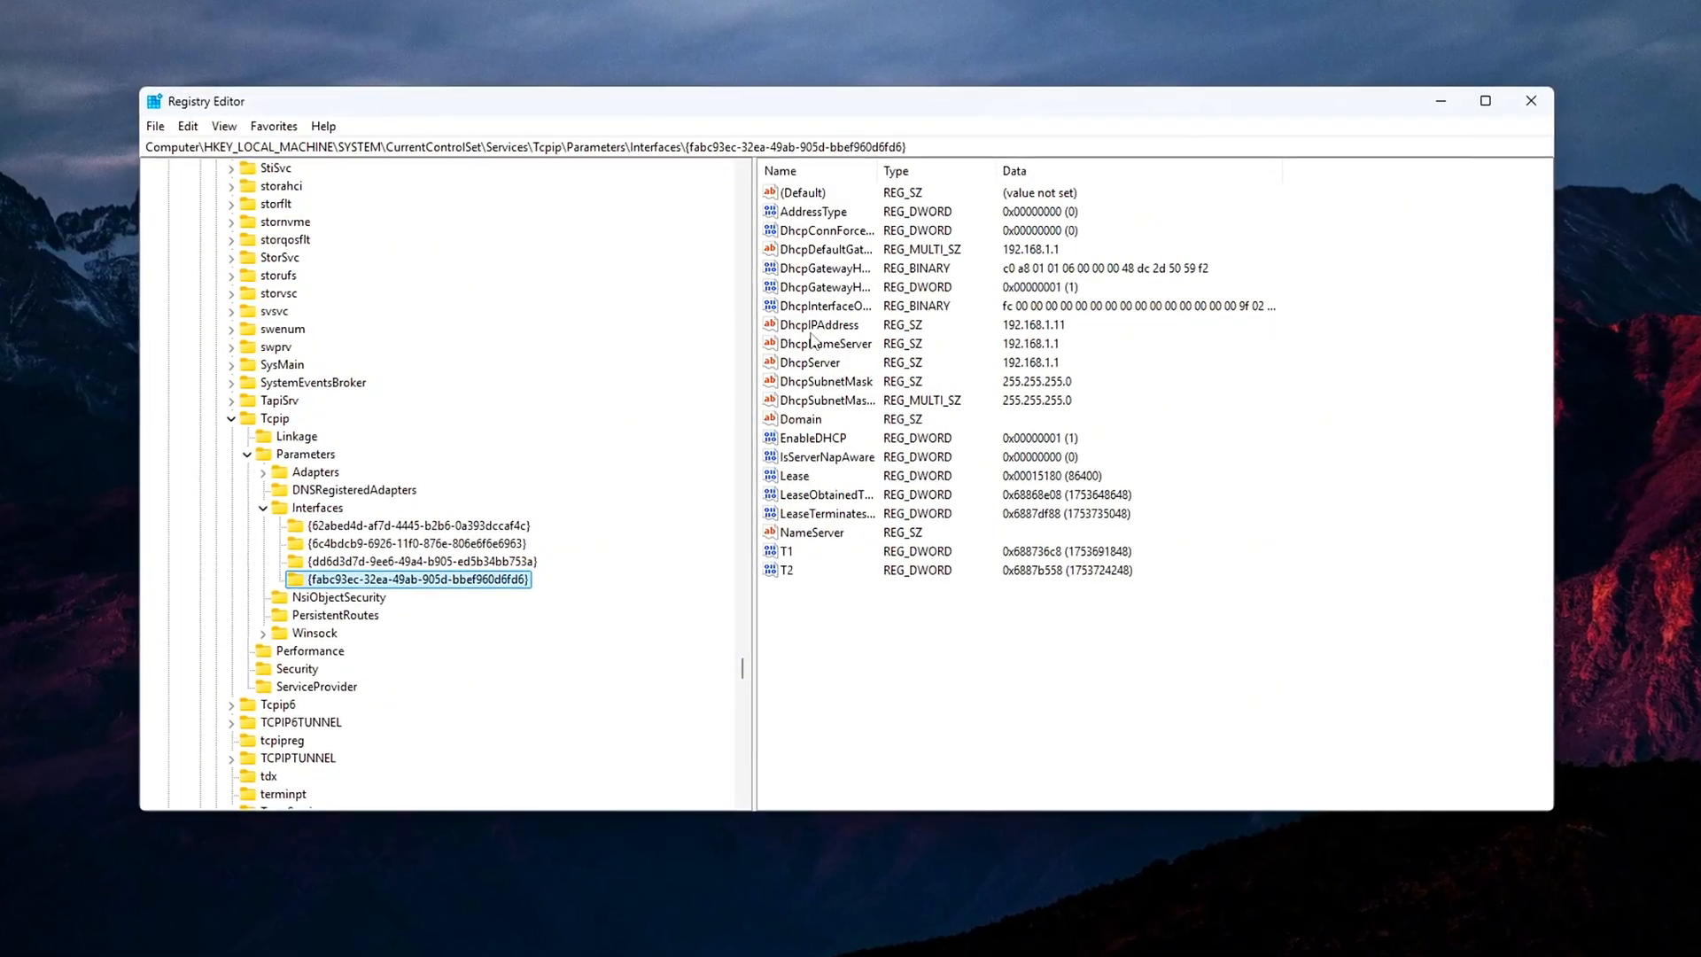
{"action": "double_click", "coordinate": [817, 324]}
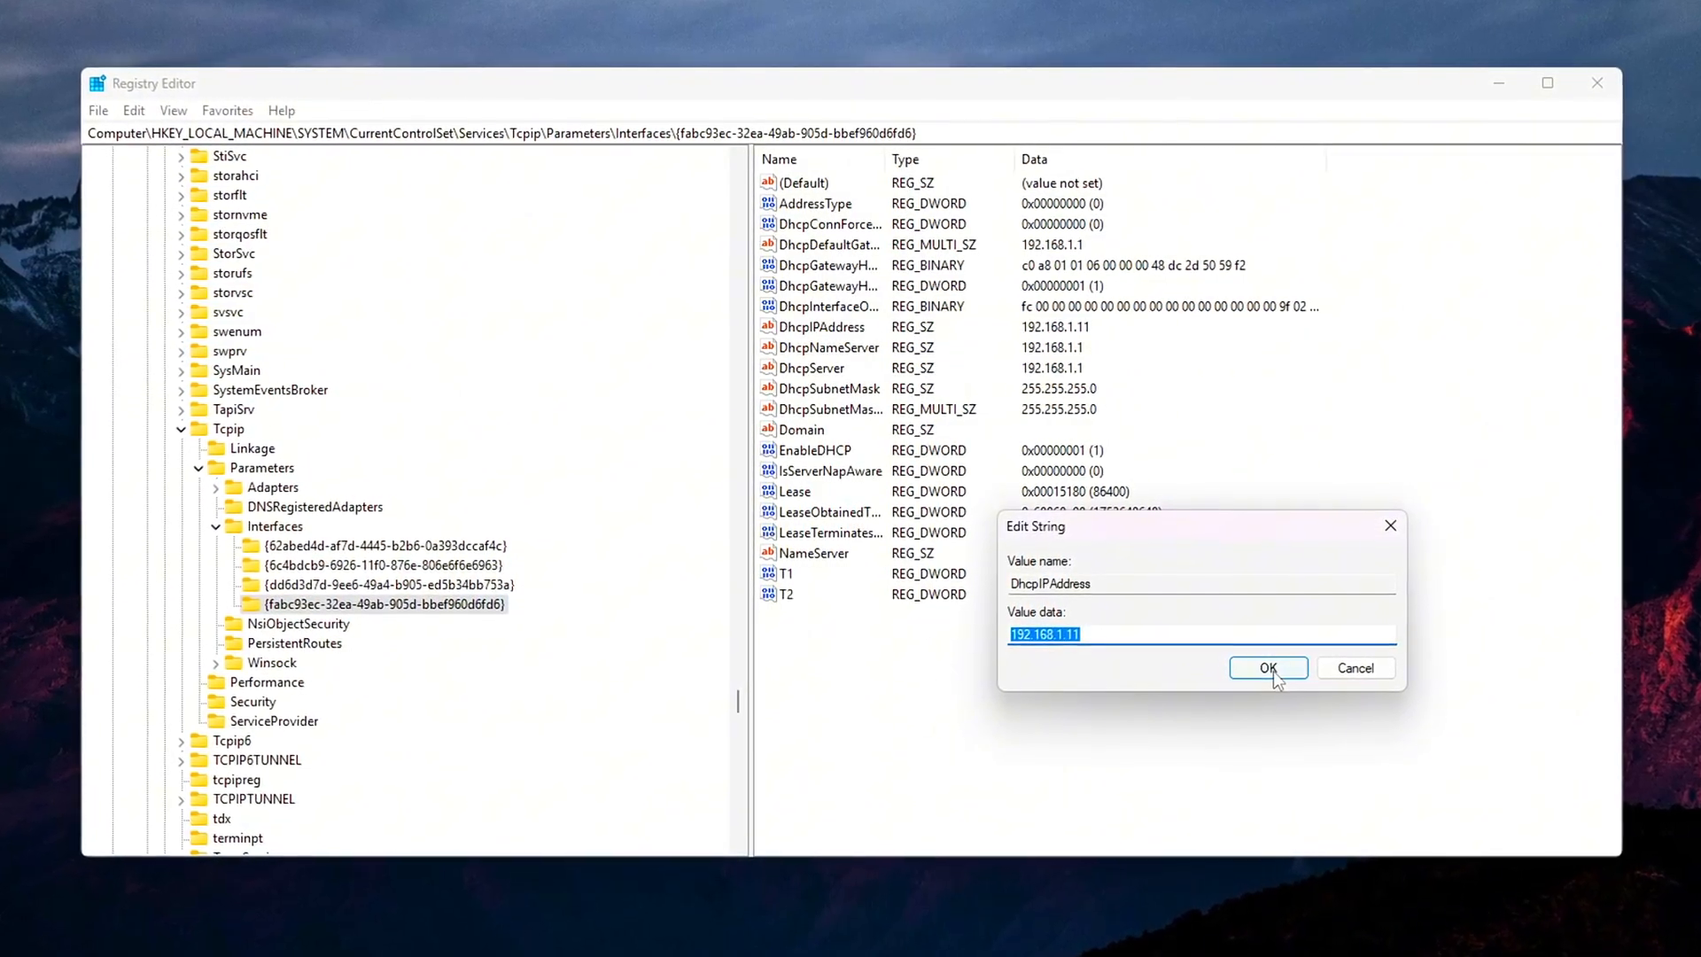
{"action": "left_click", "coordinate": [1267, 667]}
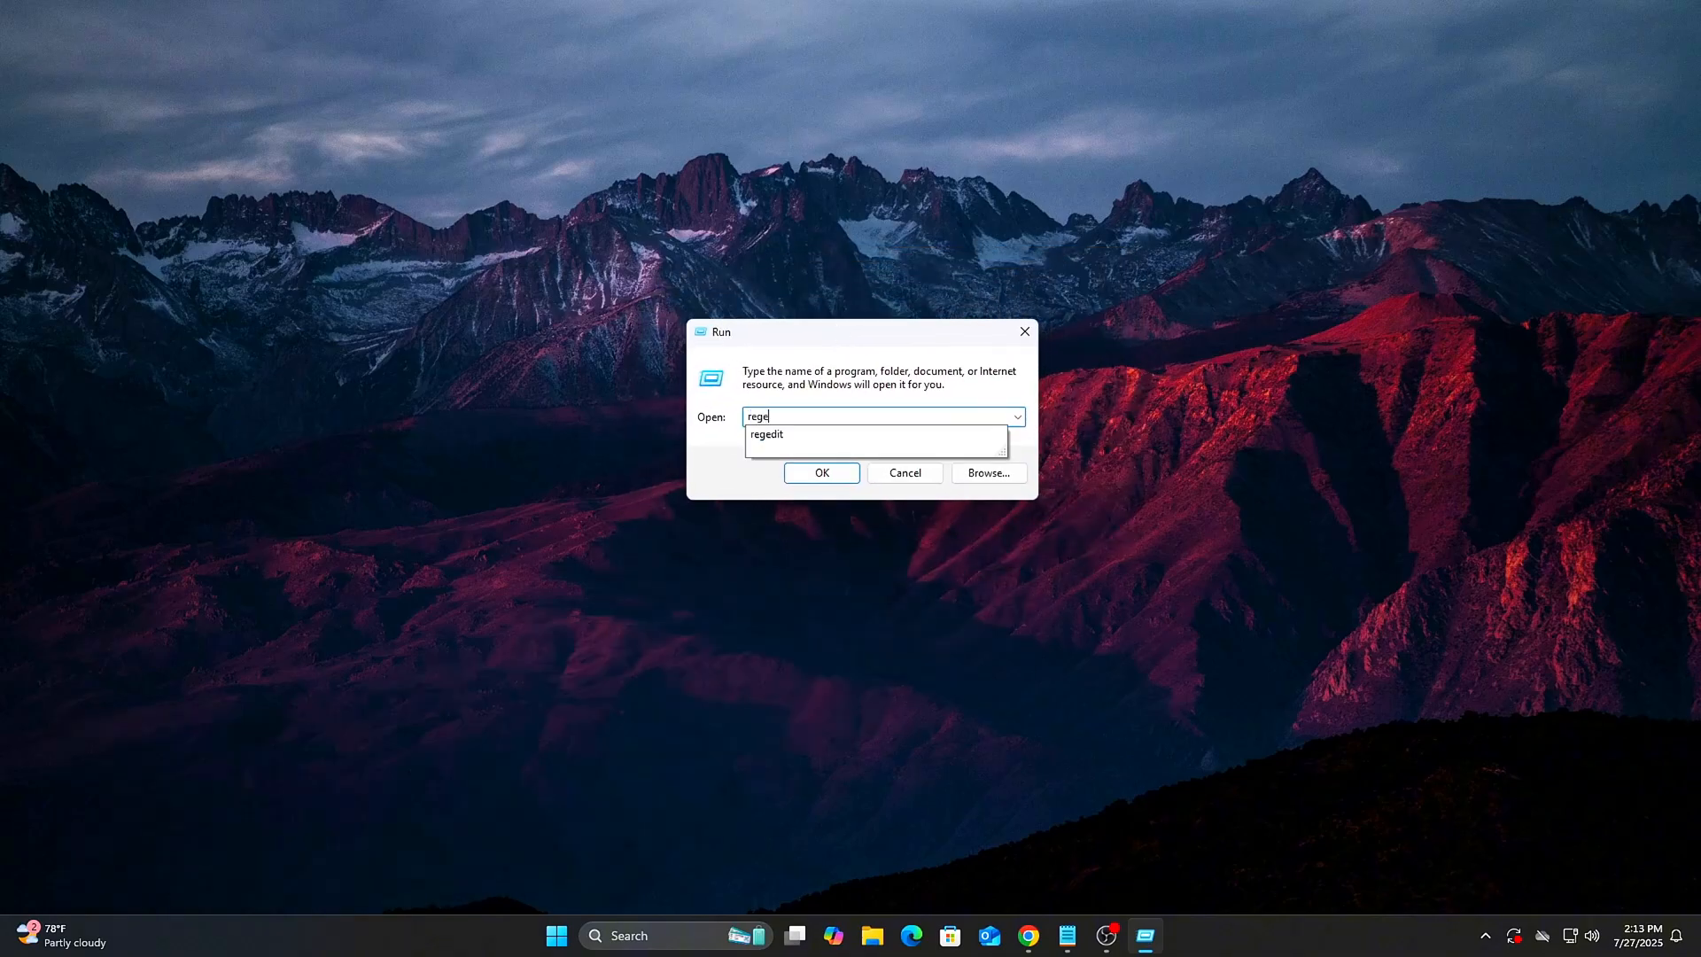
Step: Go to Tcpip\Parameters\Interfaces, confirm the 192.168.1.11 interface, and create a DWORD value
{"action": "left_click", "coordinate": [821, 473]}
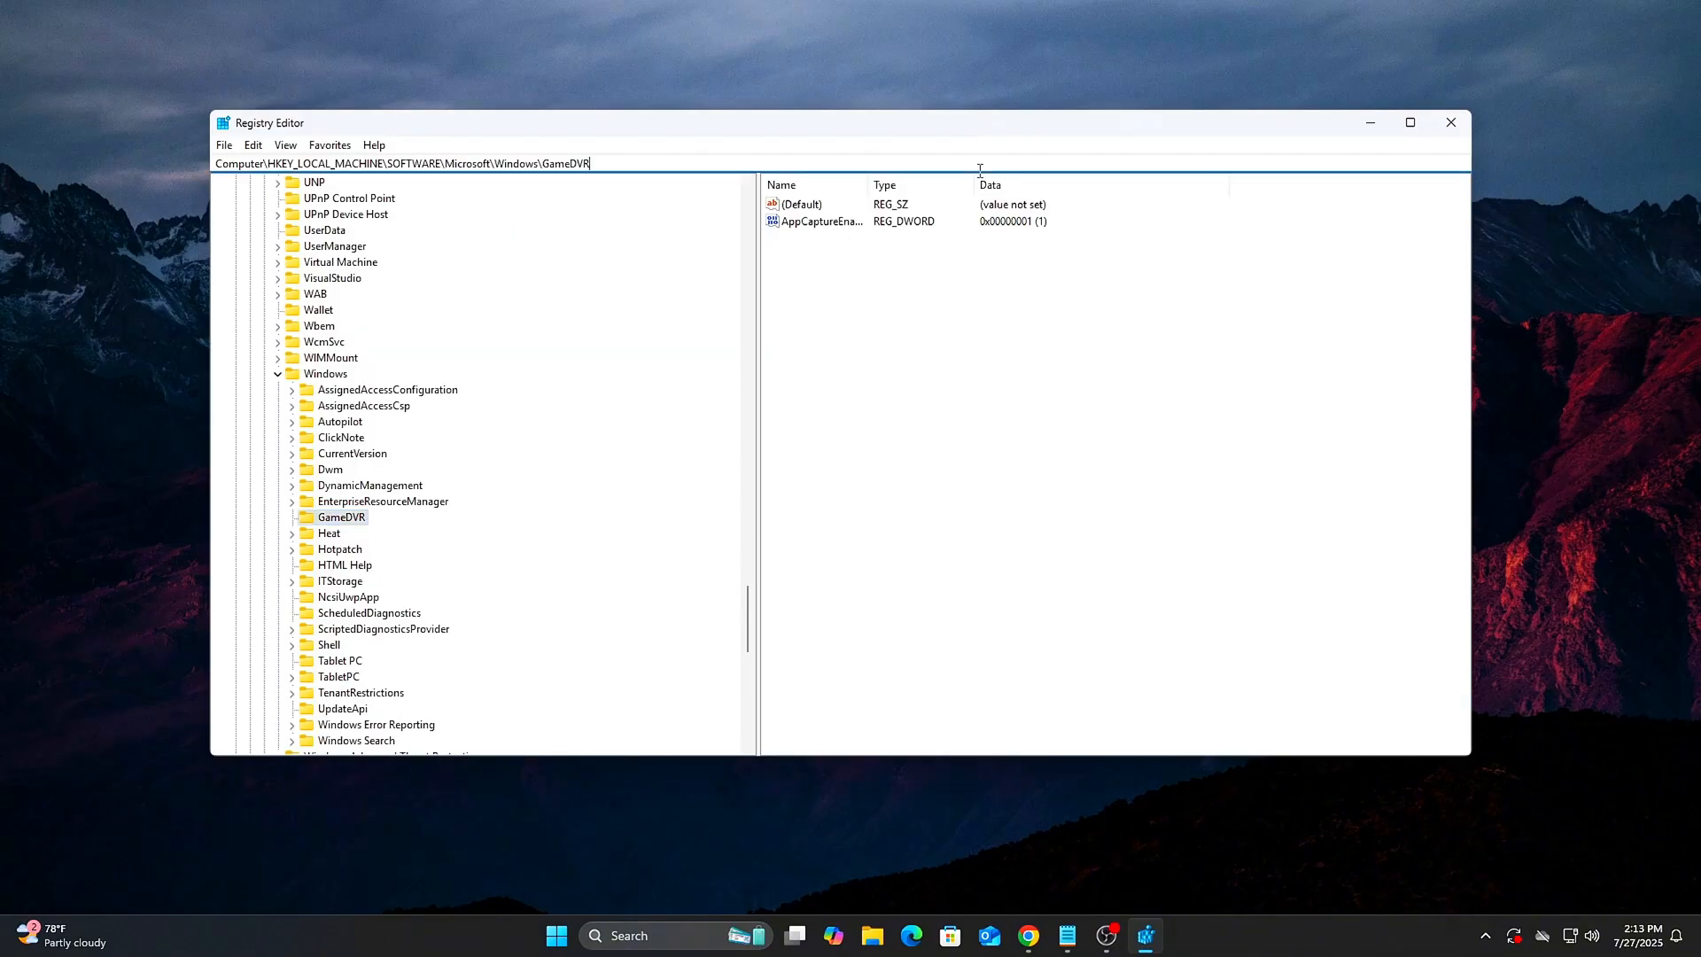
{"action": "type", "text": "HKEY_LOCAL_MACHINE\\SYSTEM\\CurrentControlSet\\Services\\Tcpip\\Parameters\\Interfaces"}
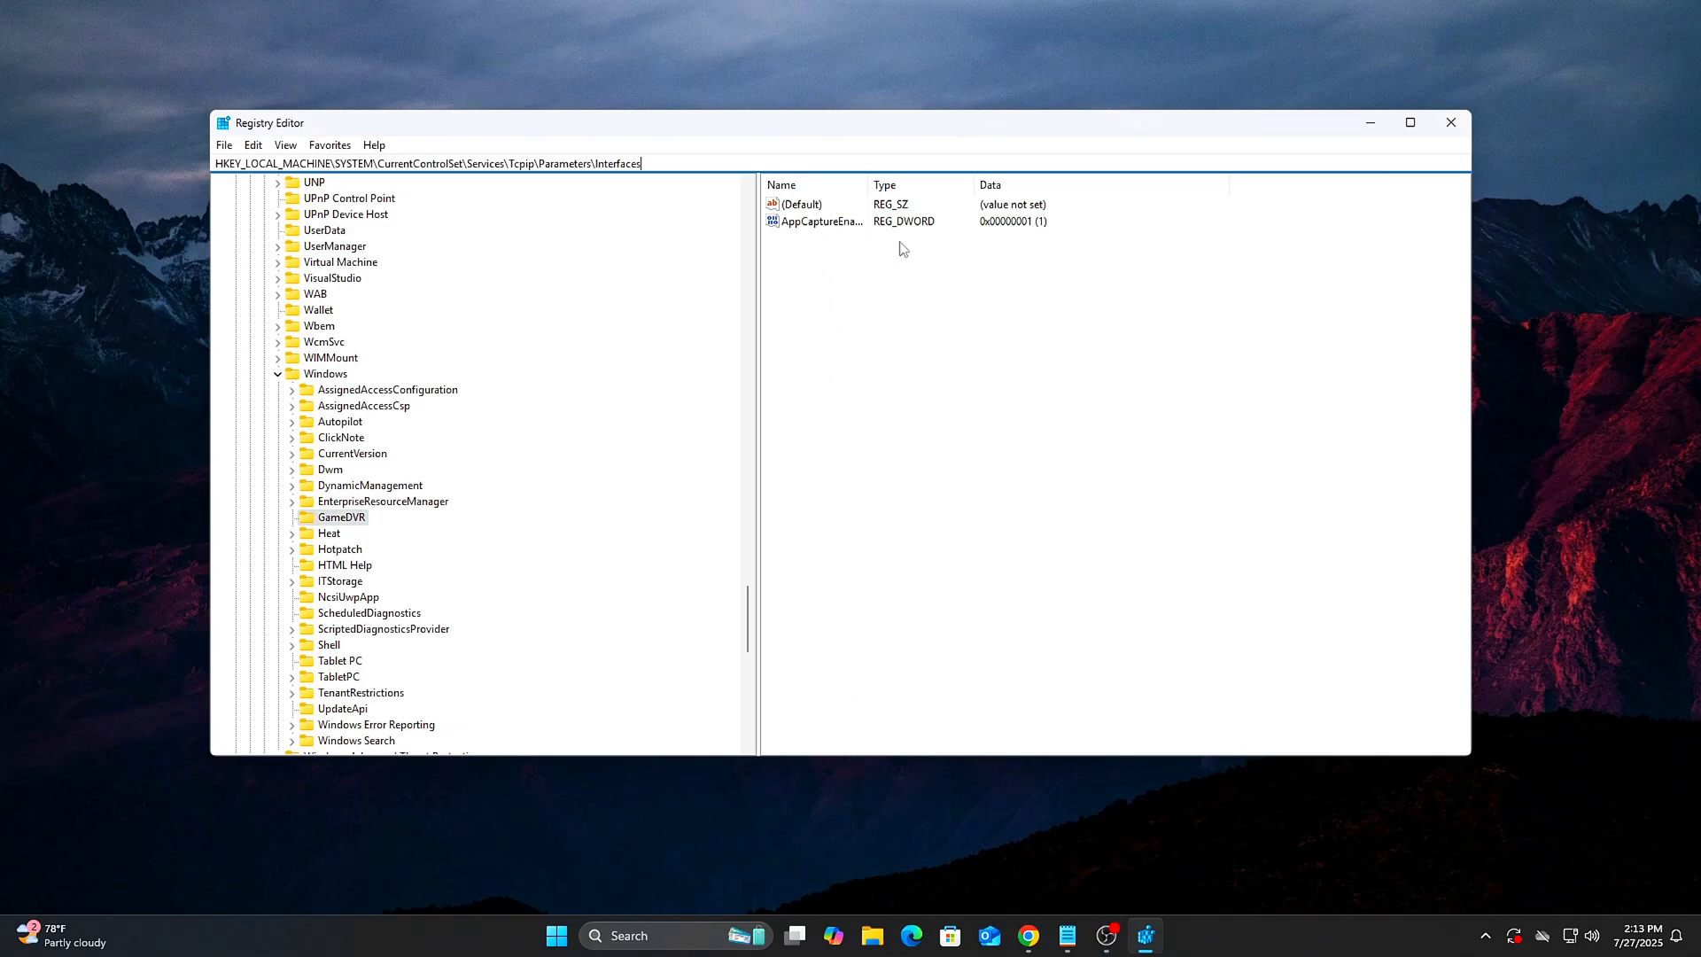
{"action": "left_click", "coordinate": [369, 532]}
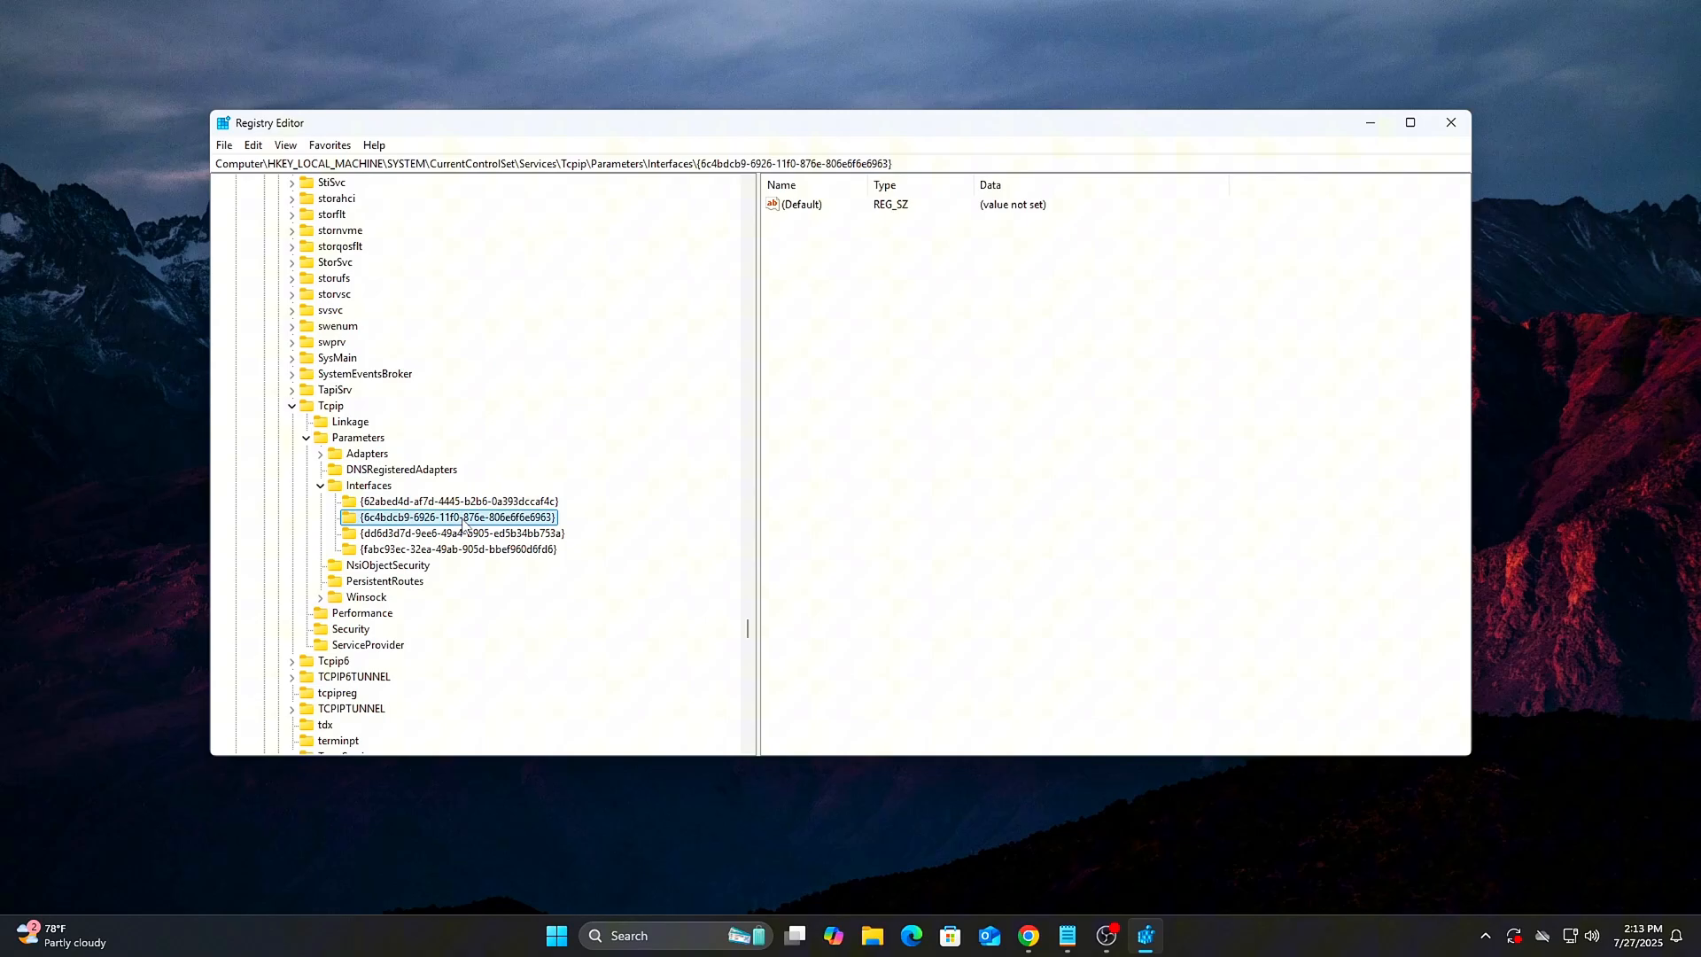
{"action": "left_click", "coordinate": [455, 549]}
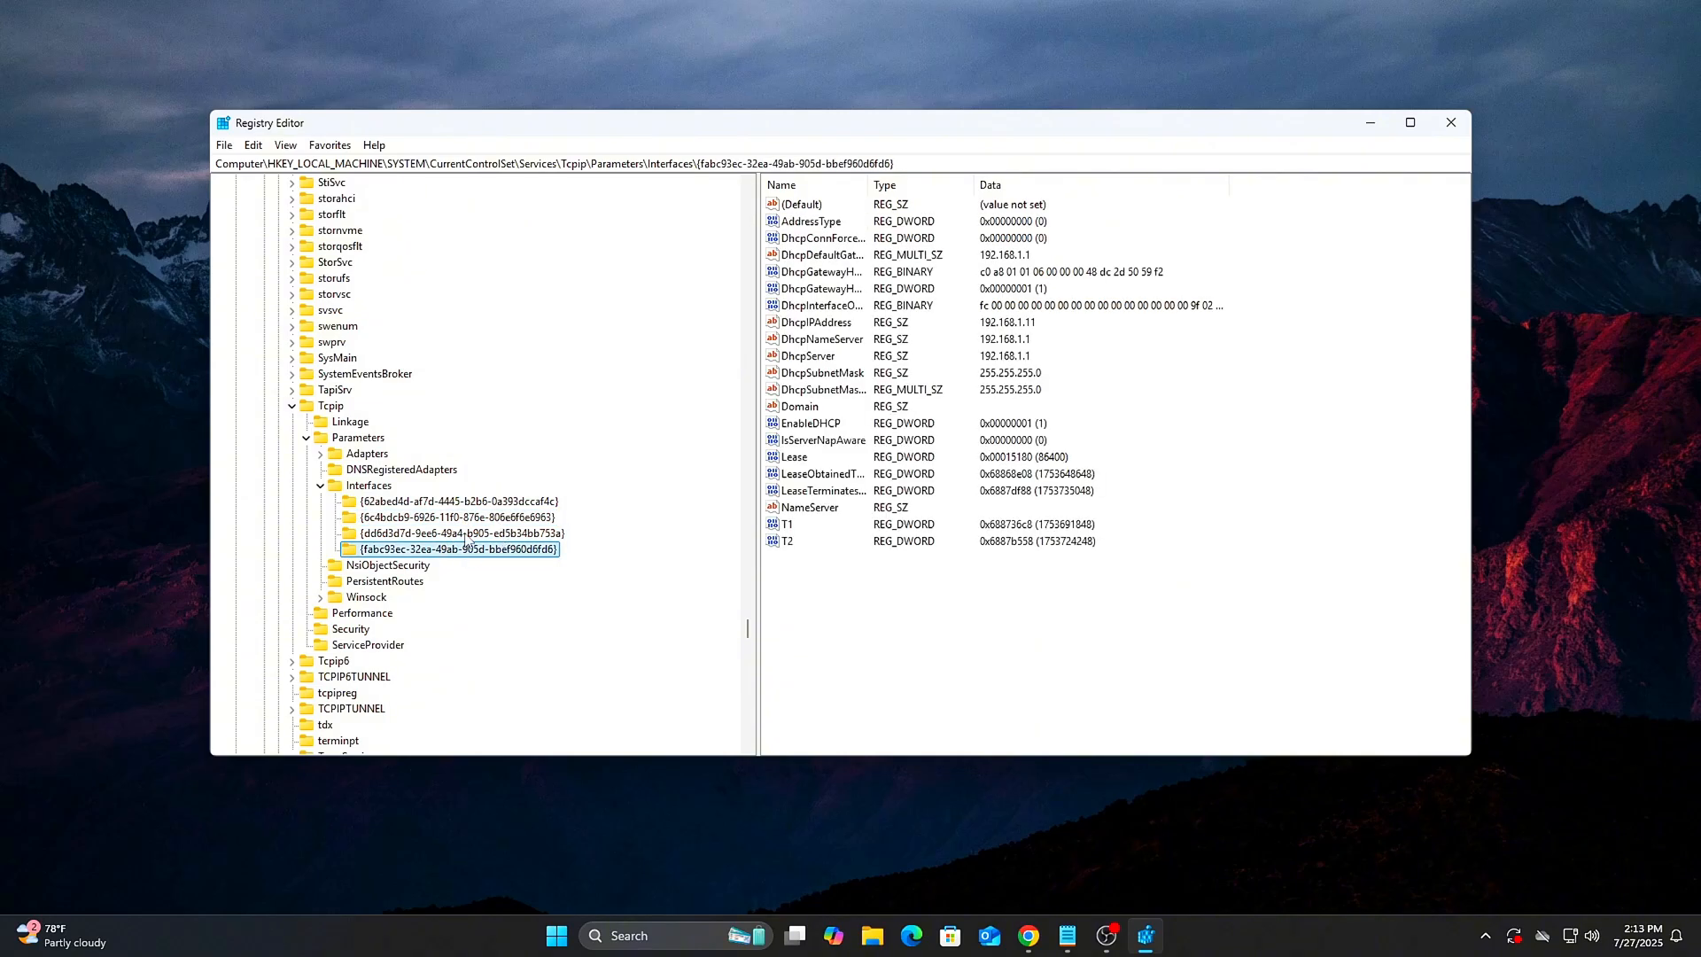
{"action": "mouse_move", "coordinate": [628, 581]}
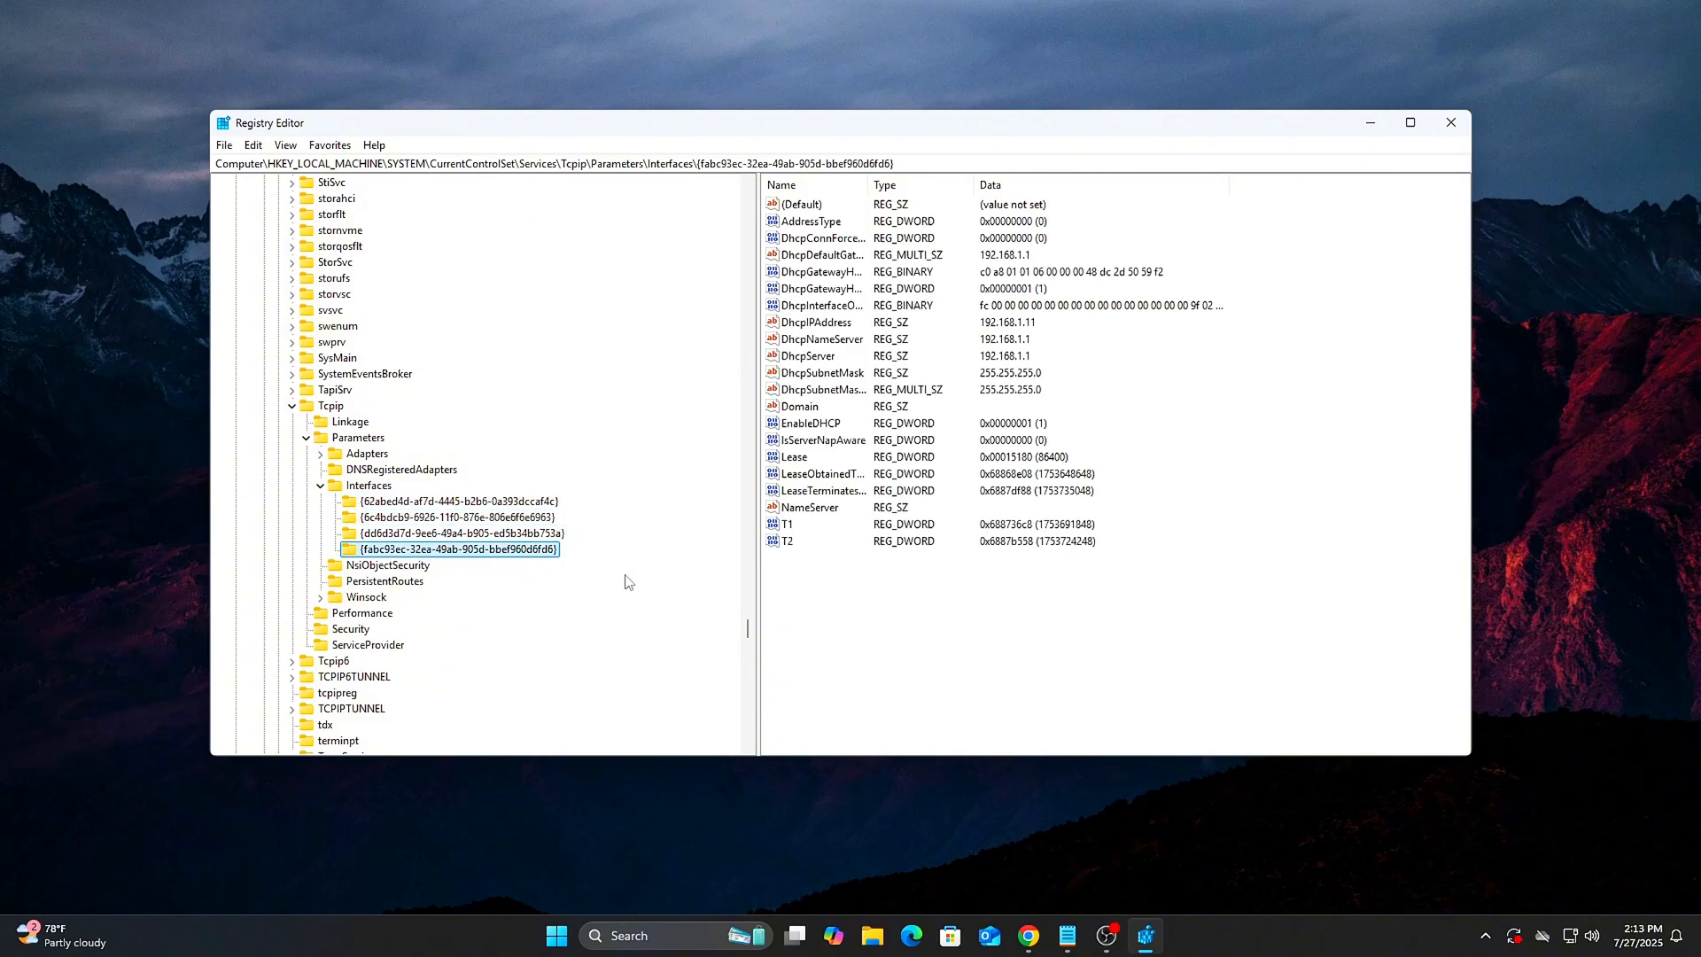
{"action": "left_click", "coordinate": [815, 323]}
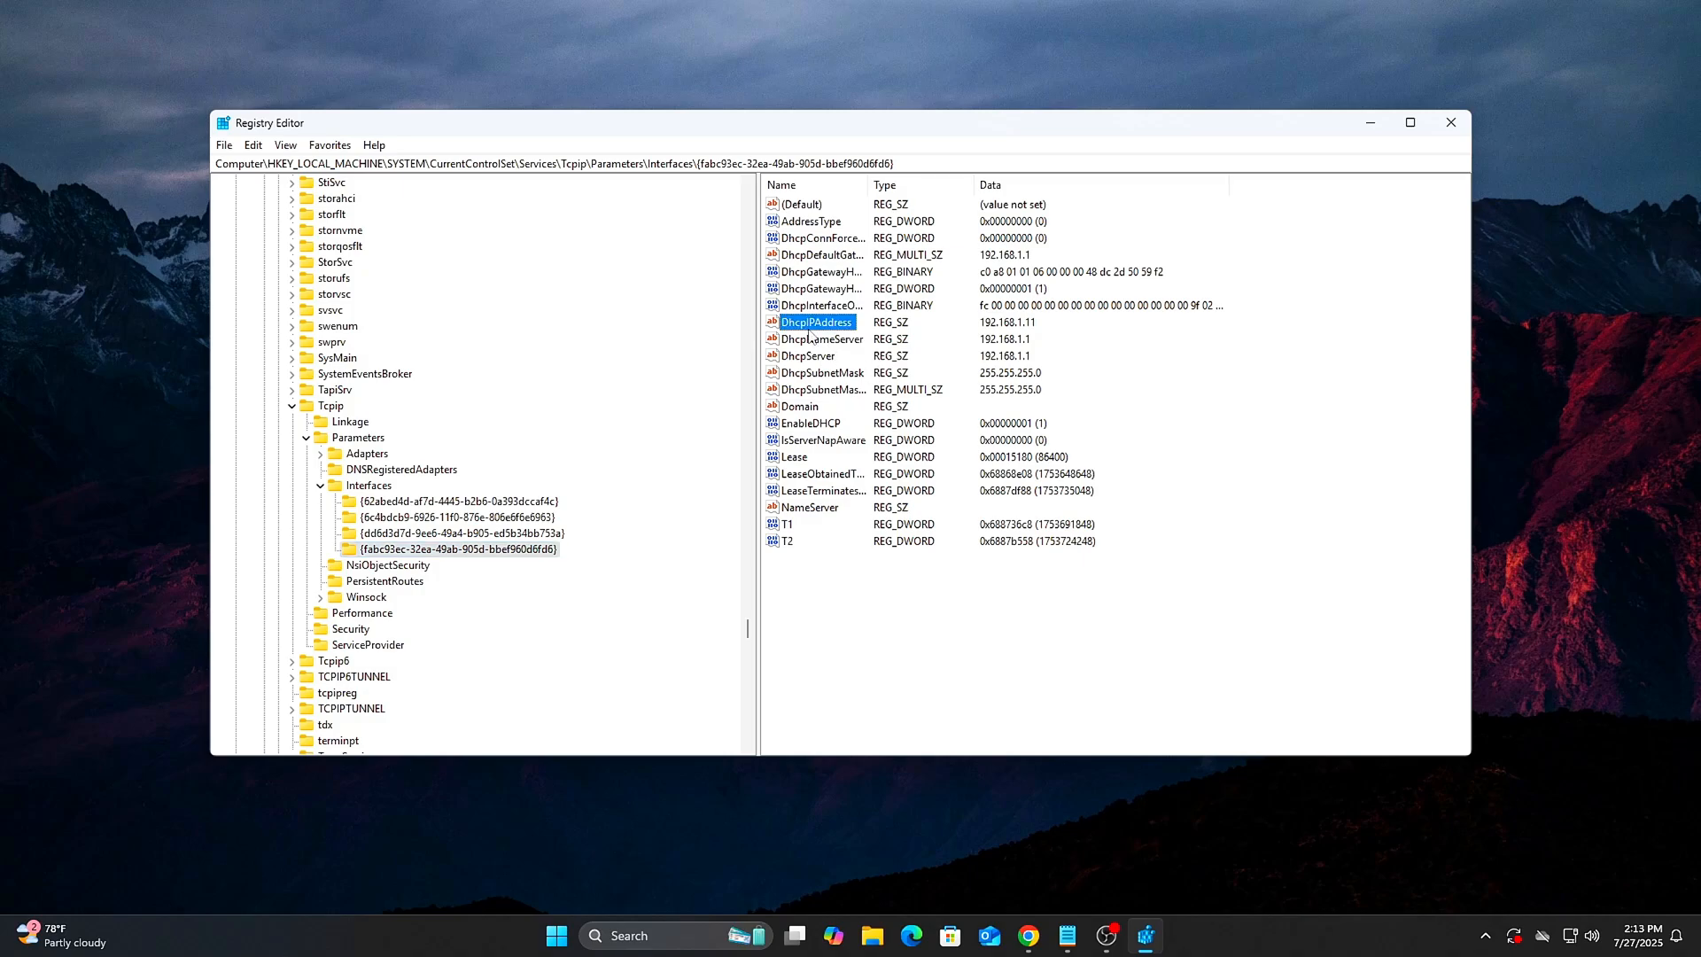
{"action": "double_click", "coordinate": [815, 322]}
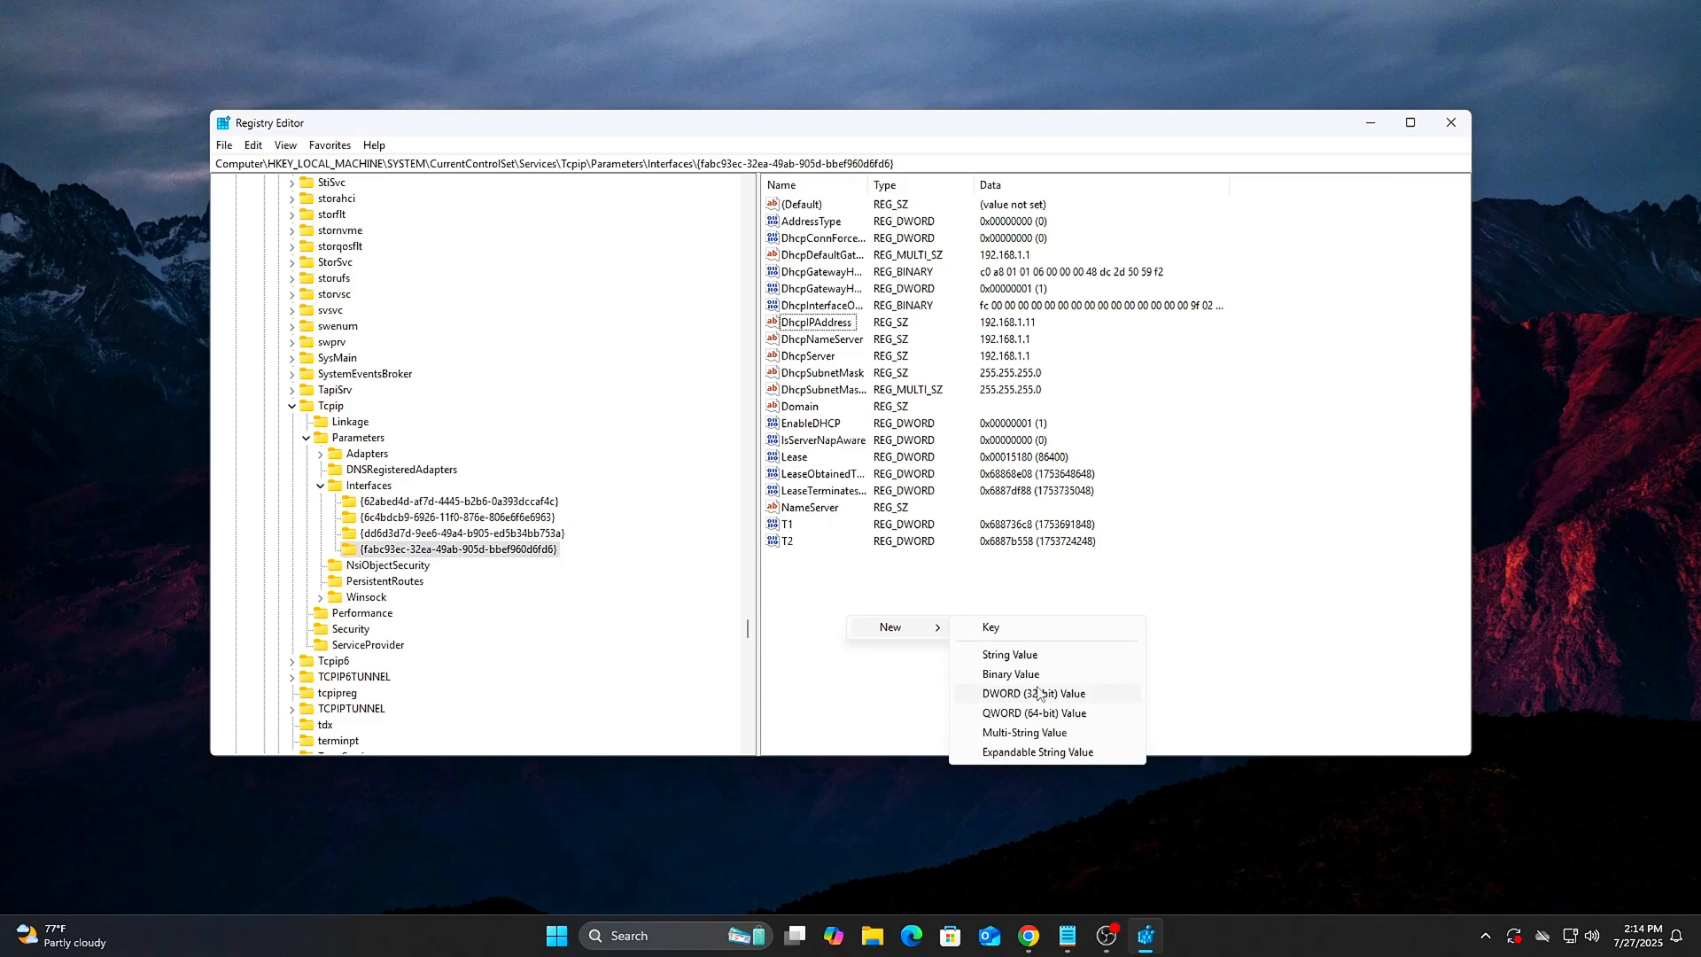
{"action": "left_click", "coordinate": [1031, 692]}
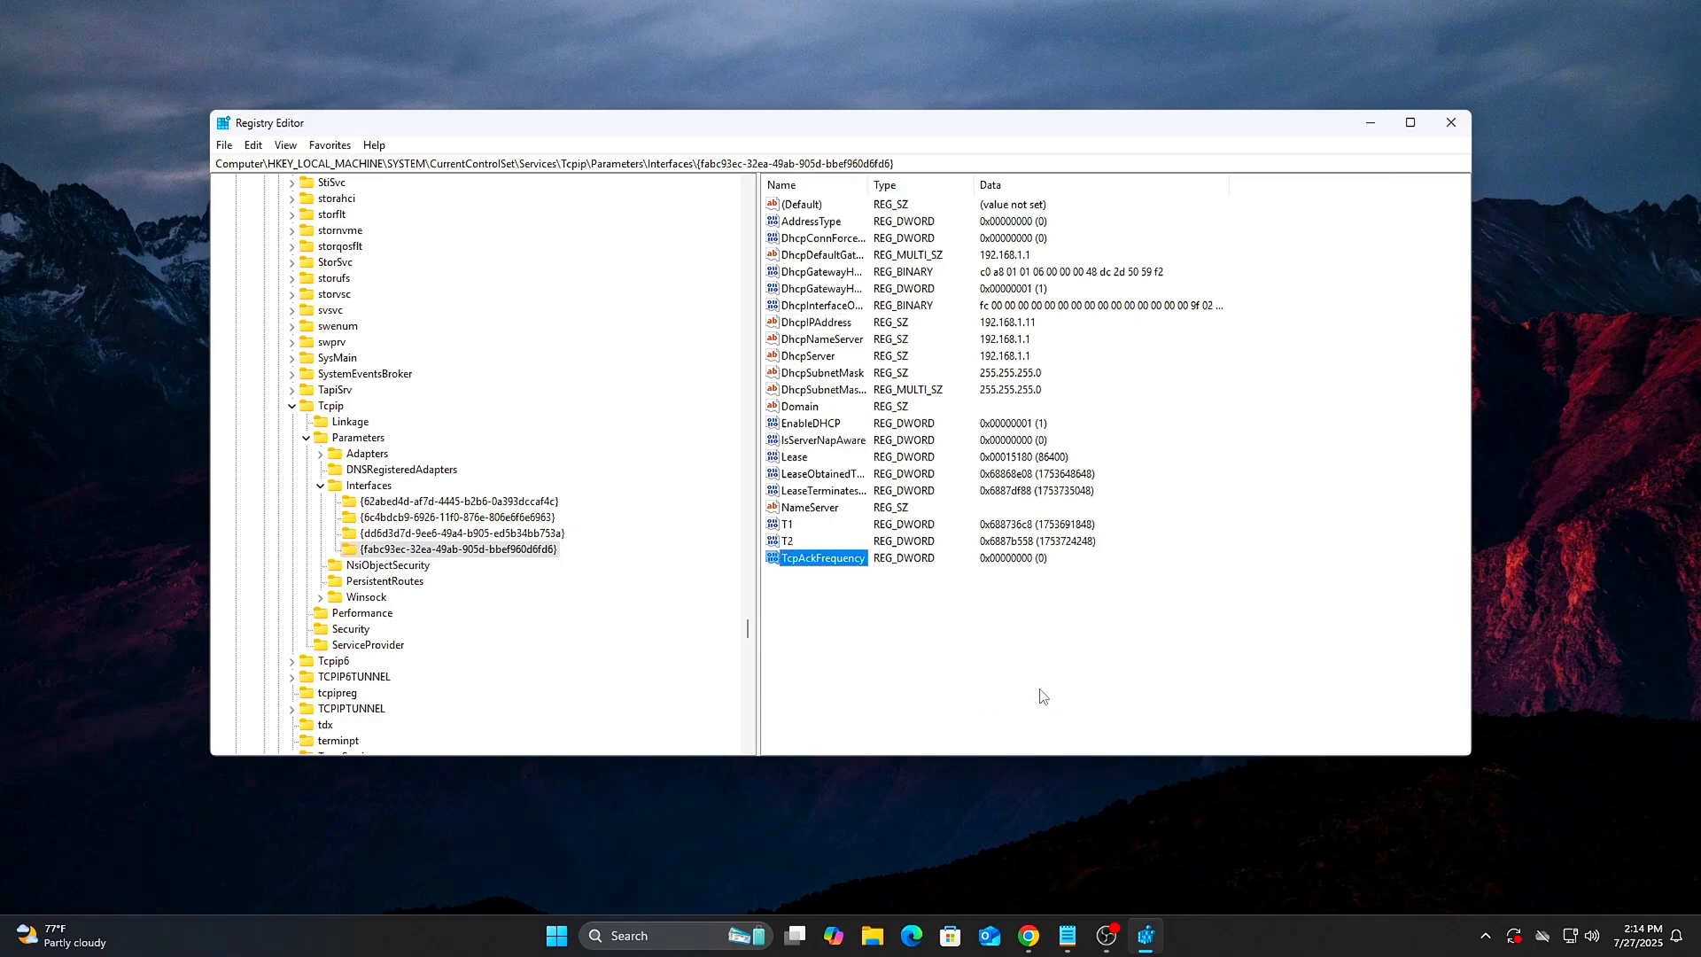
Step: Give TcpAckFrequency 1, create TCPNoDelay with 1, and leave TcpDelAckTicks at 0
{"action": "double_click", "coordinate": [822, 557]}
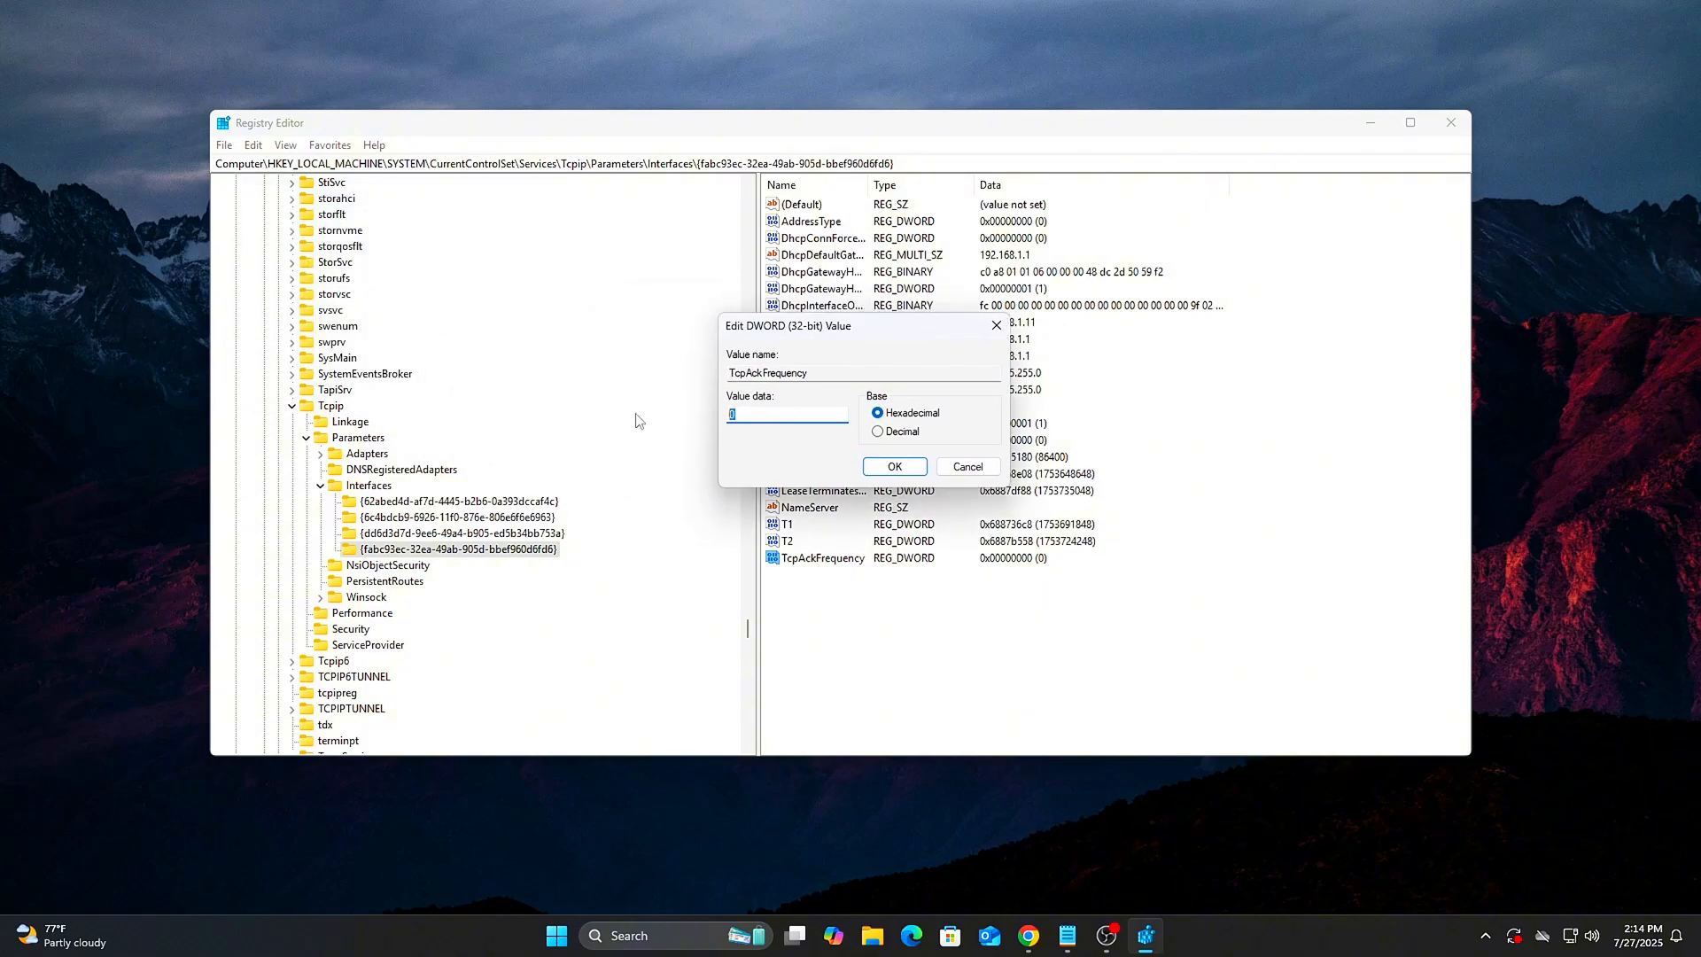
{"action": "left_click", "coordinate": [894, 465]}
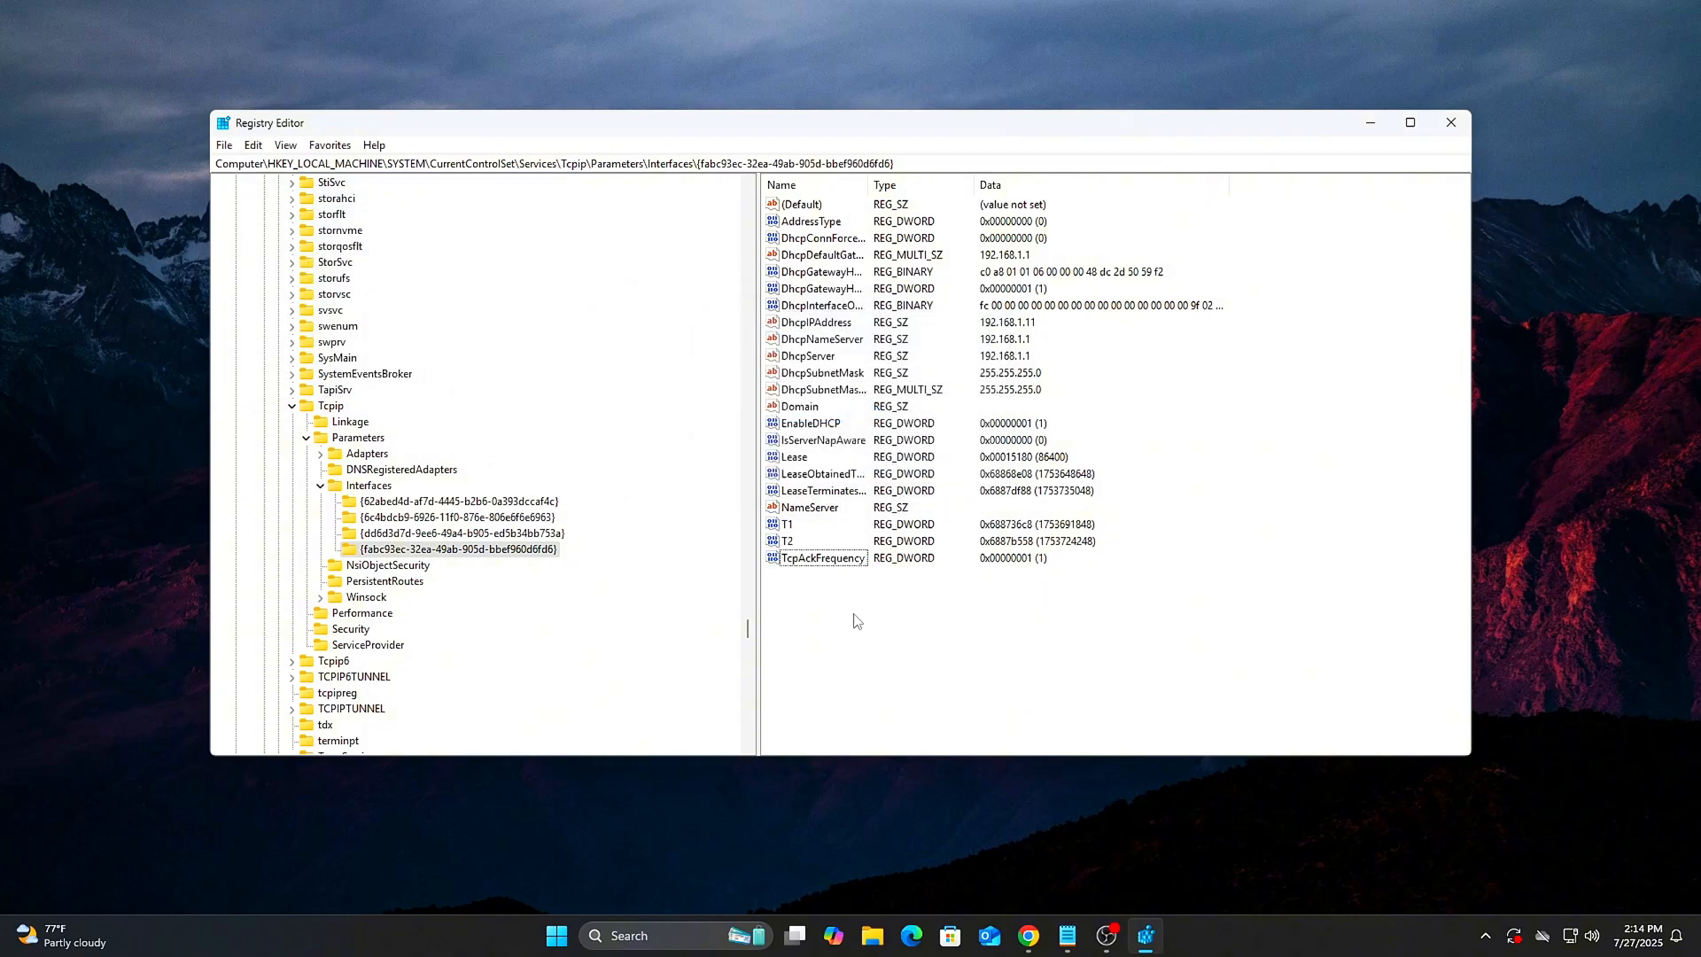
{"action": "type", "text": "TCPNoDelay"}
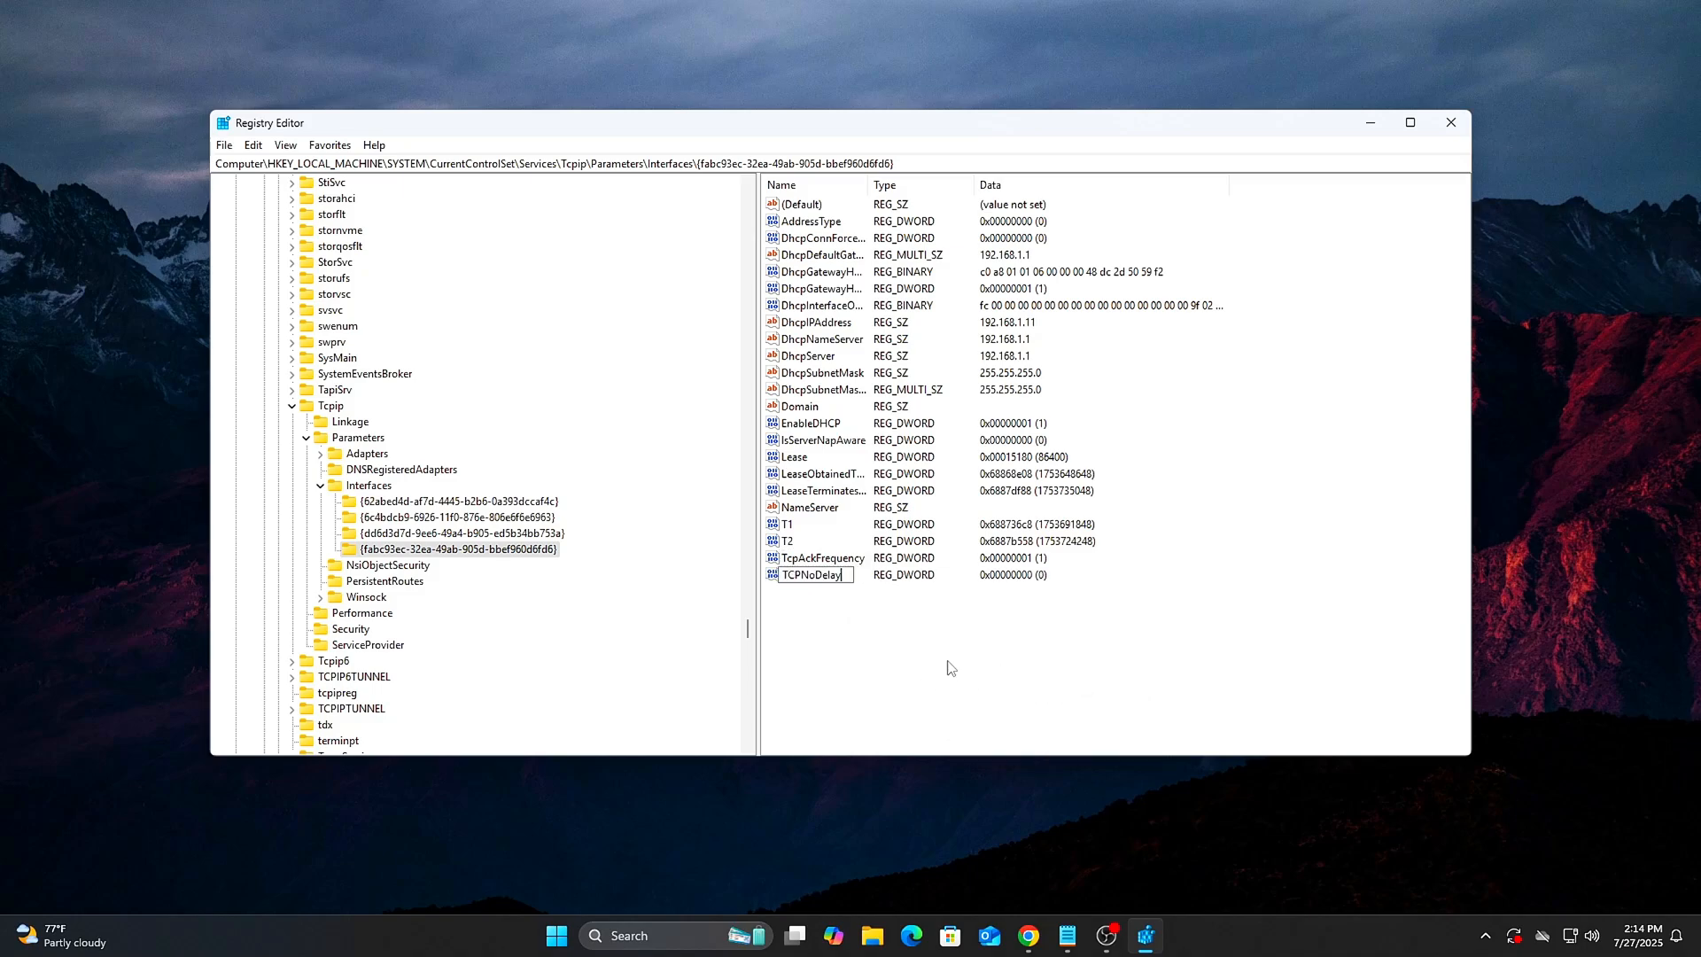
{"action": "double_click", "coordinate": [812, 575]}
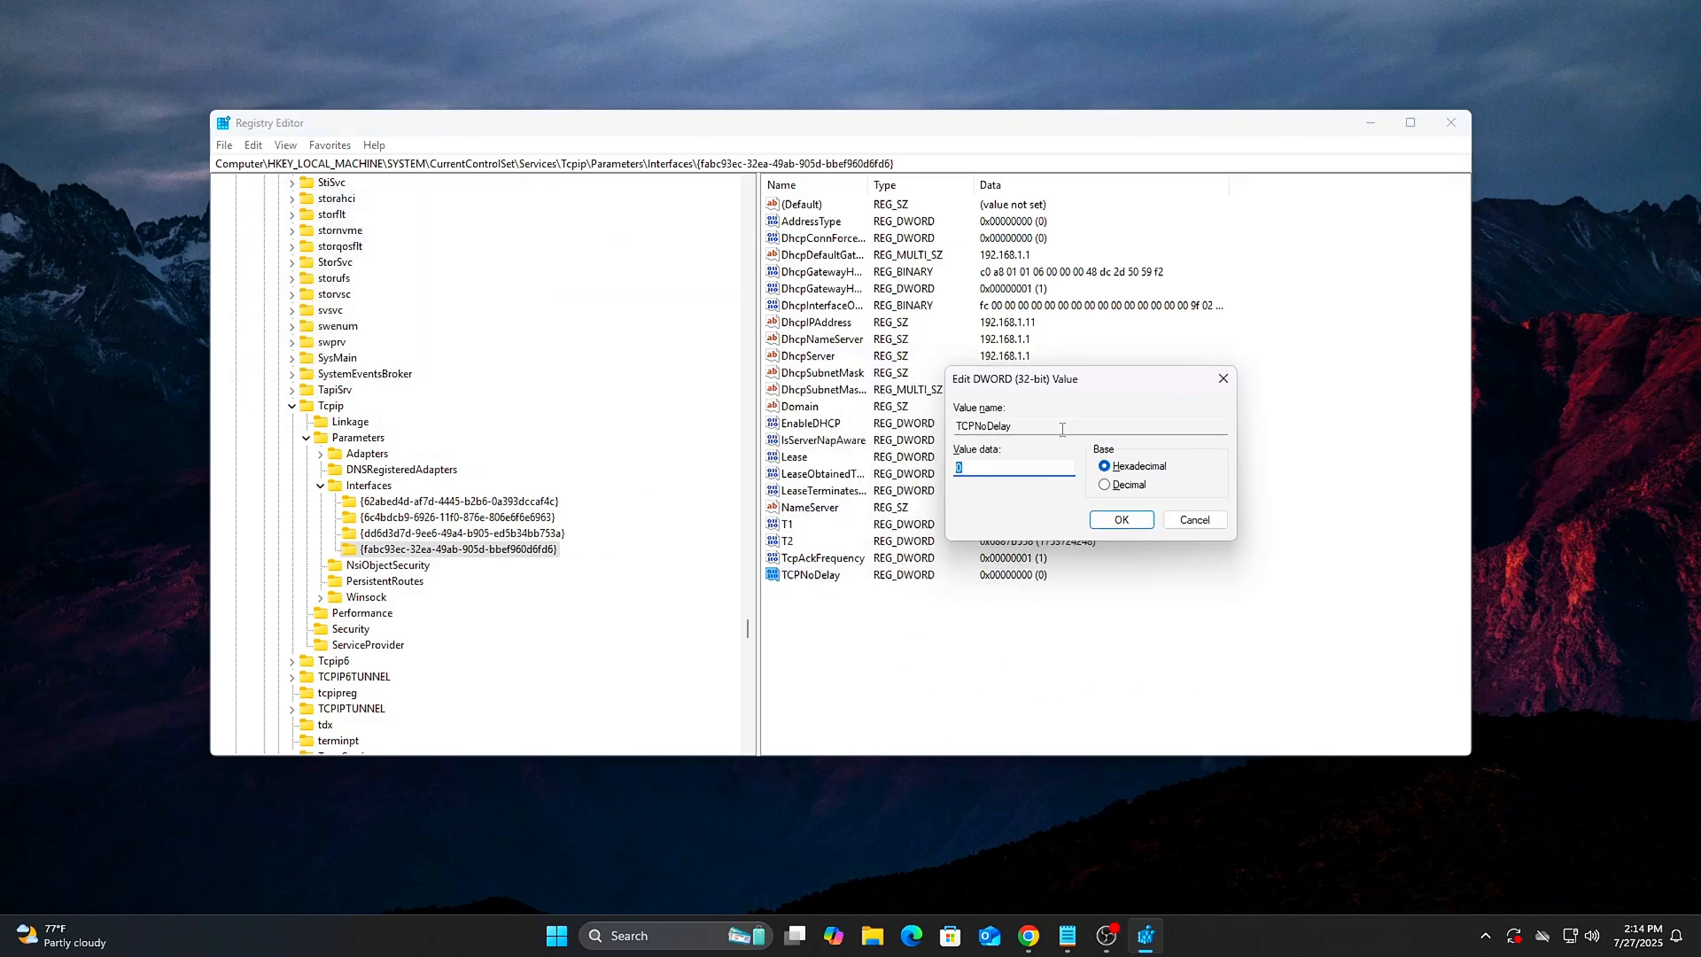
{"action": "left_click", "coordinate": [1120, 520]}
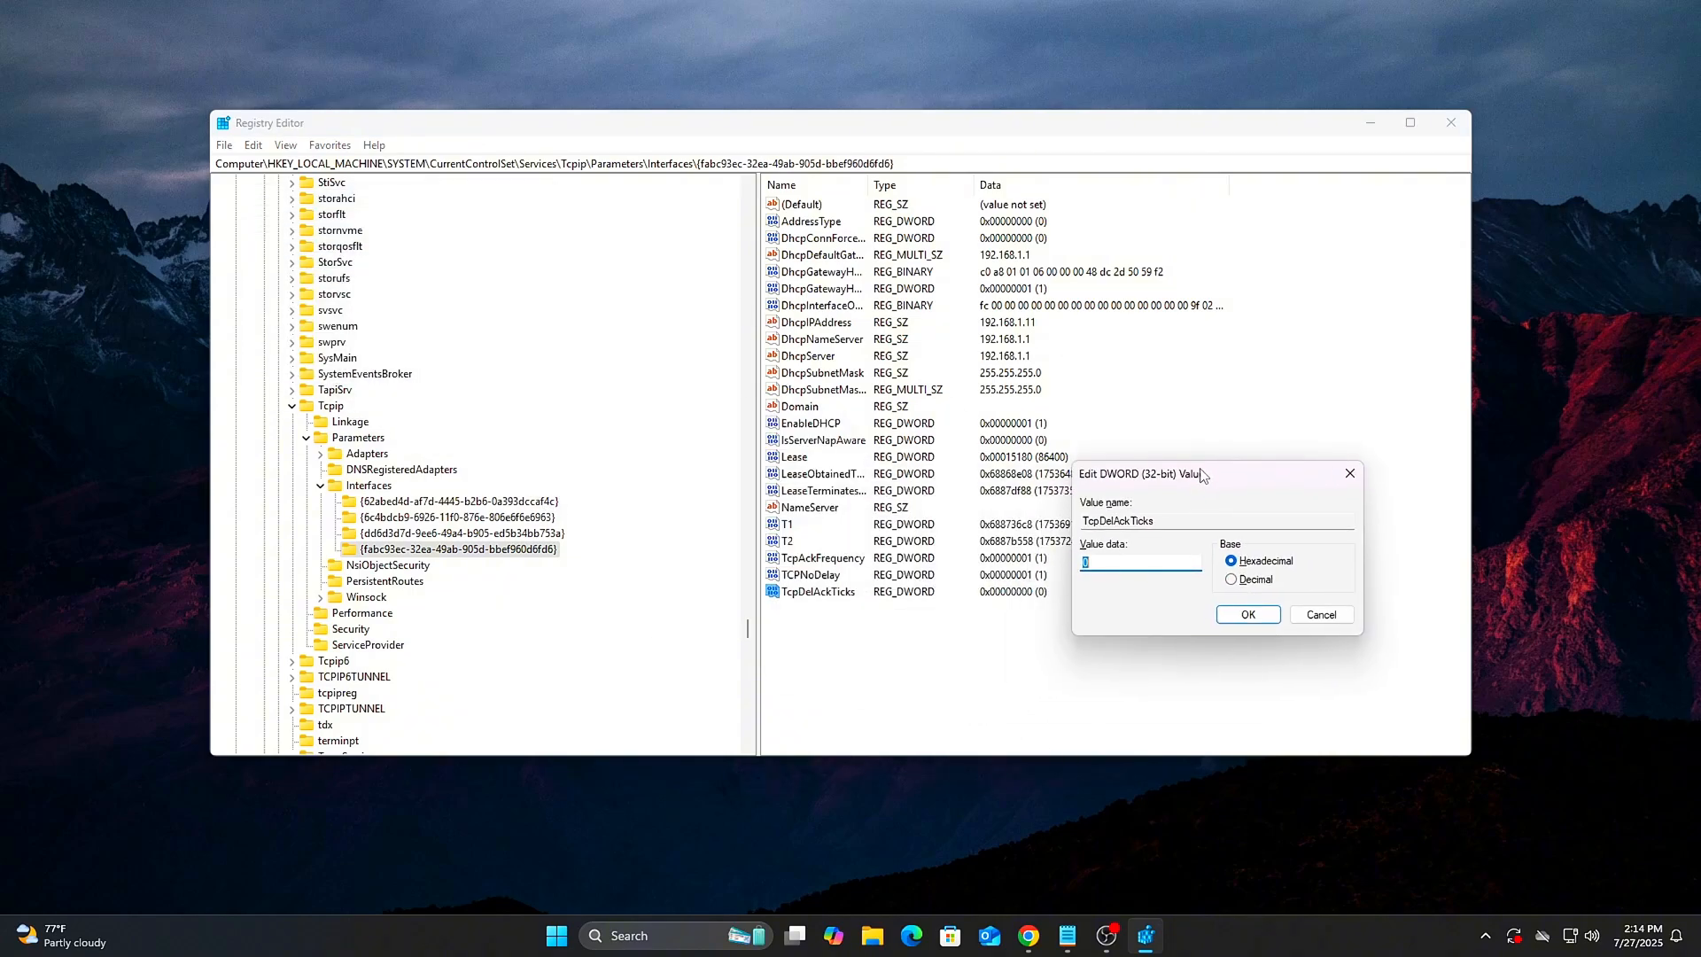
{"action": "left_click", "coordinate": [1245, 614]}
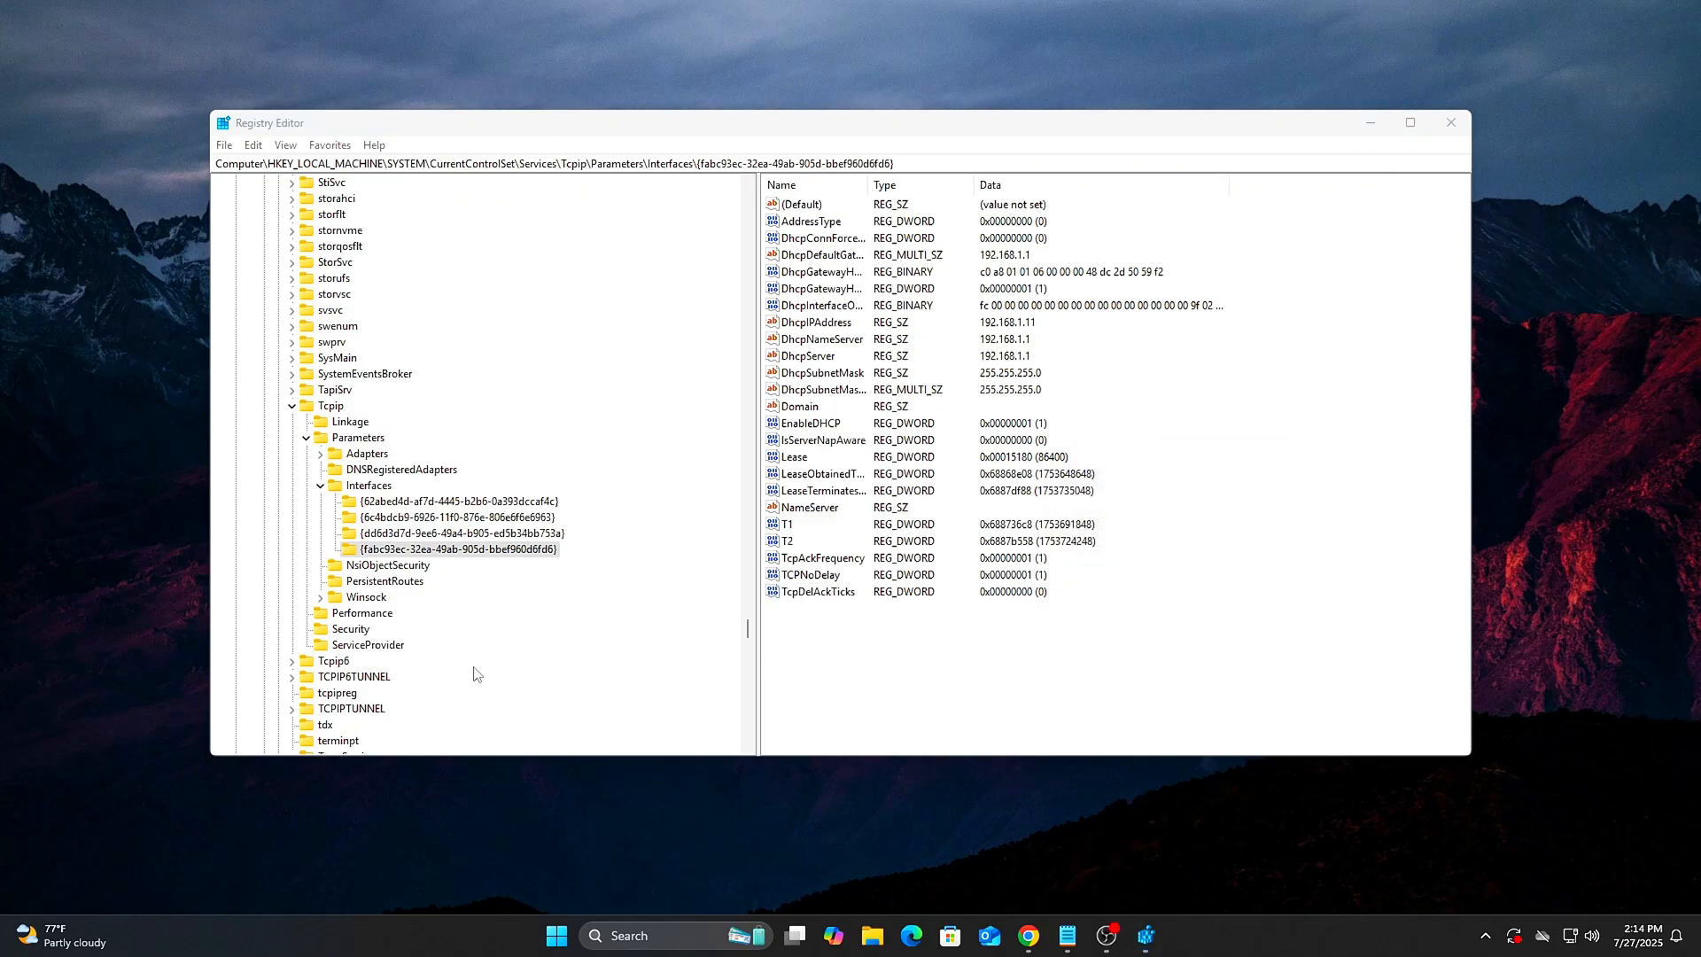
{"action": "left_click", "coordinate": [457, 549]}
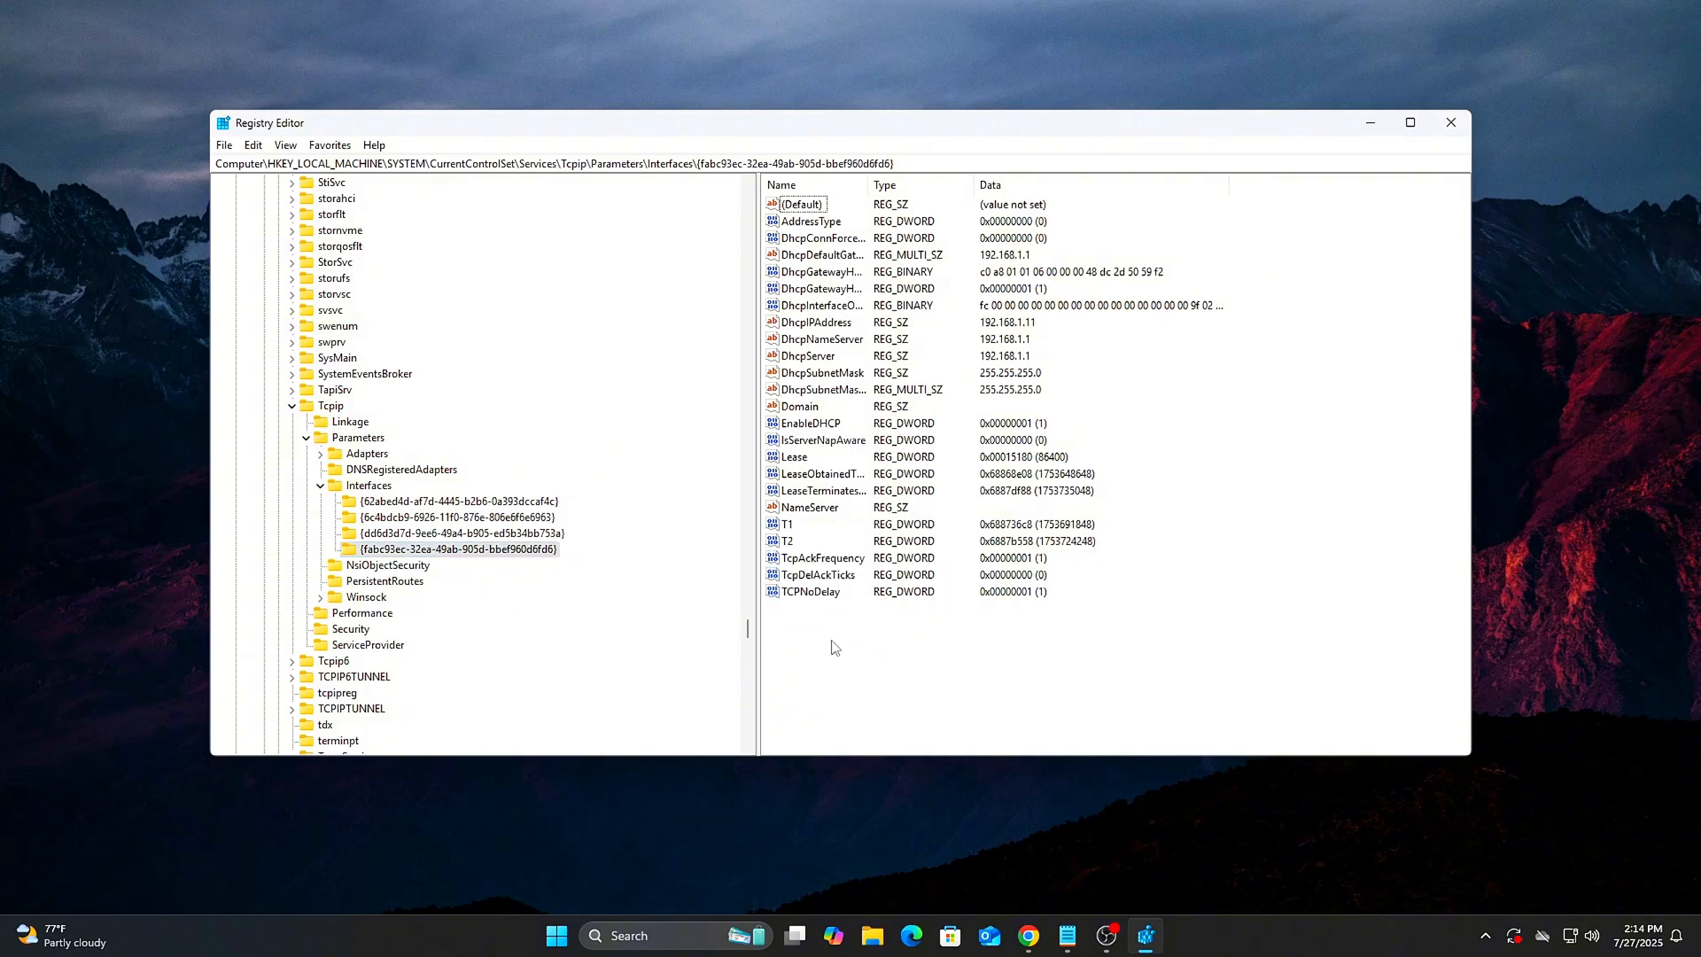
Step: Read the 192.168.1.1 gateway in DhcpDefaultGateway and close it unchanged
{"action": "double_click", "coordinate": [818, 255]}
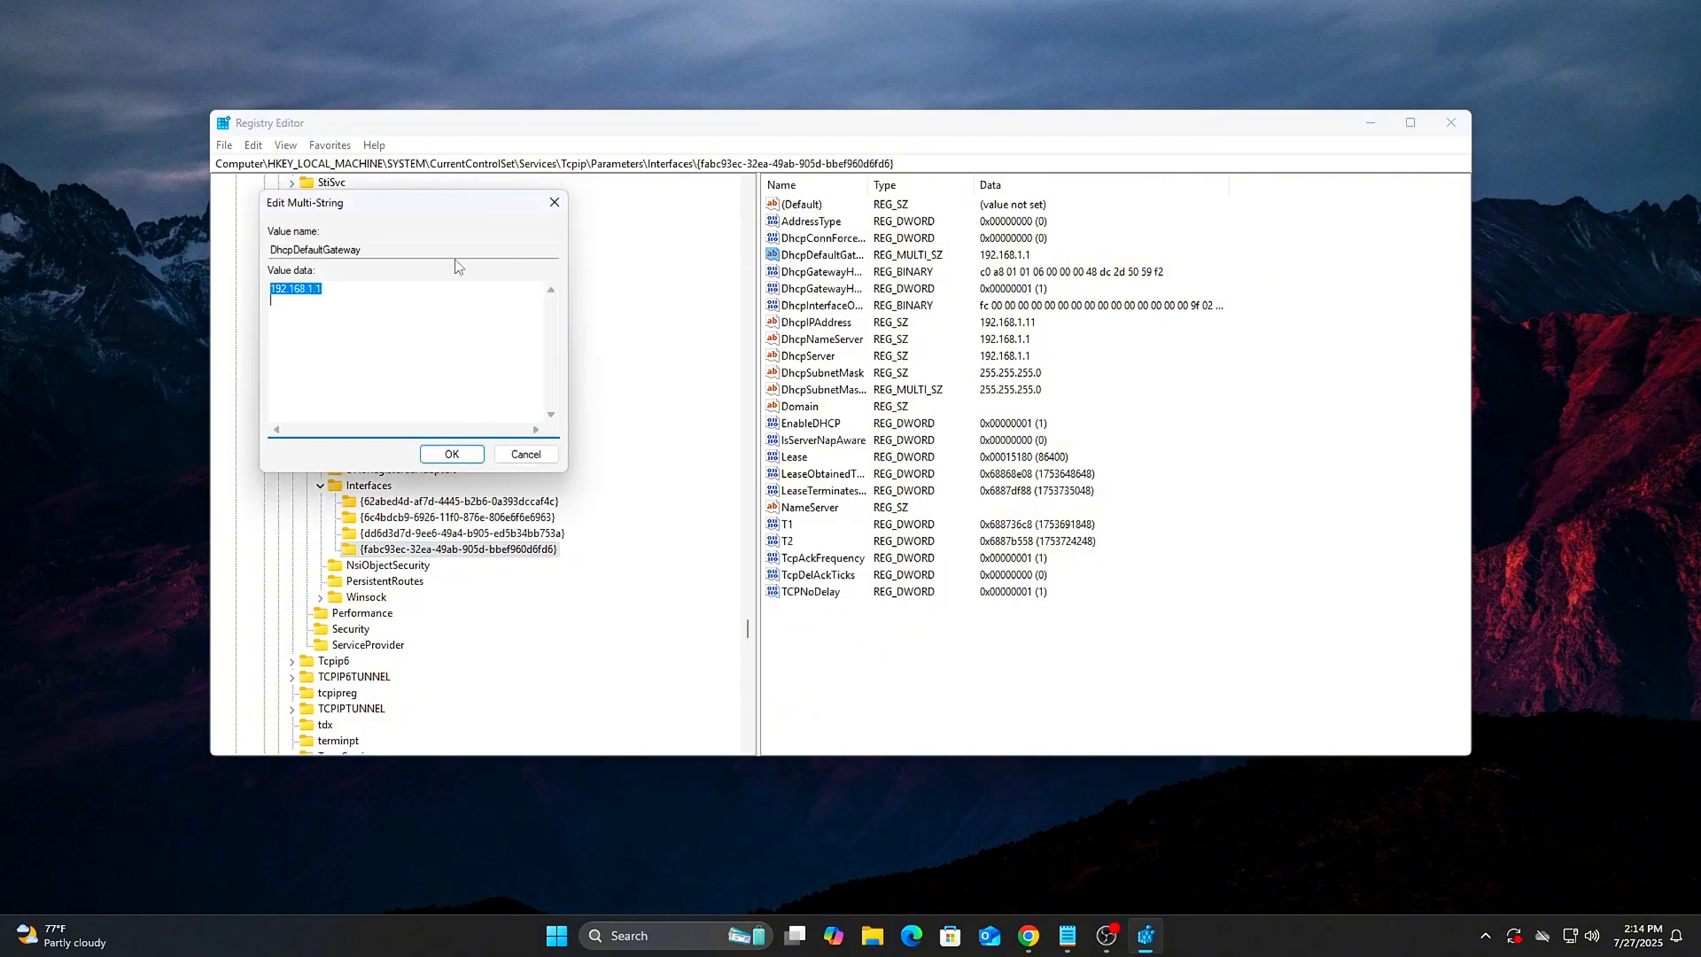
{"action": "left_click_drag", "start_coordinate": [380, 202], "coordinate": [1136, 341]}
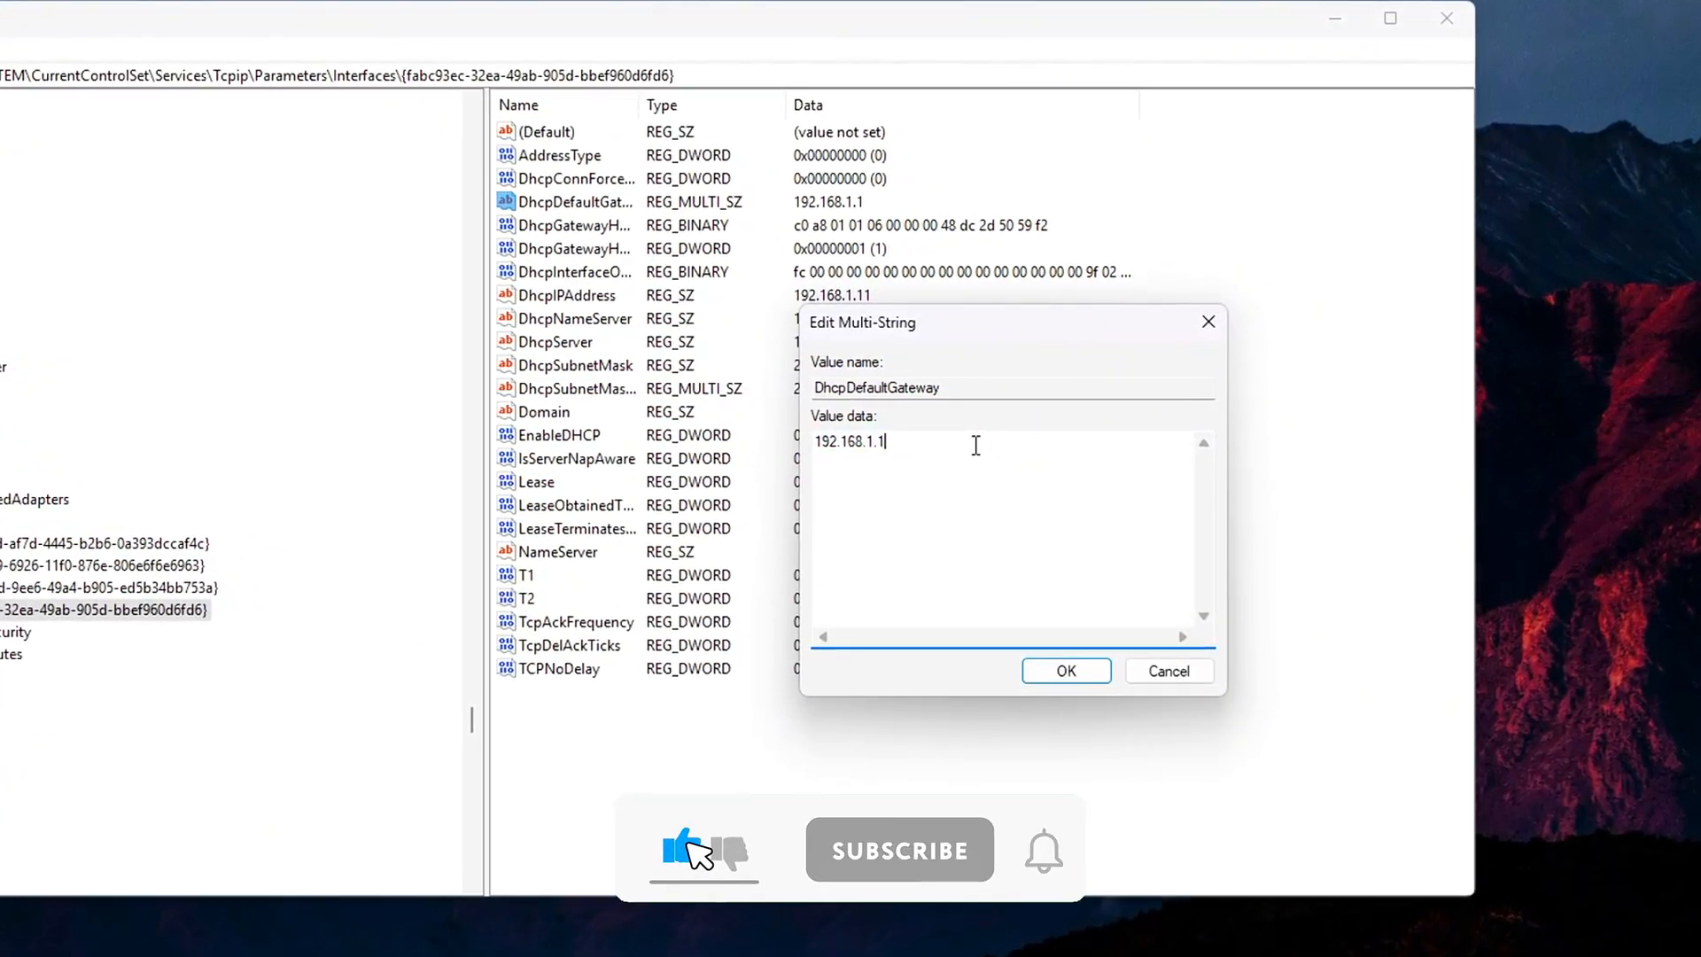
{"action": "left_click", "coordinate": [899, 850]}
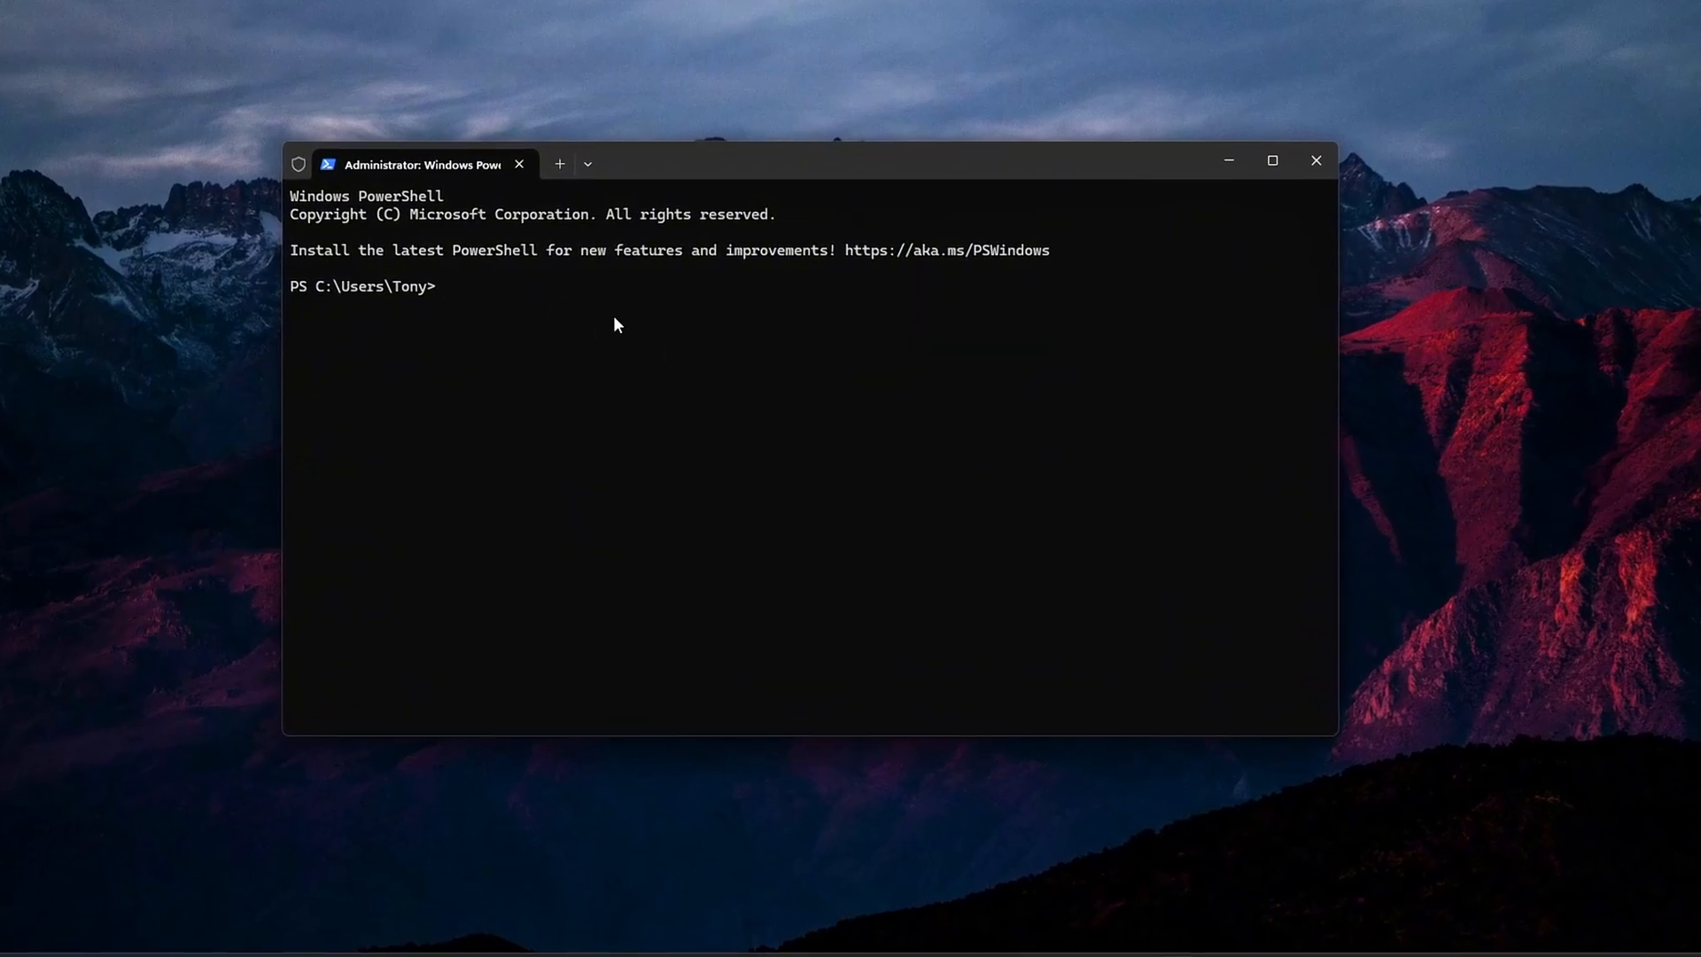
Step: Turn off memory compression with Disable-MMAgent -mc and verify using Get-MMAgent
{"action": "type", "text": "Disable-MMAgent -mc"}
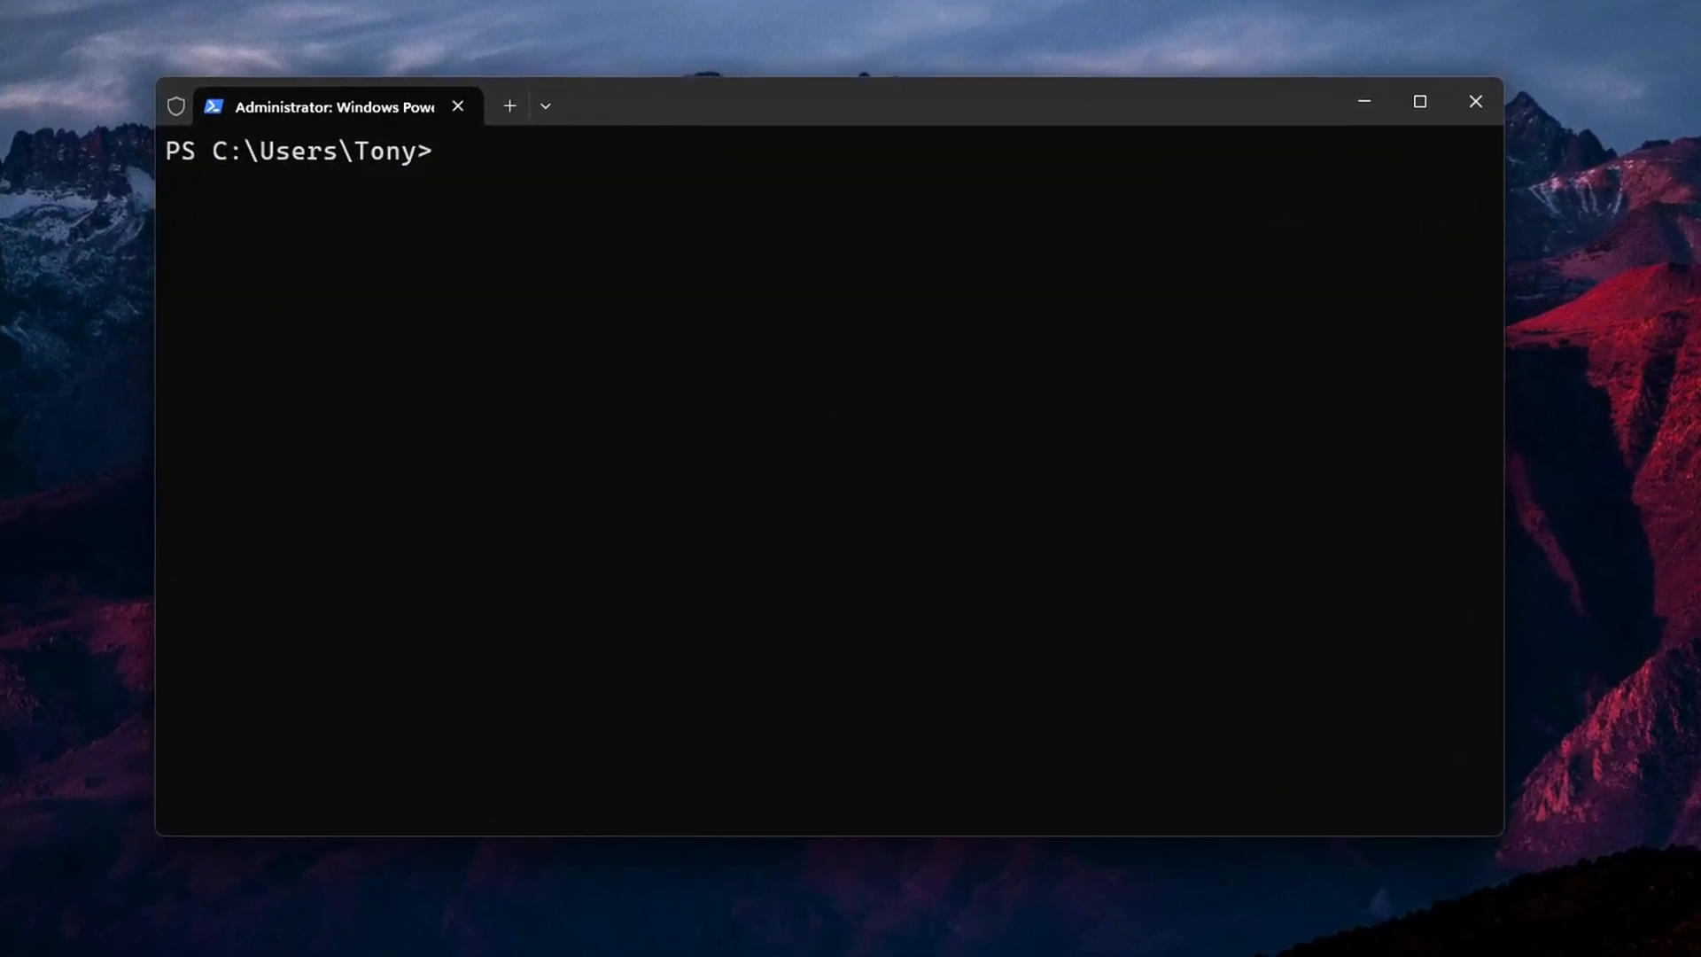
{"action": "type", "text": "Get-MMAgent"}
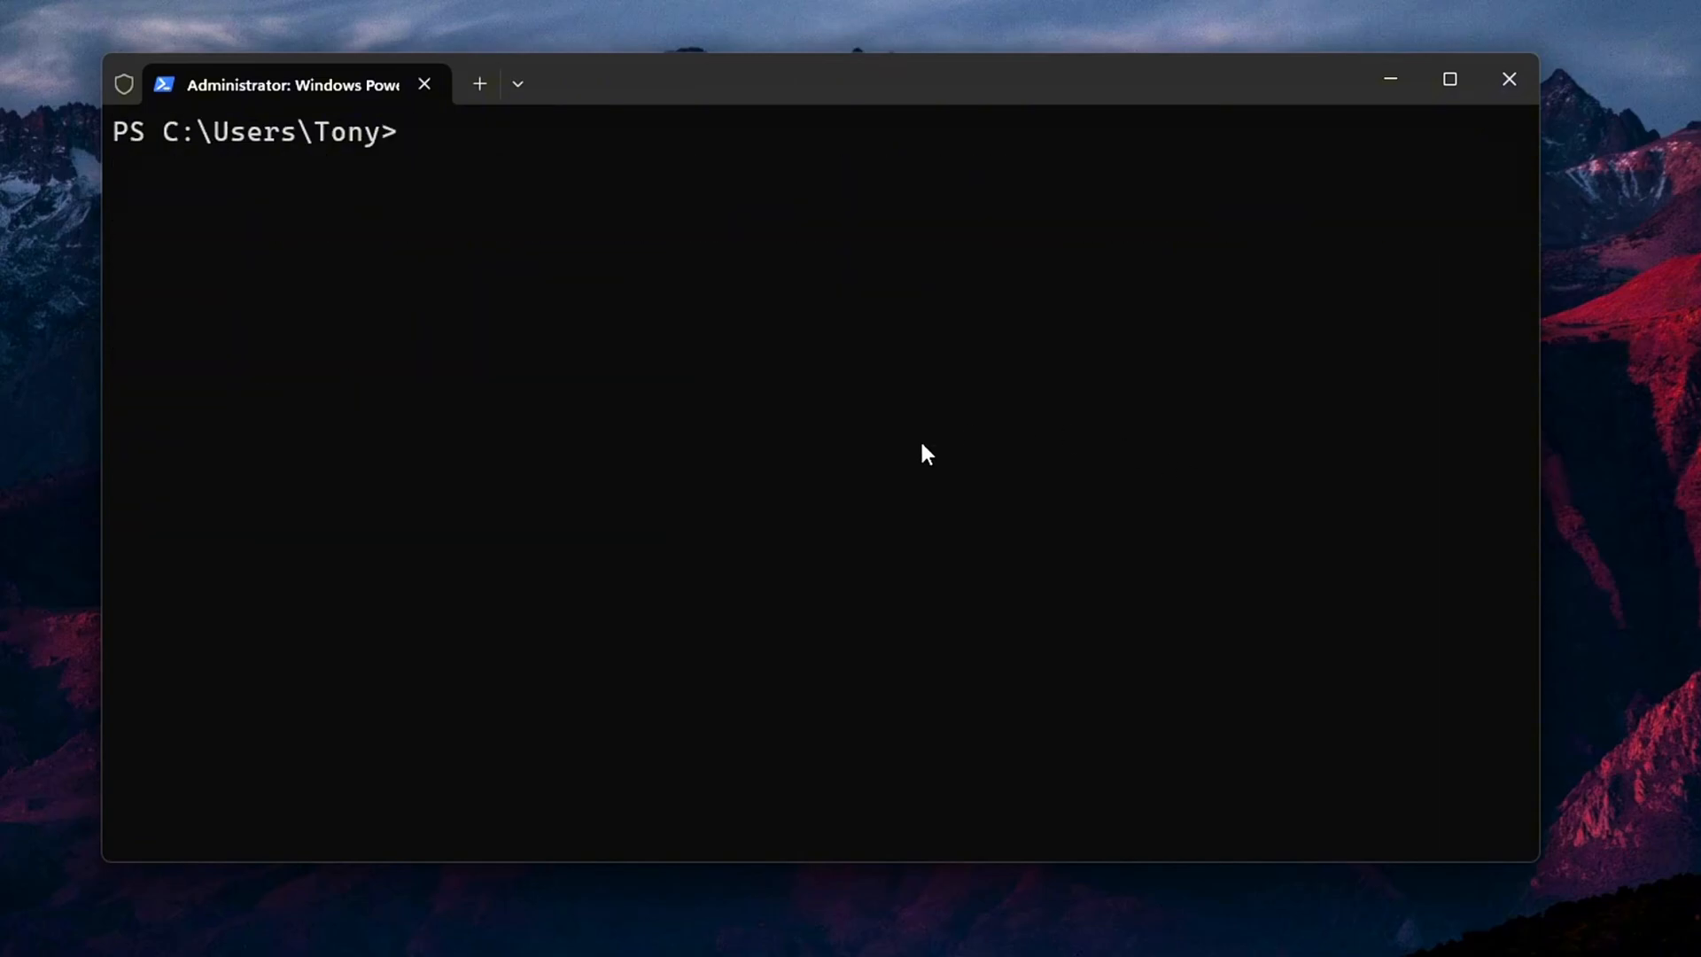
Step: Run Get-MMAgent to confirm MemoryCompression is False, then launch an administrator Command Prompt
{"action": "type", "text": "Get-MMAgent"}
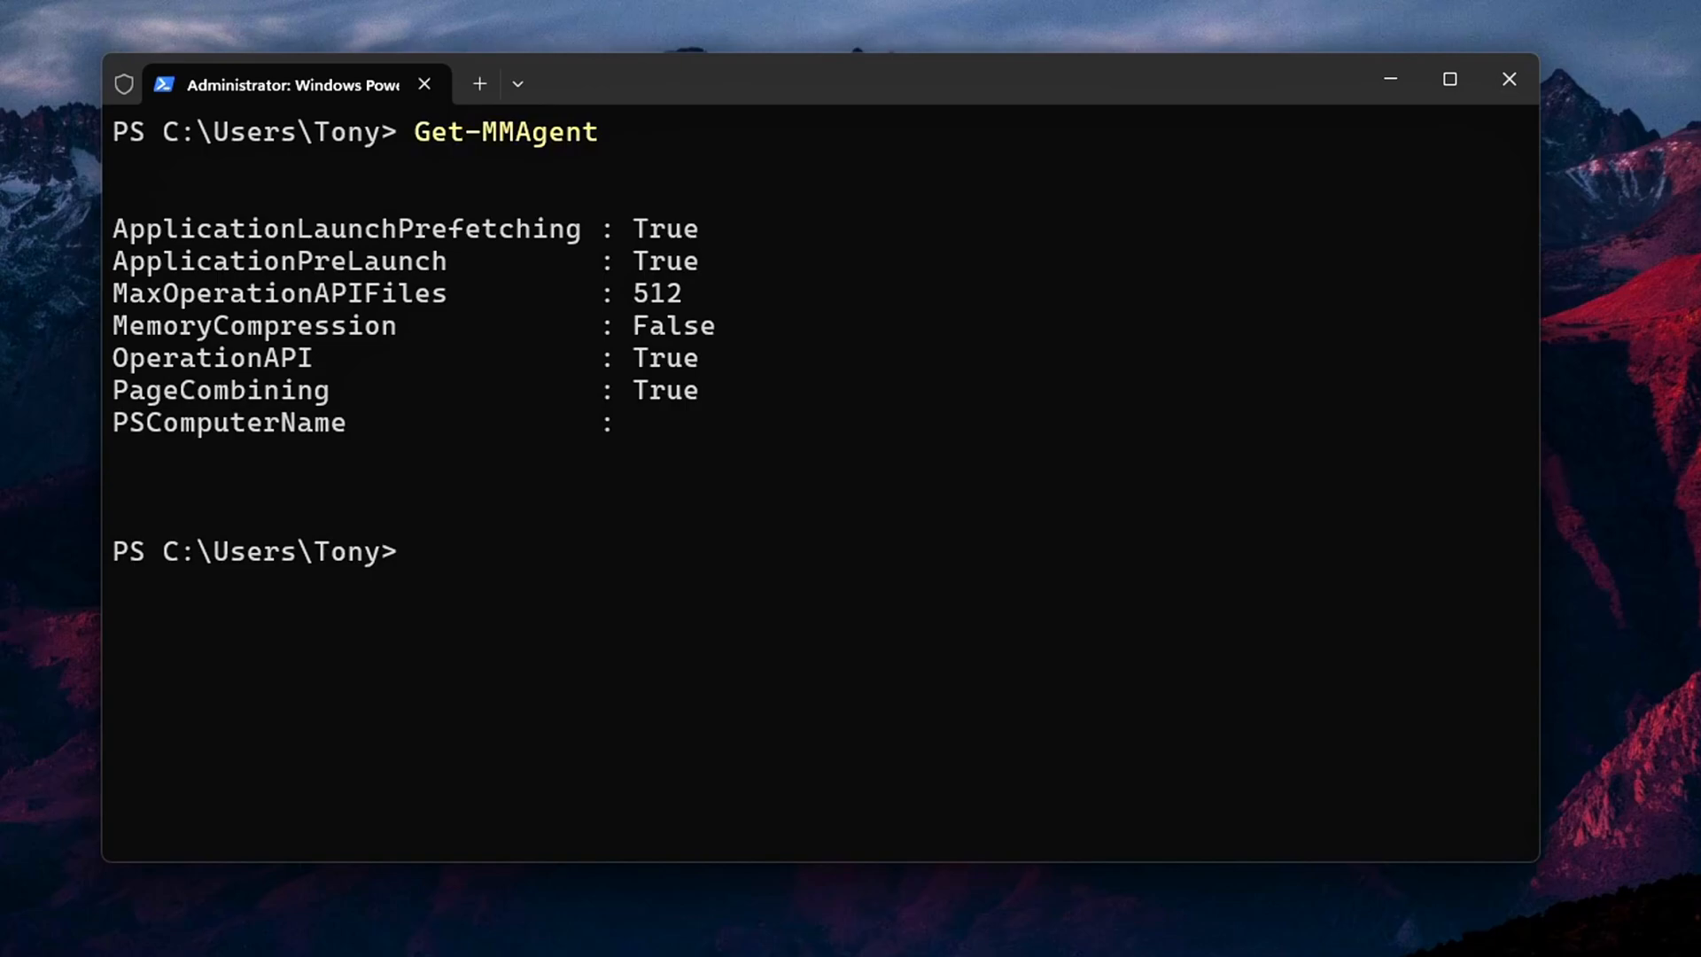
{"action": "double_click", "coordinate": [252, 326]}
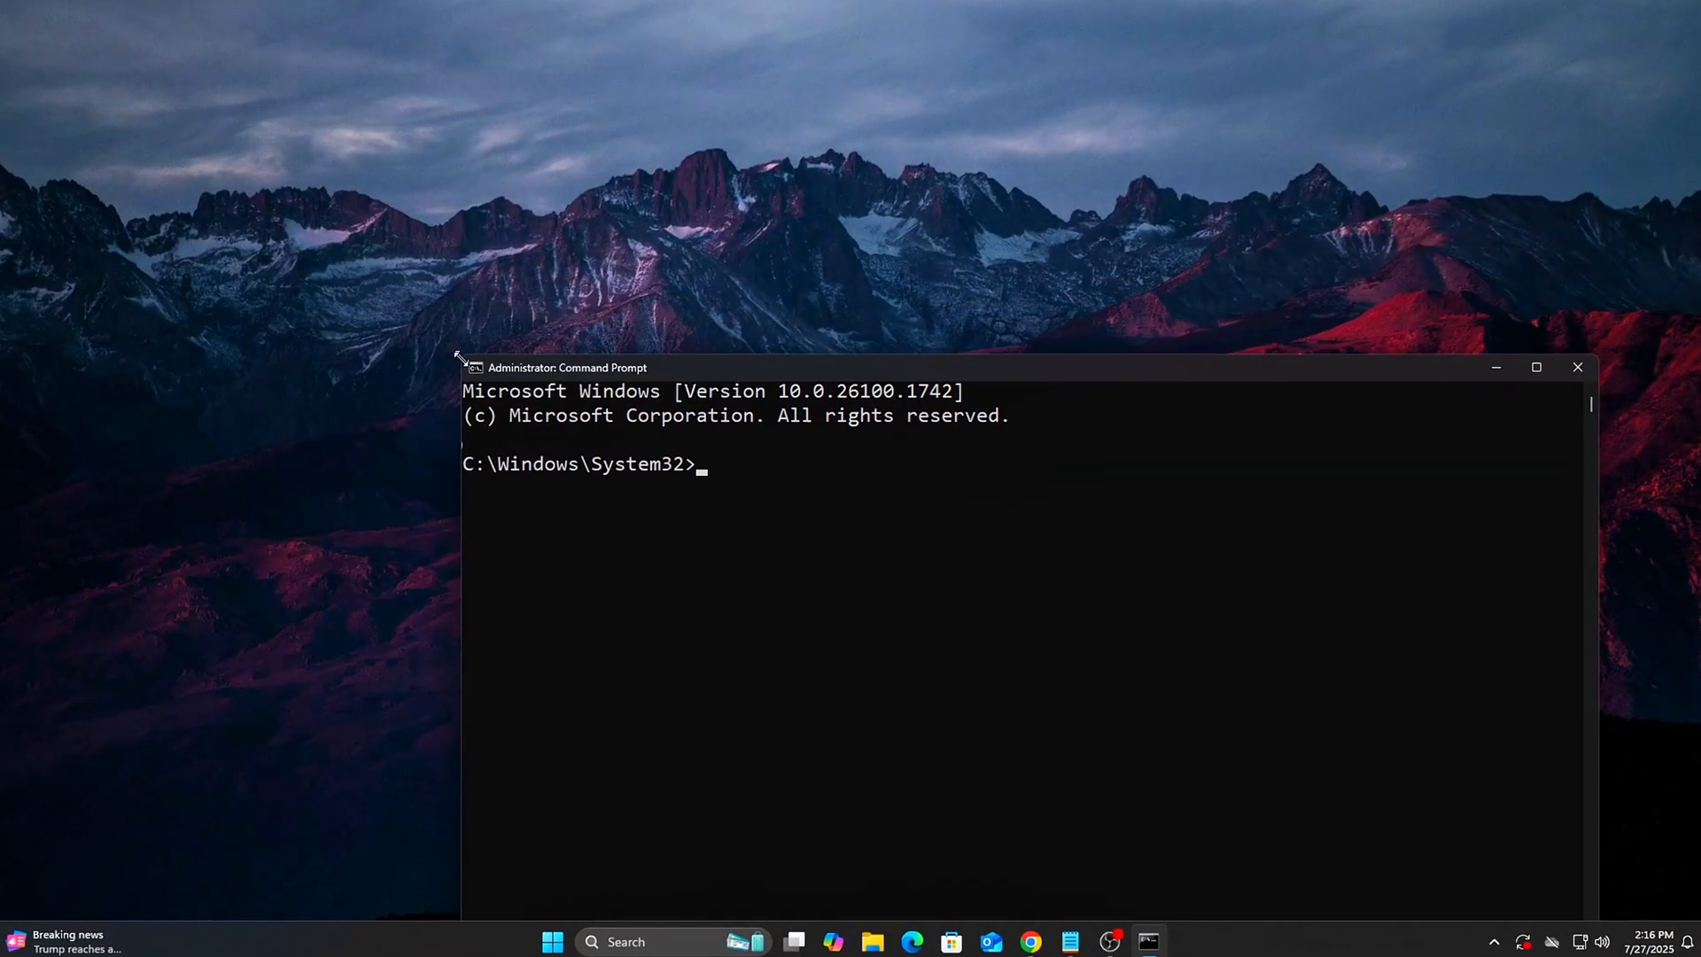
Step: Set bcdedit useplatformtick yes and disabledynamictick yes, then close the console
{"action": "left_click_drag", "start_coordinate": [570, 366], "coordinate": [352, 198]}
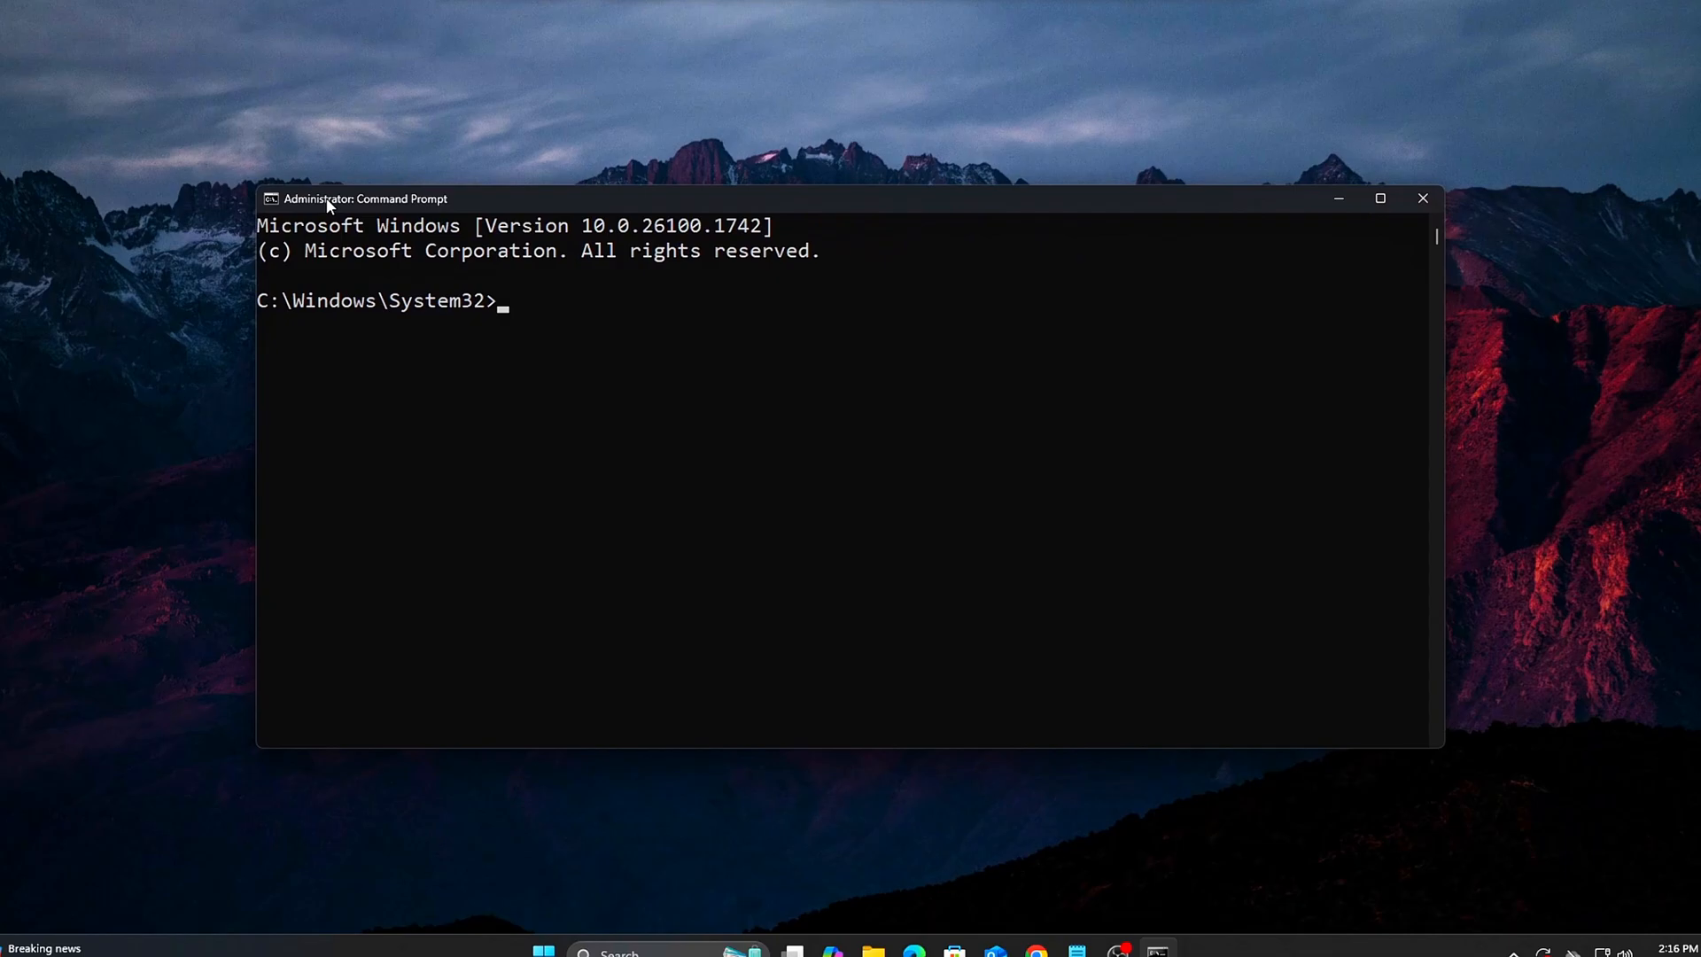
{"action": "type", "text": "bcdedit /set useplatformtick yes"}
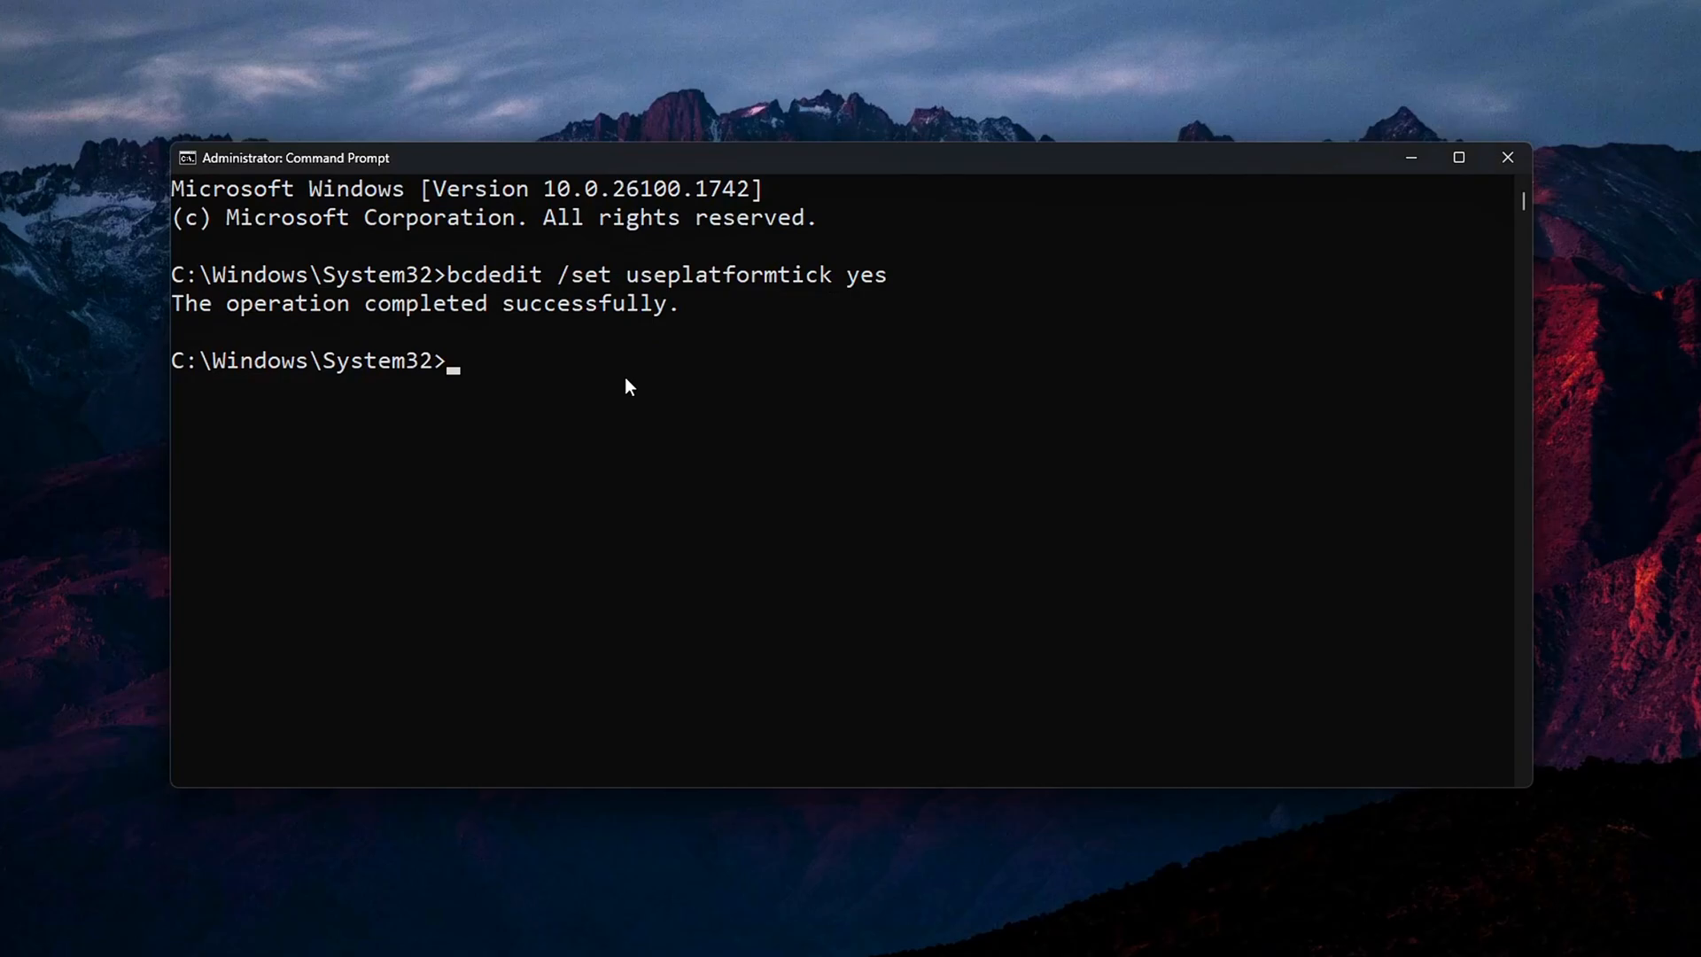
{"action": "type", "text": "bcdedit /set disabledynamictick yes"}
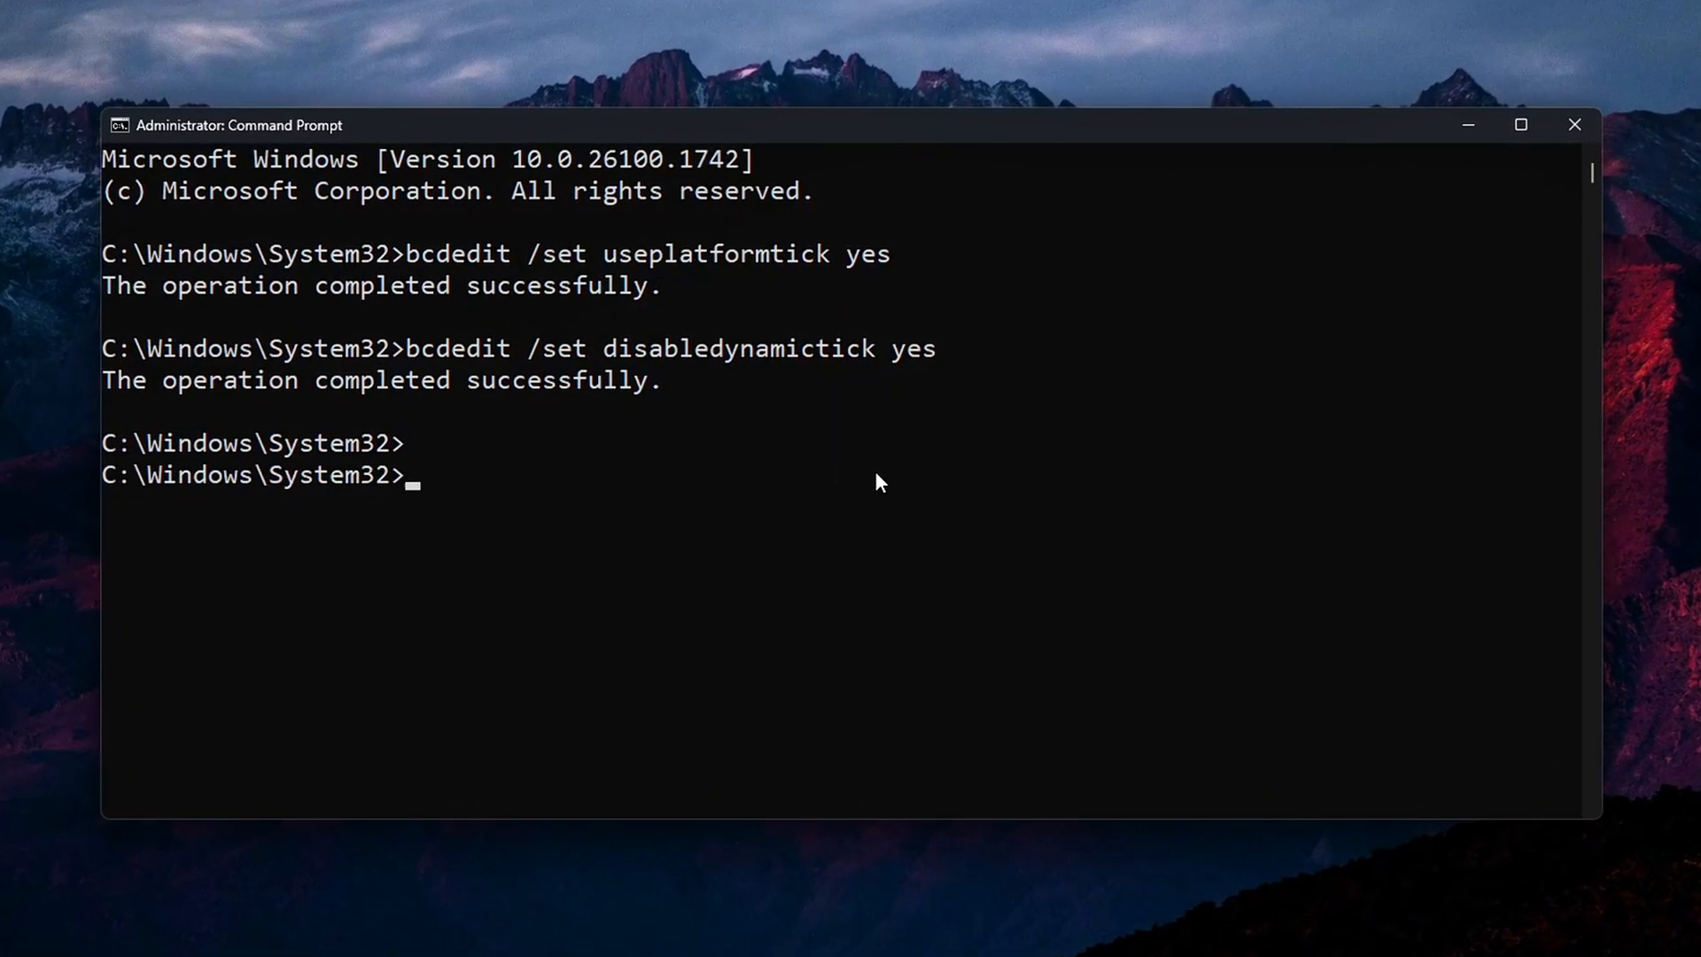
{"action": "left_click", "coordinate": [1574, 124]}
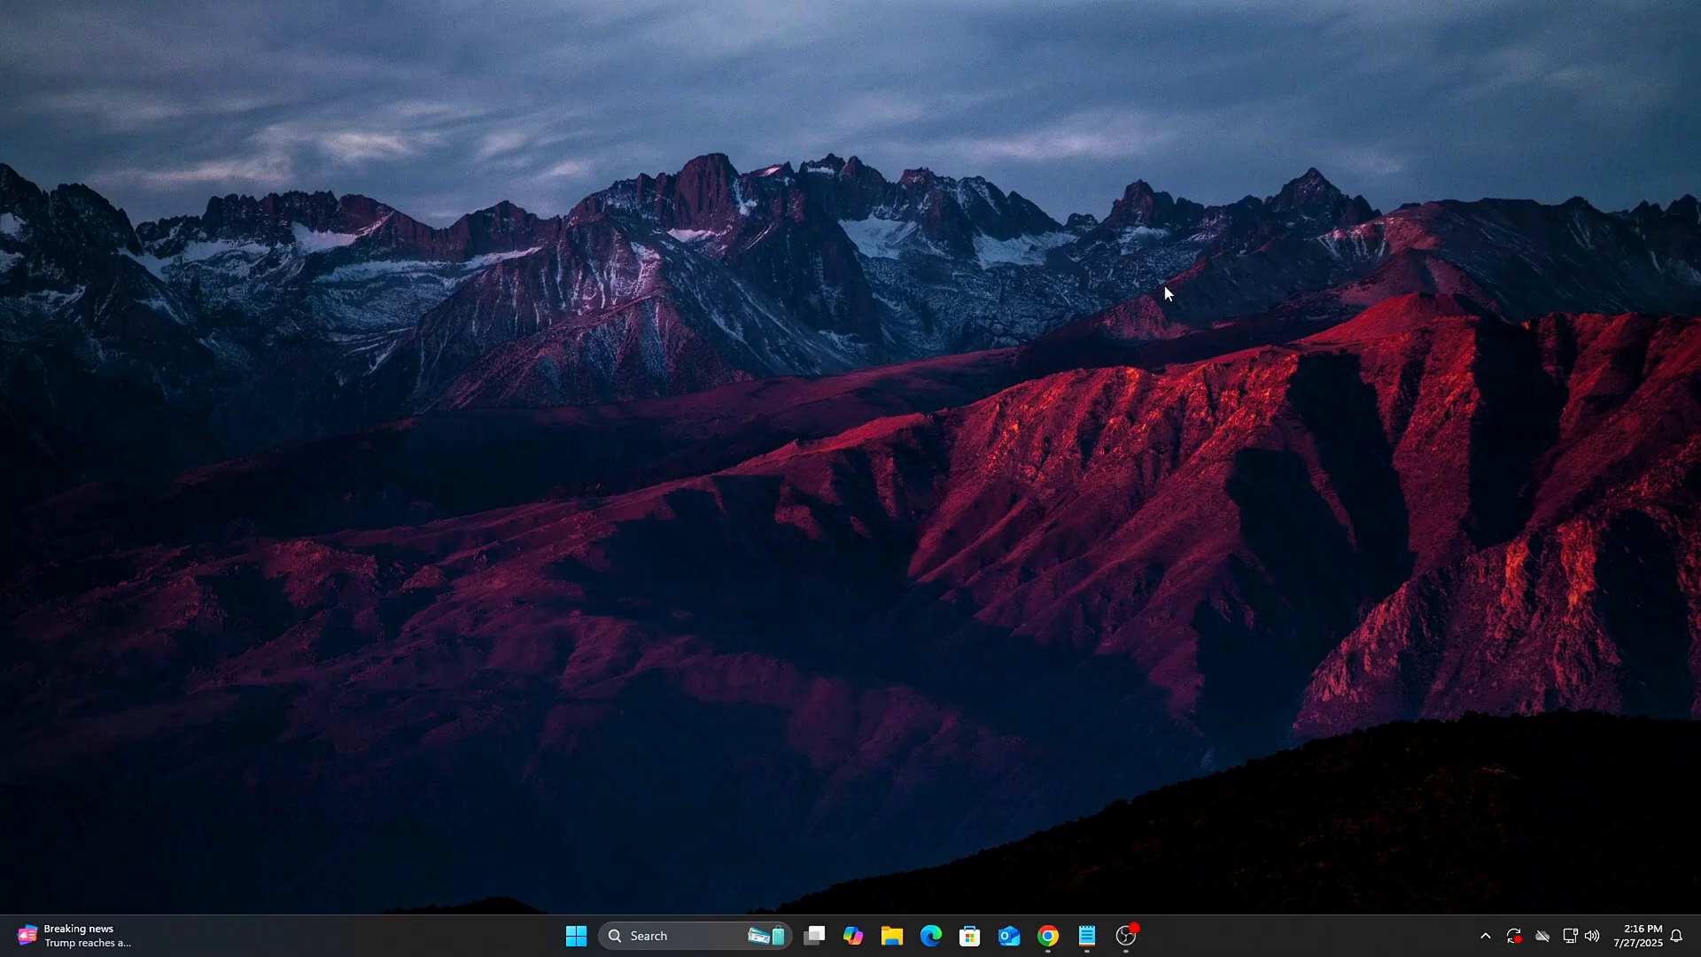
Step: Relaunch cmd as administrator and run bcdedit /set disabledynamictick yes
{"action": "type", "text": "cmd"}
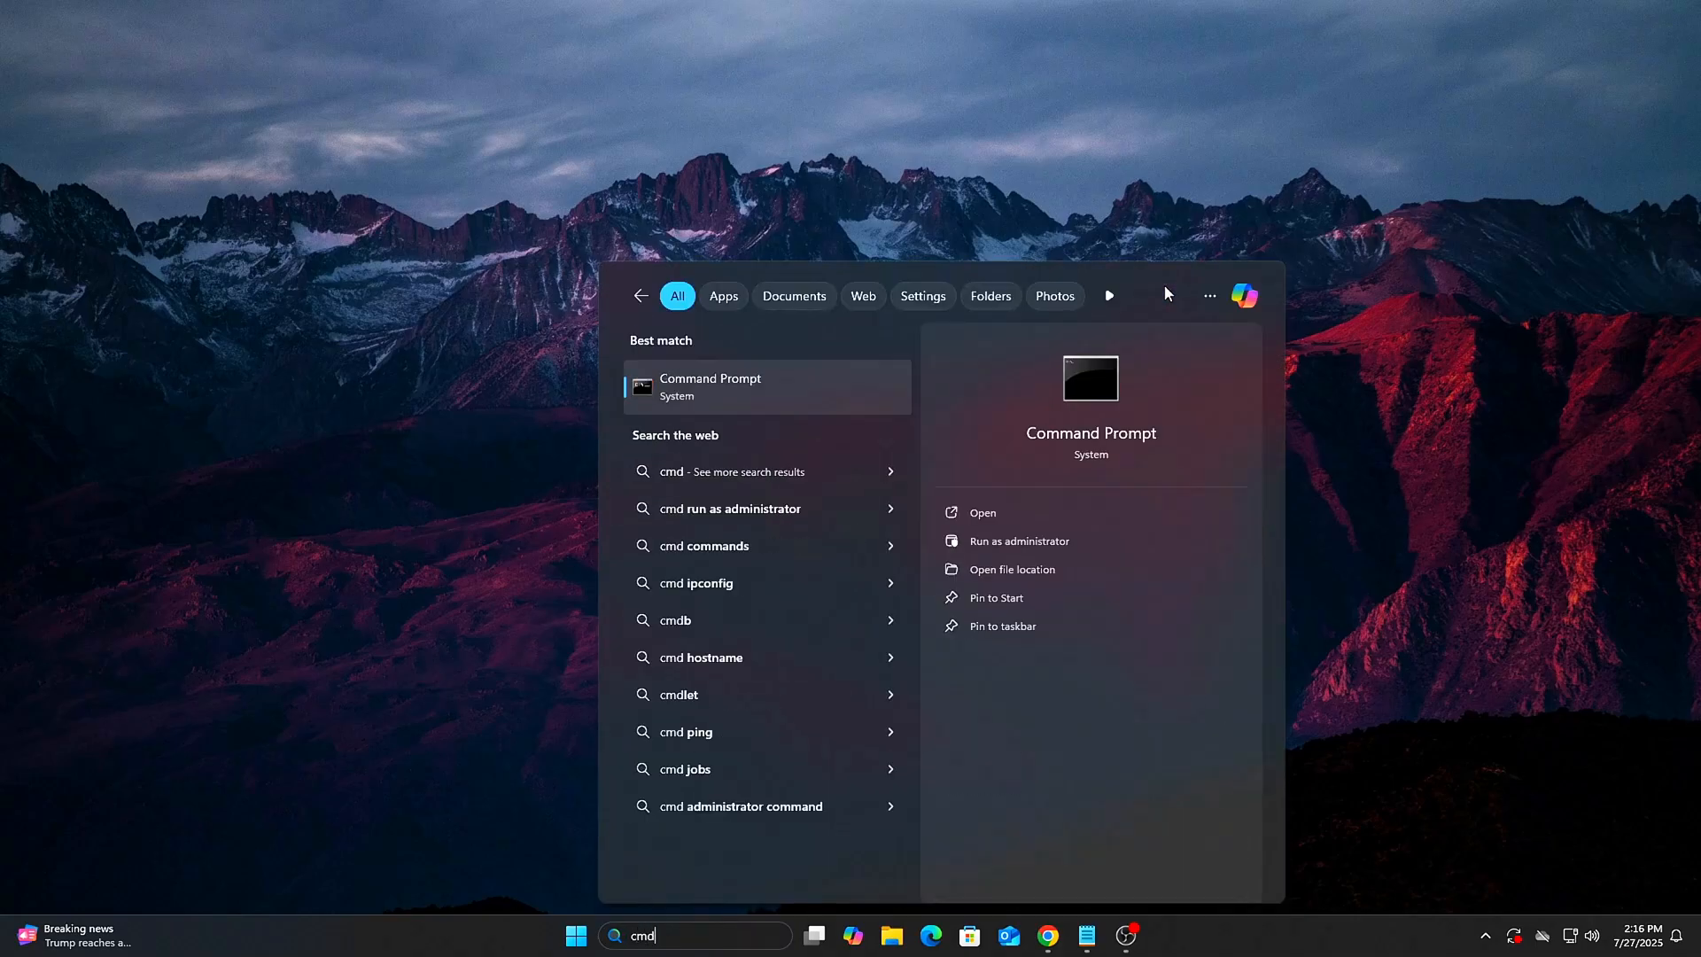
{"action": "mouse_move", "coordinate": [1098, 540]}
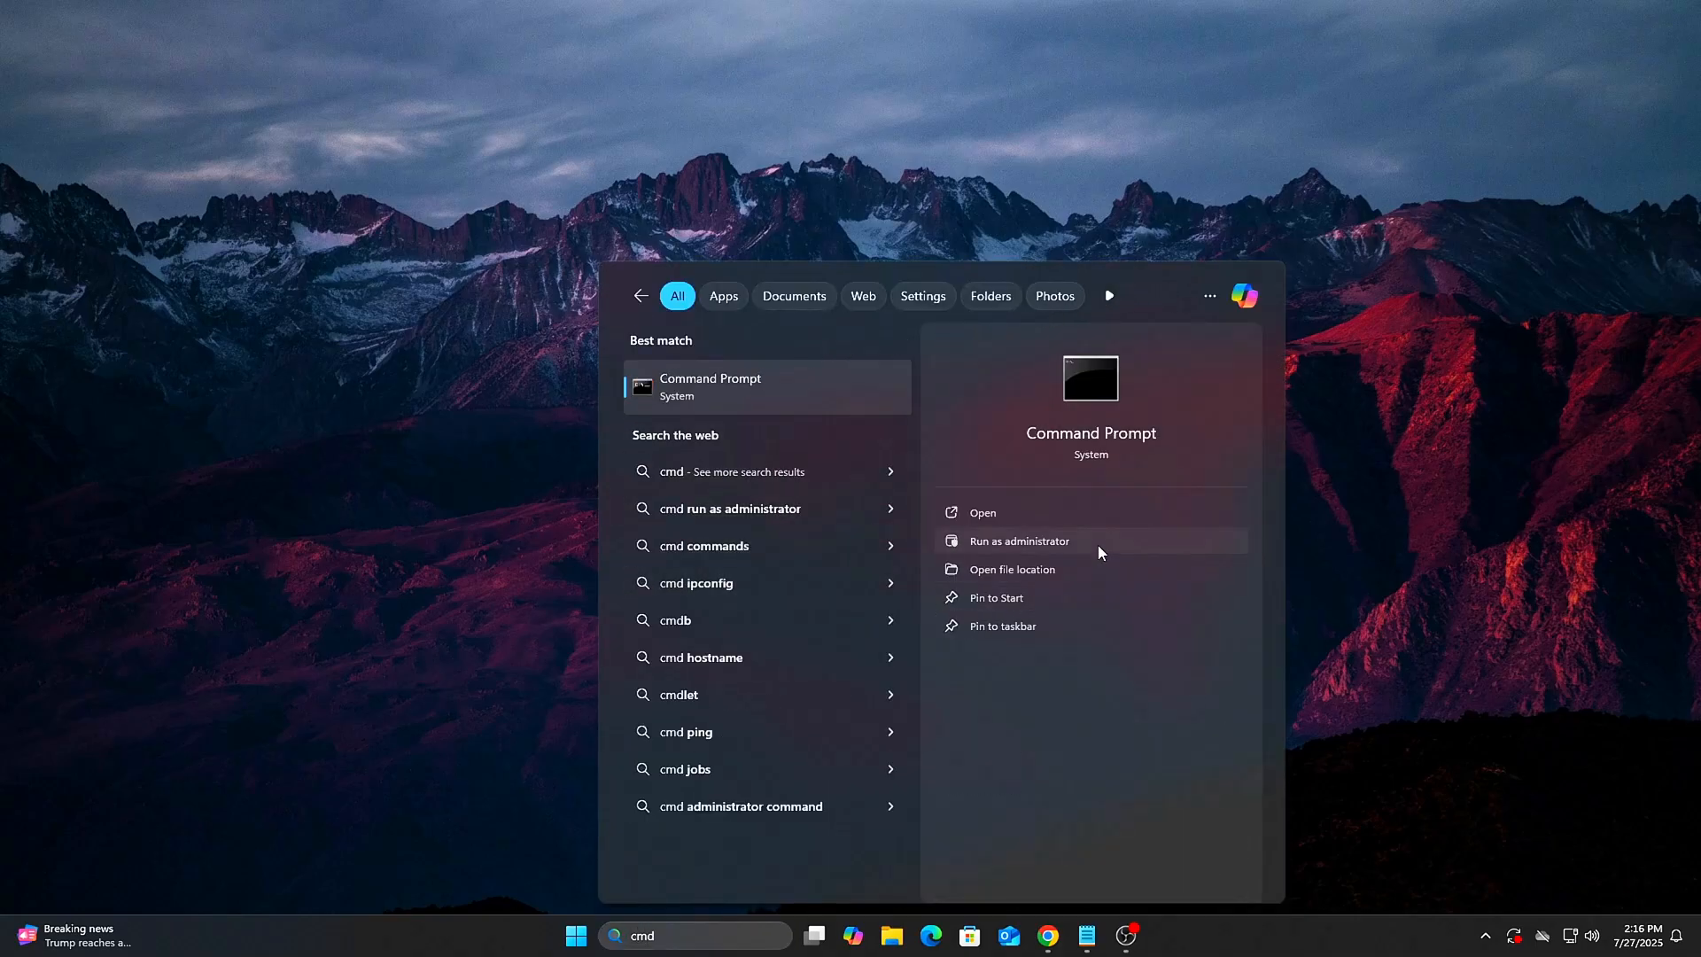
{"action": "left_click", "coordinate": [1018, 540]}
{"action": "type", "text": "bcdedit /set useplatformtick yes"}
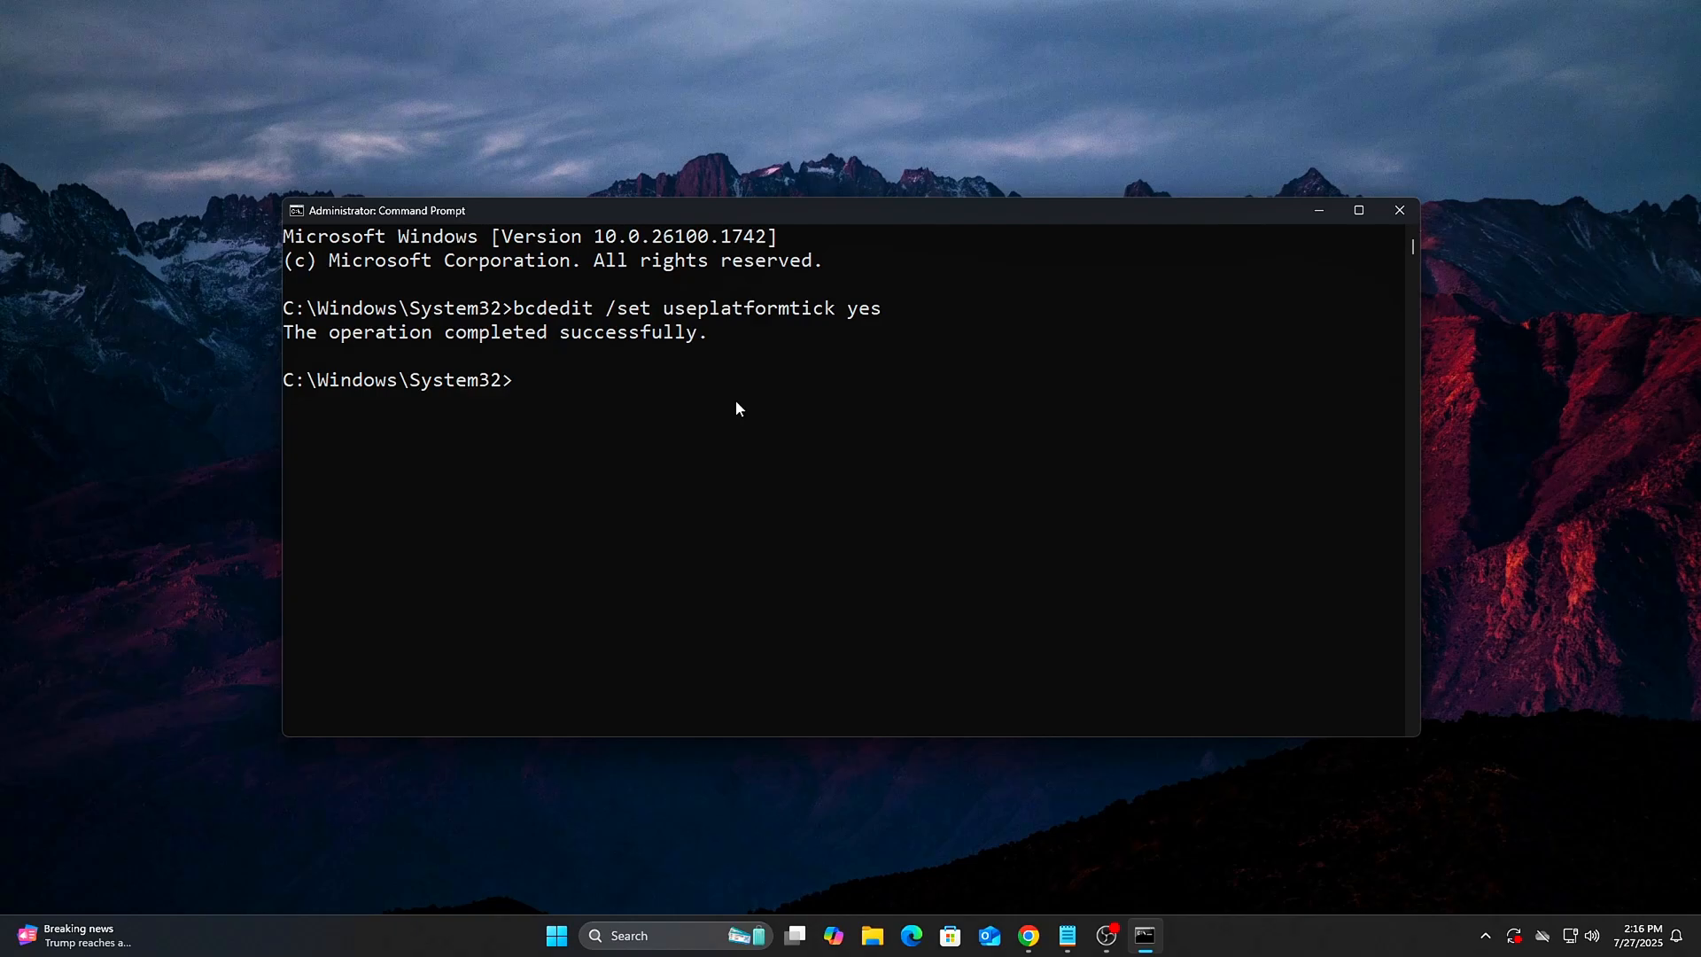
{"action": "type", "text": "bcdedit /set disabledynamictick yes"}
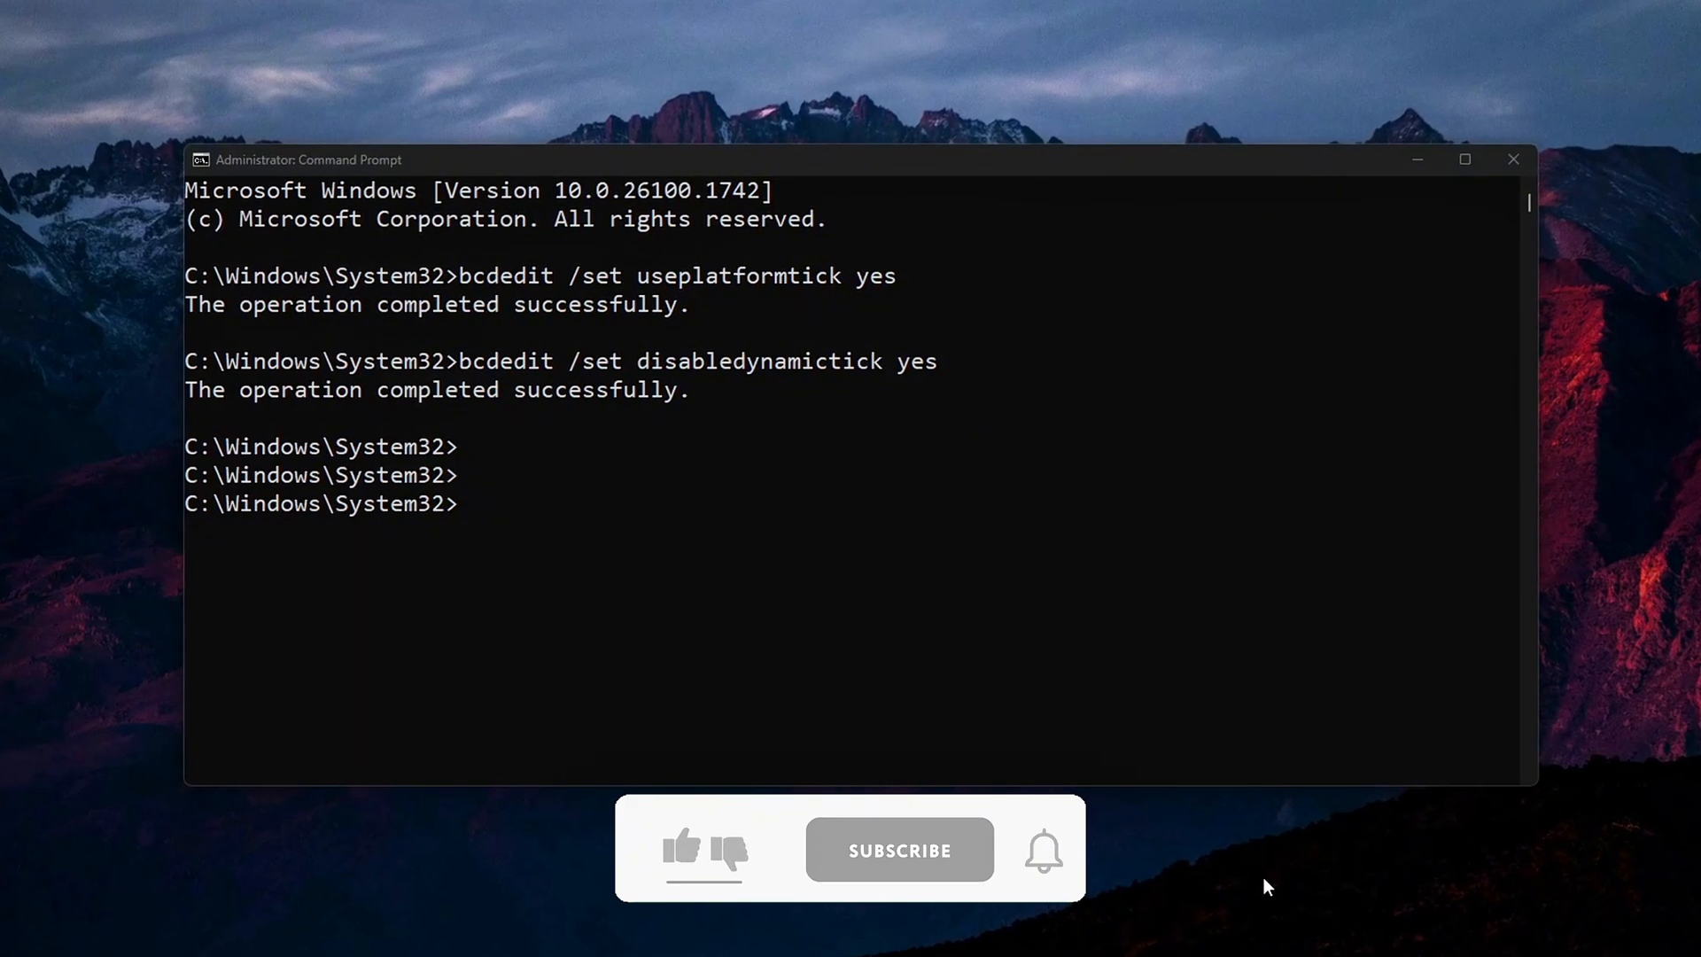
{"action": "left_click", "coordinate": [681, 850]}
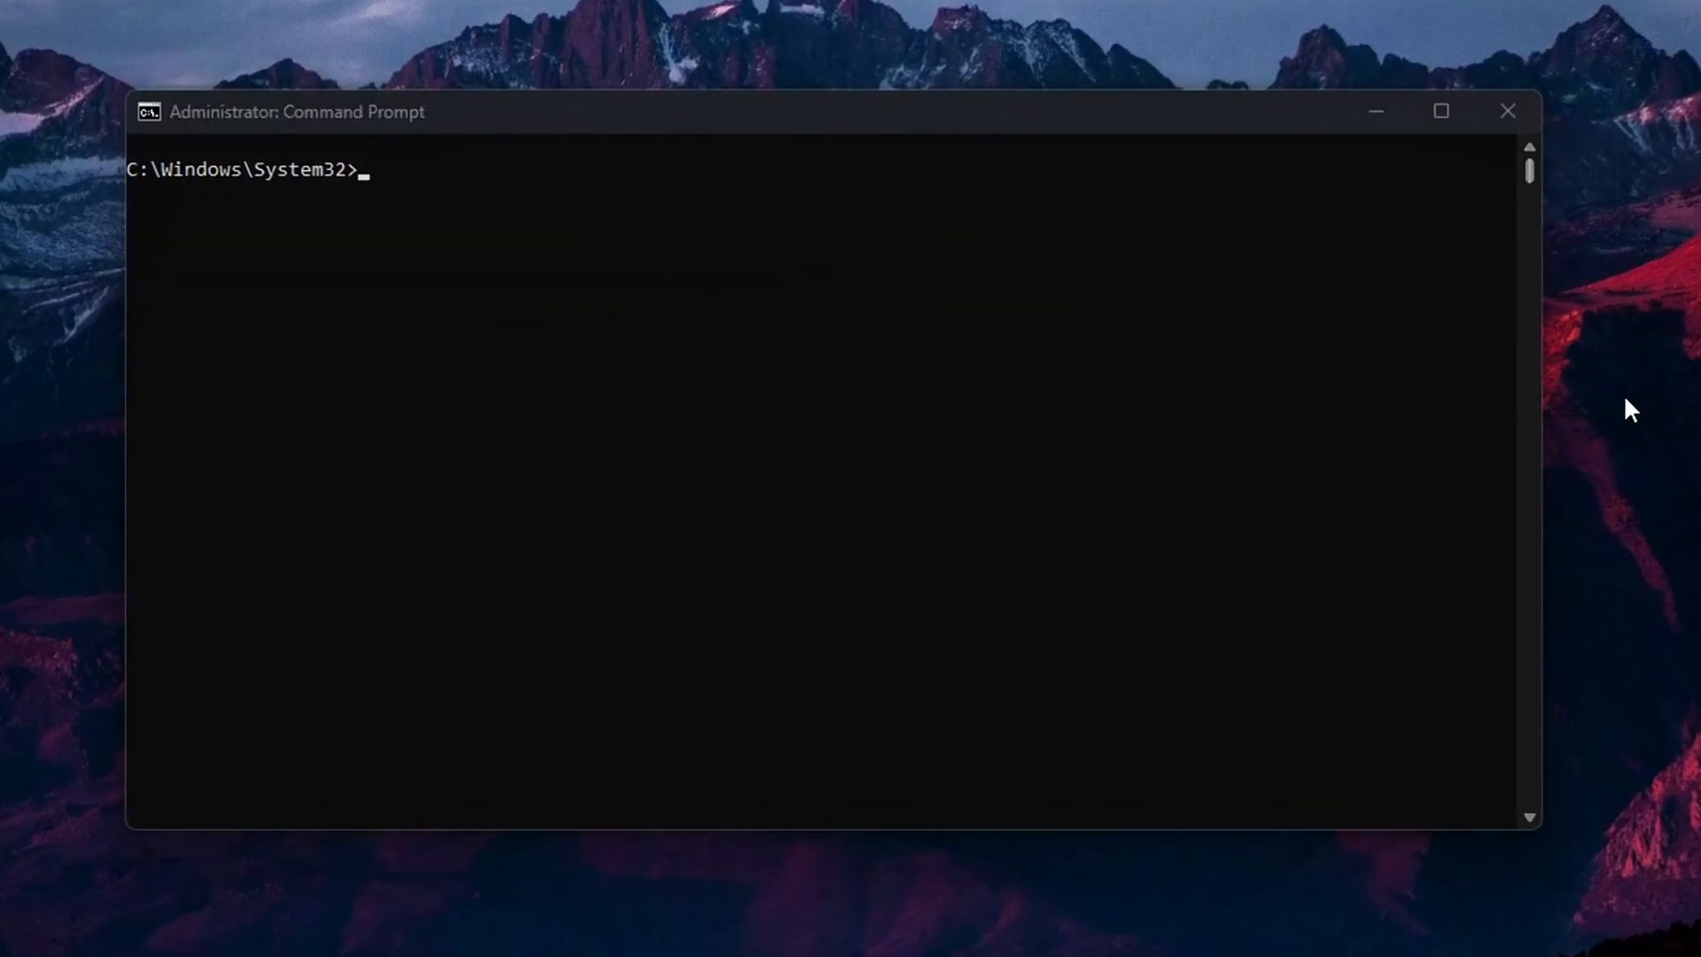
Step: Open an administrator cmd and disable NTFS last-access updates with fsutil disablelastaccess 1
{"action": "left_click", "coordinate": [1506, 110]}
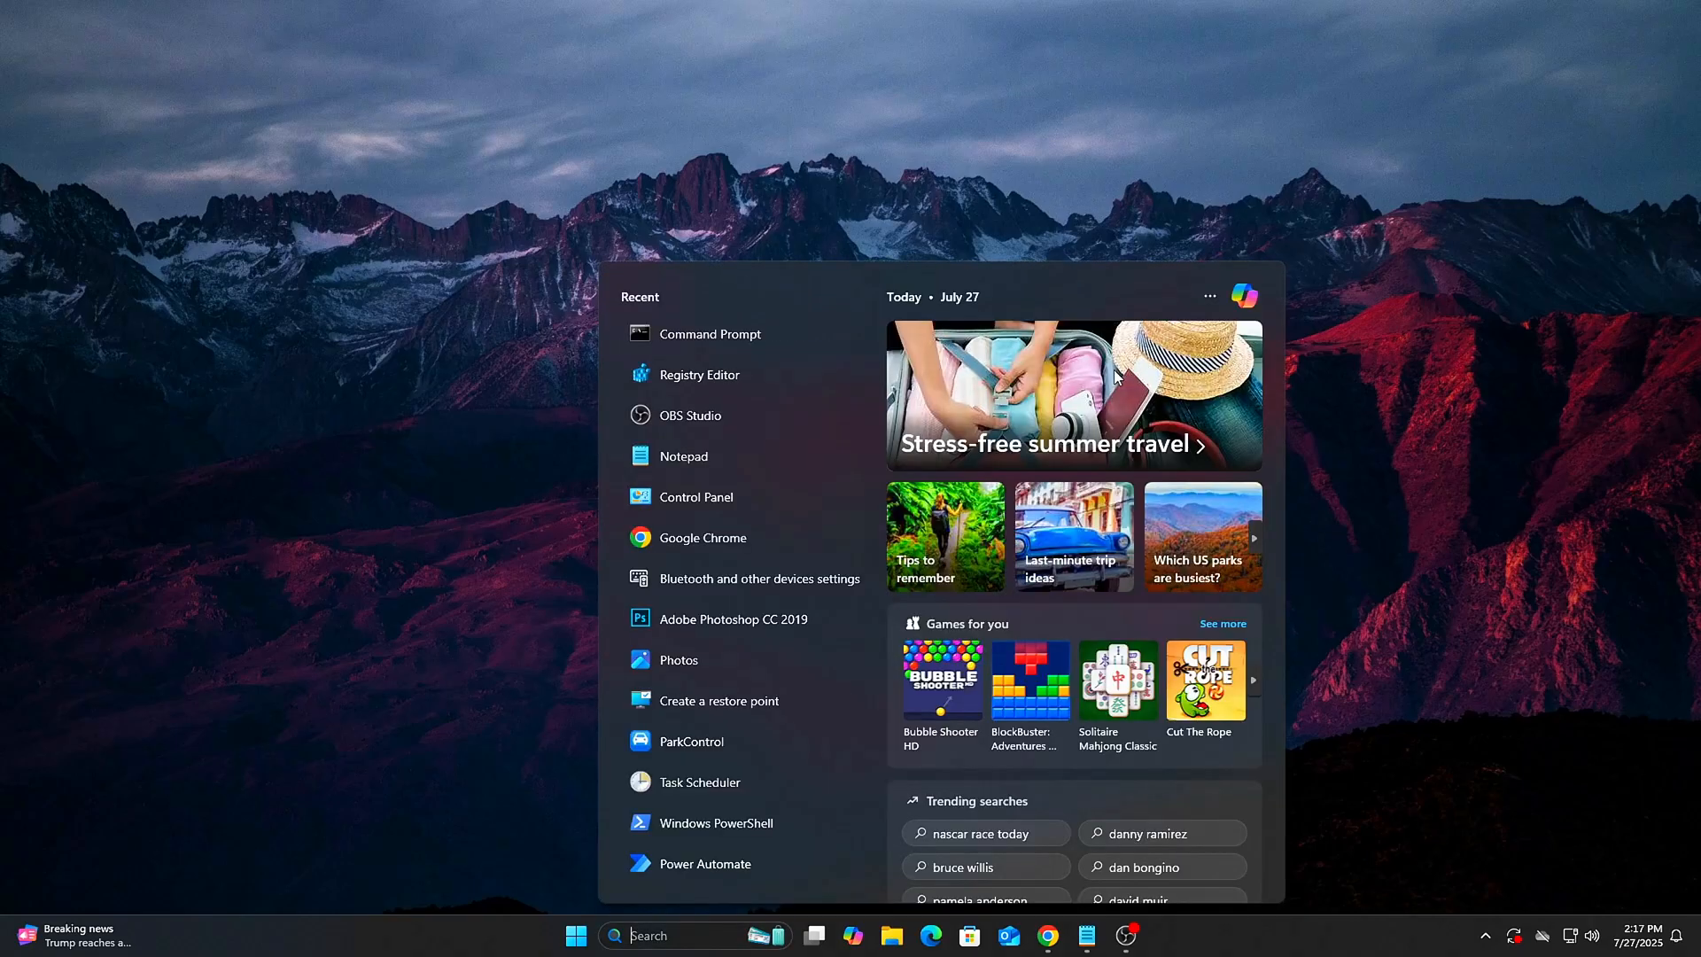
{"action": "type", "text": "cmd"}
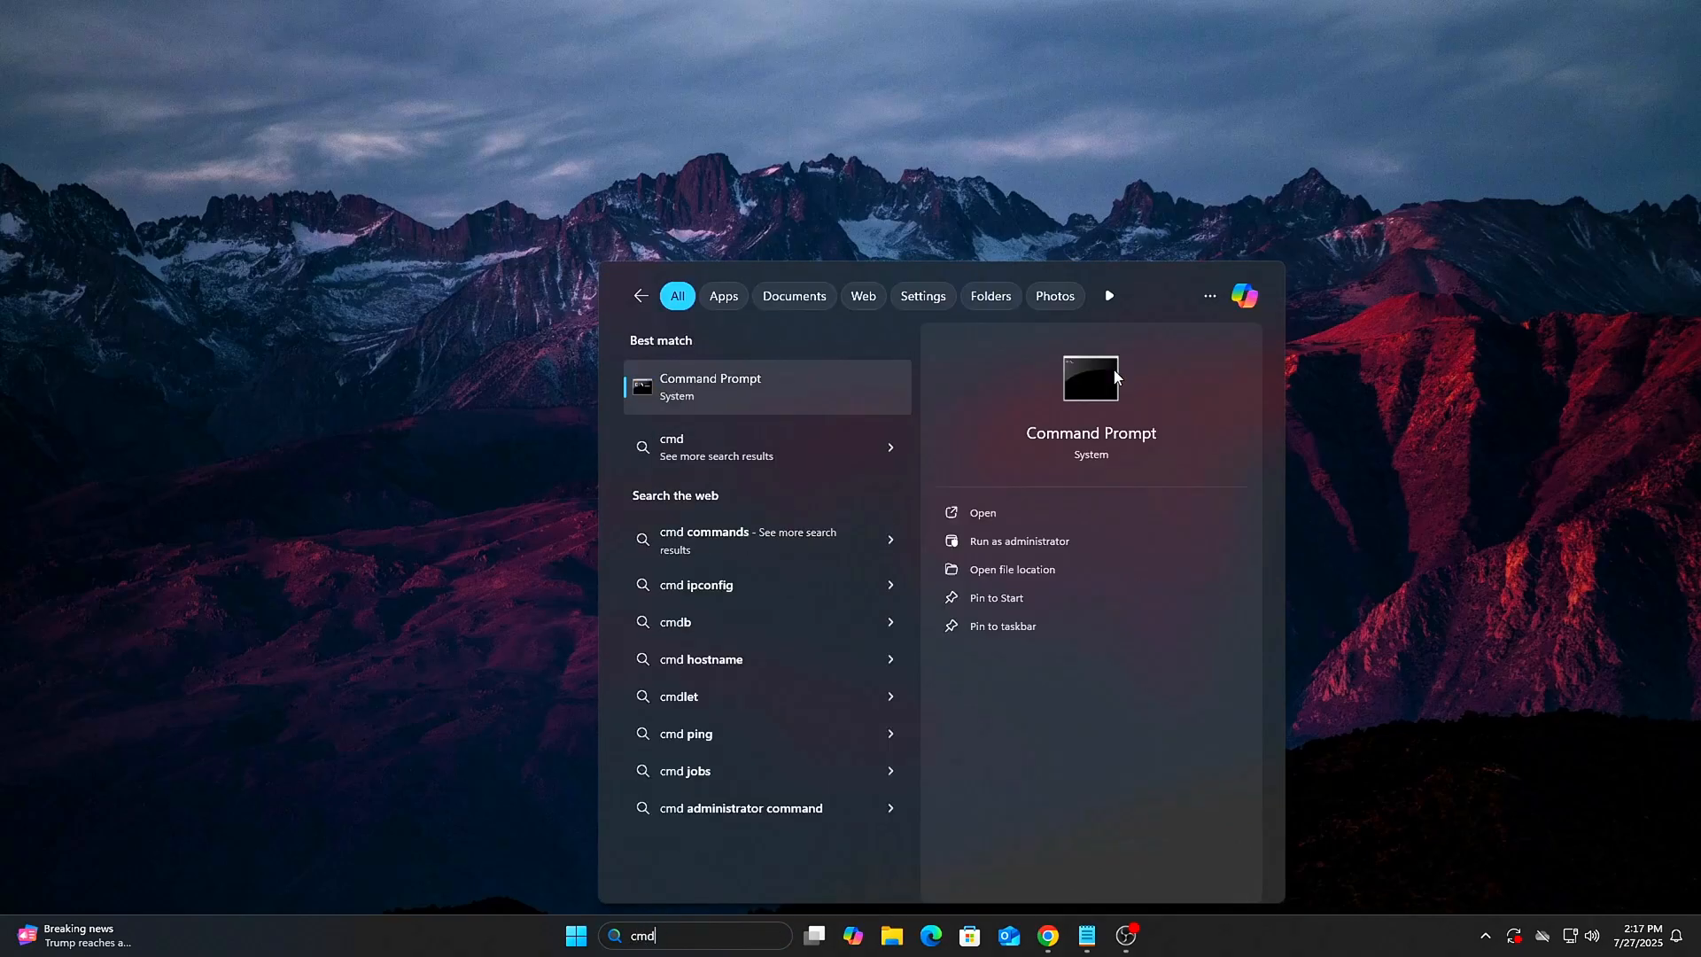
{"action": "left_click", "coordinate": [1018, 540]}
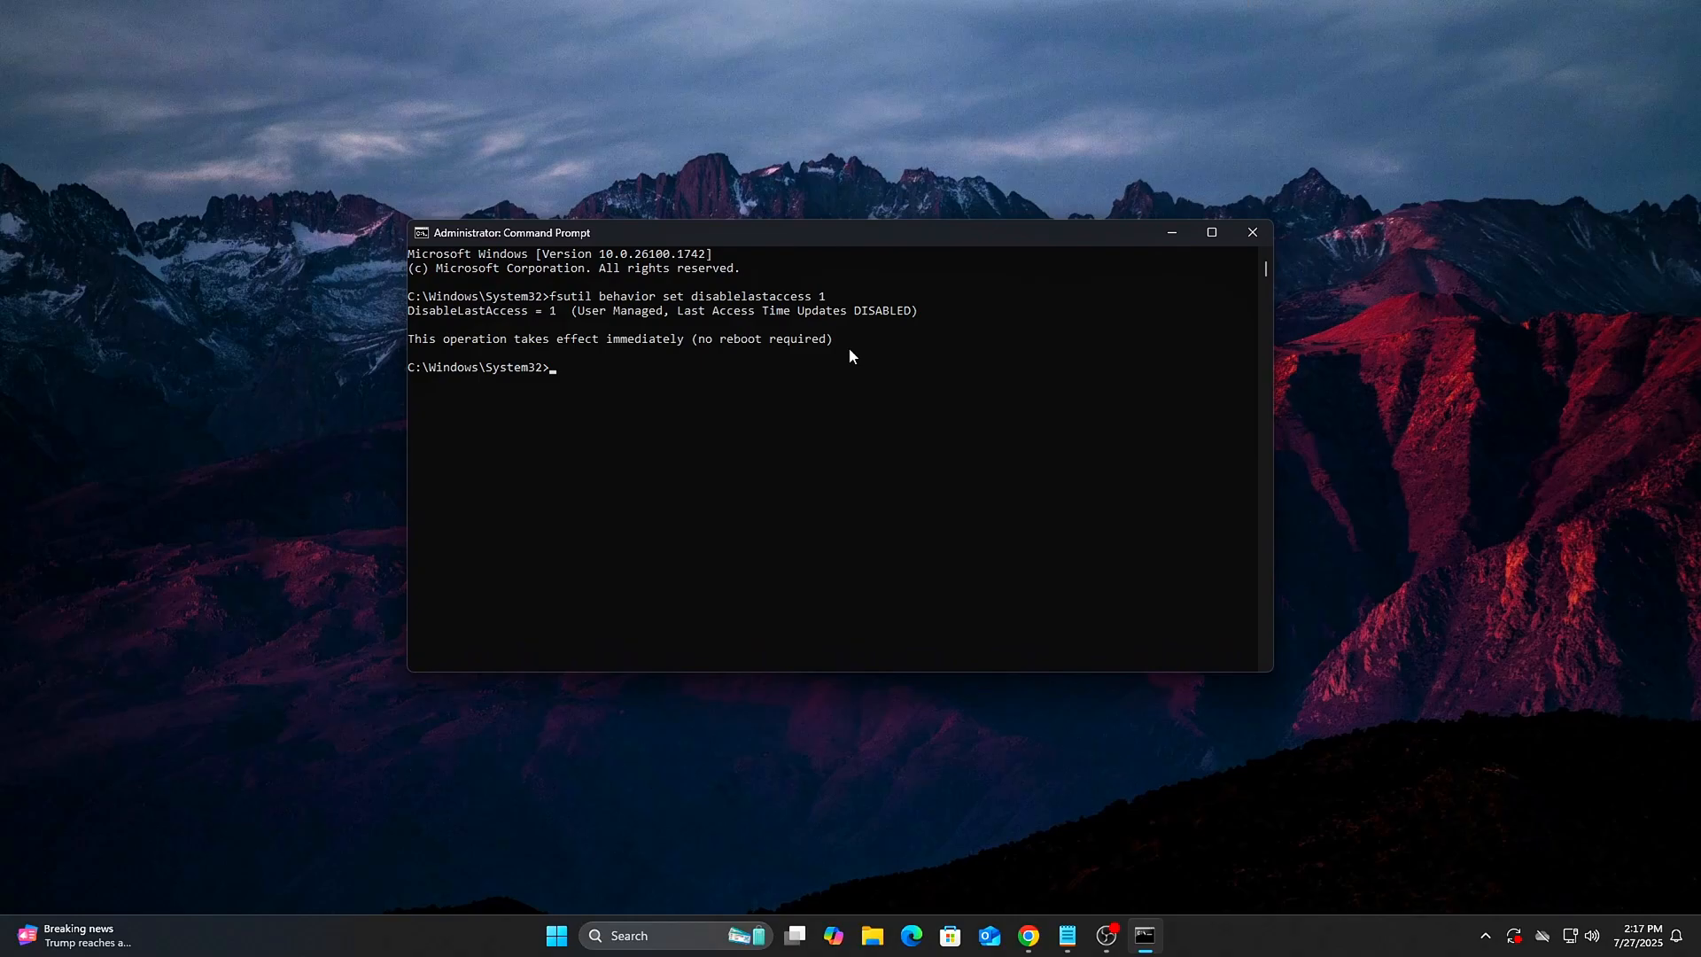
{"action": "mouse_move", "coordinate": [805, 356]}
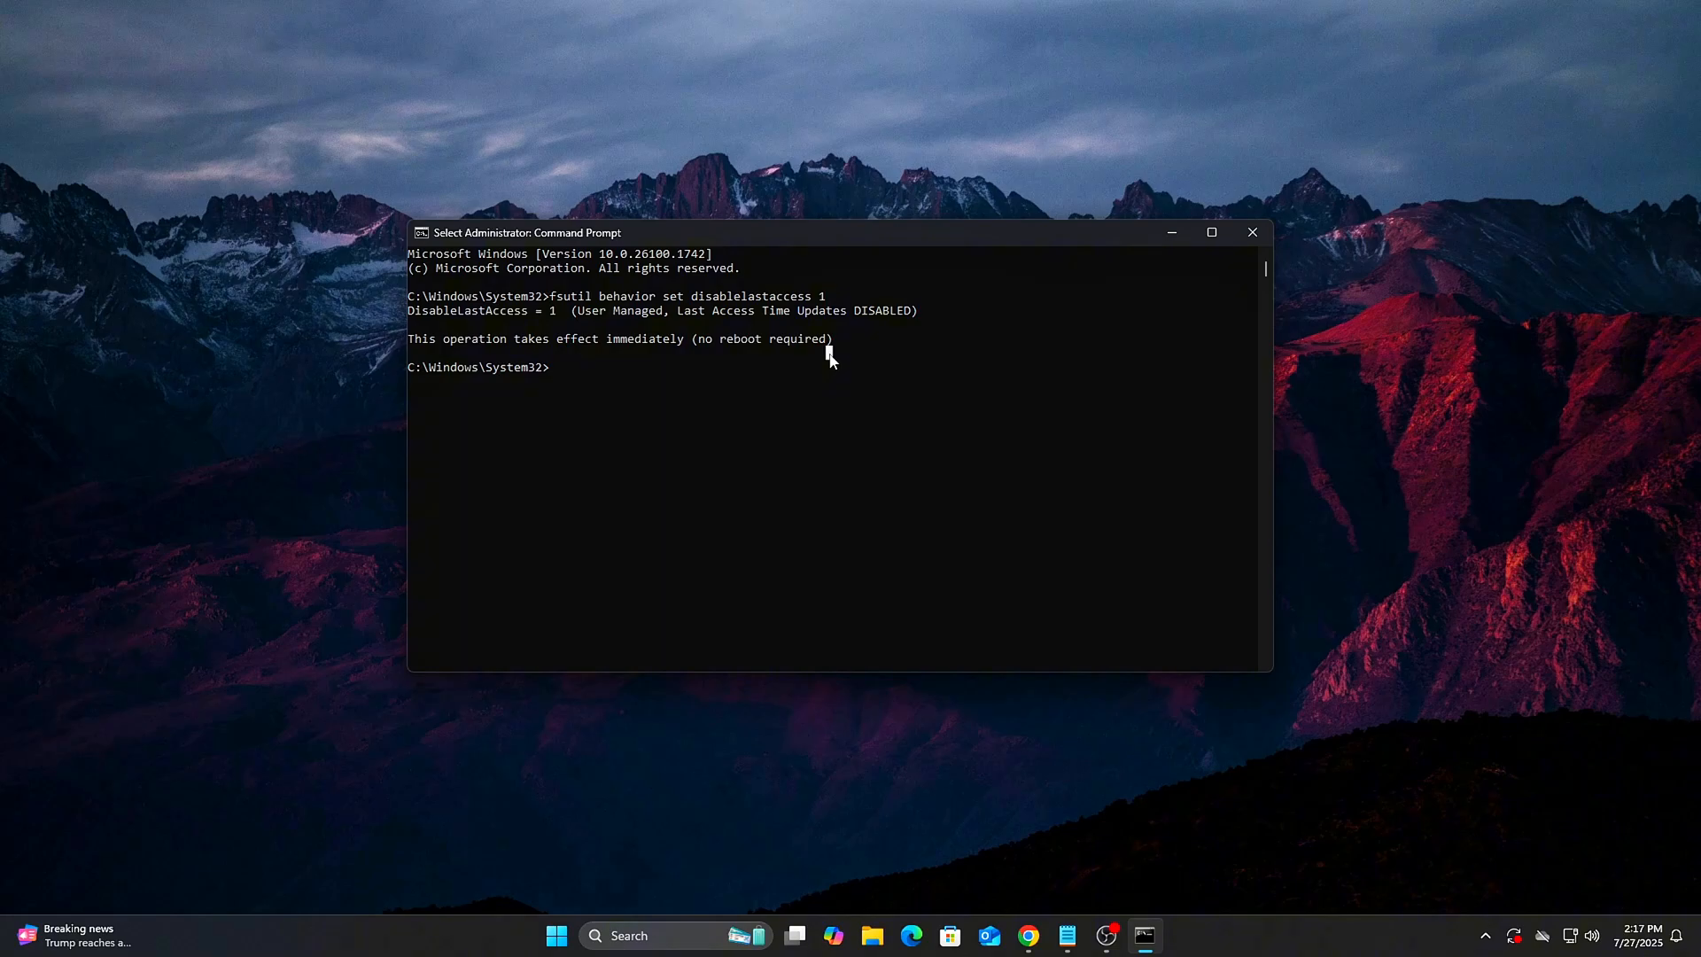
{"action": "left_click", "coordinate": [1251, 232]}
{"action": "type", "text": "regedit"}
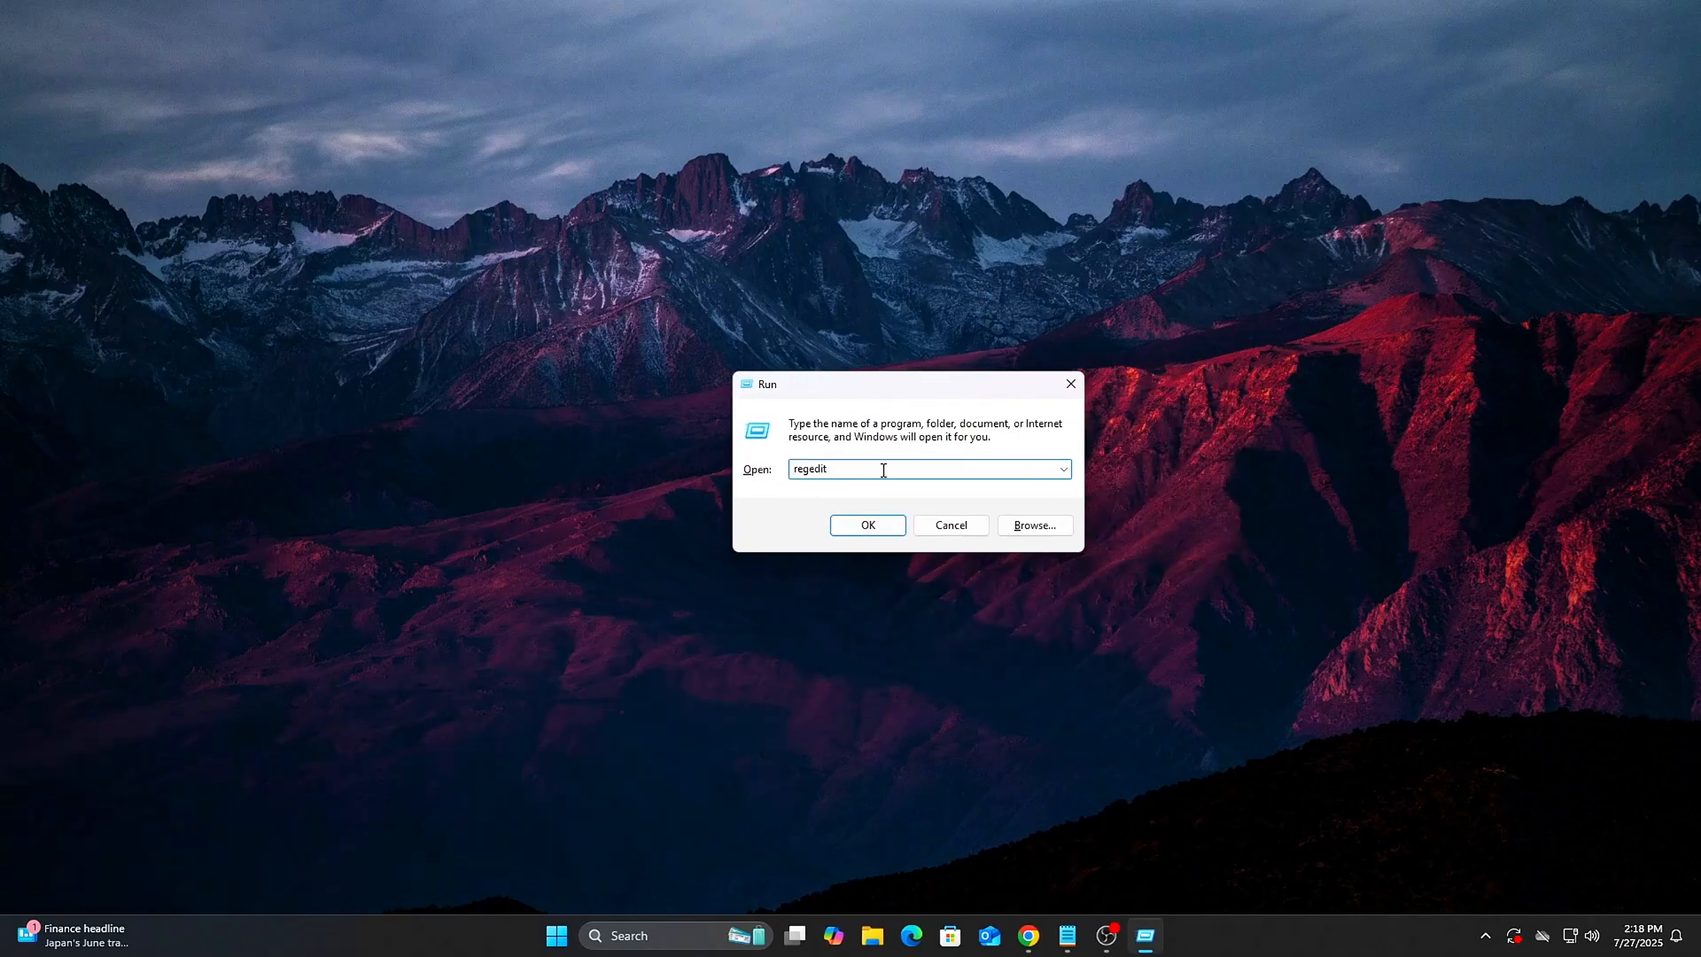
Step: In Registry Editor, set NtfsDisableLastAccessUpdate under Control\FileSystem to 1
{"action": "left_click", "coordinate": [866, 525]}
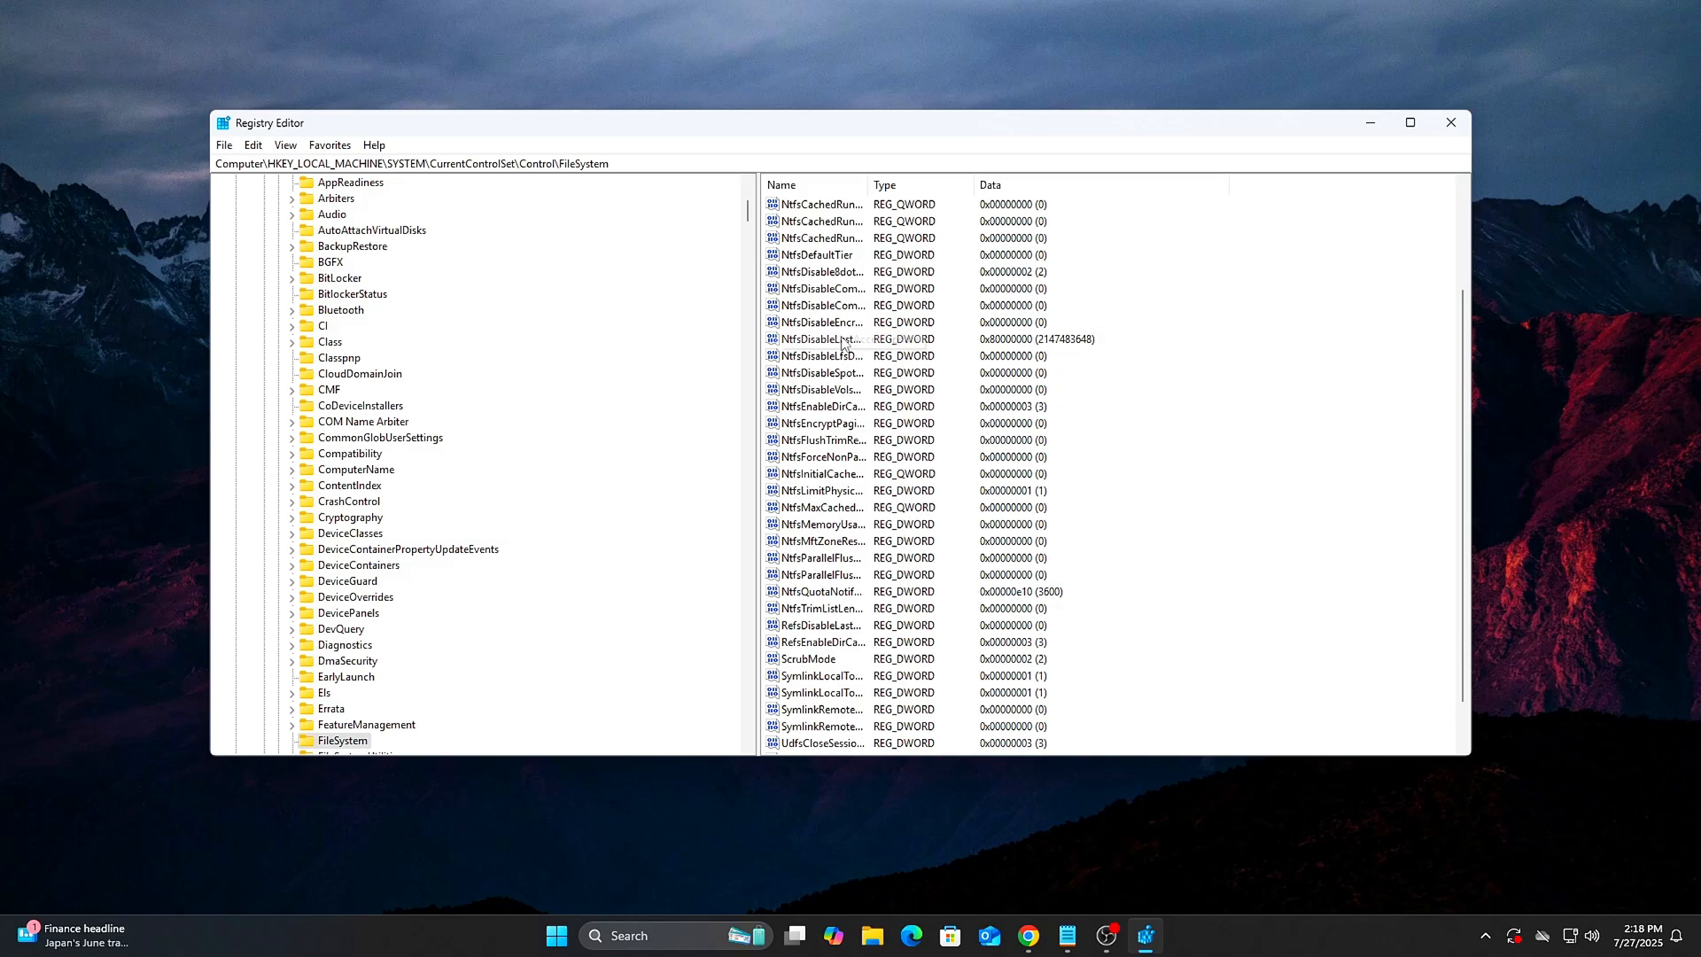
{"action": "double_click", "coordinate": [819, 339]}
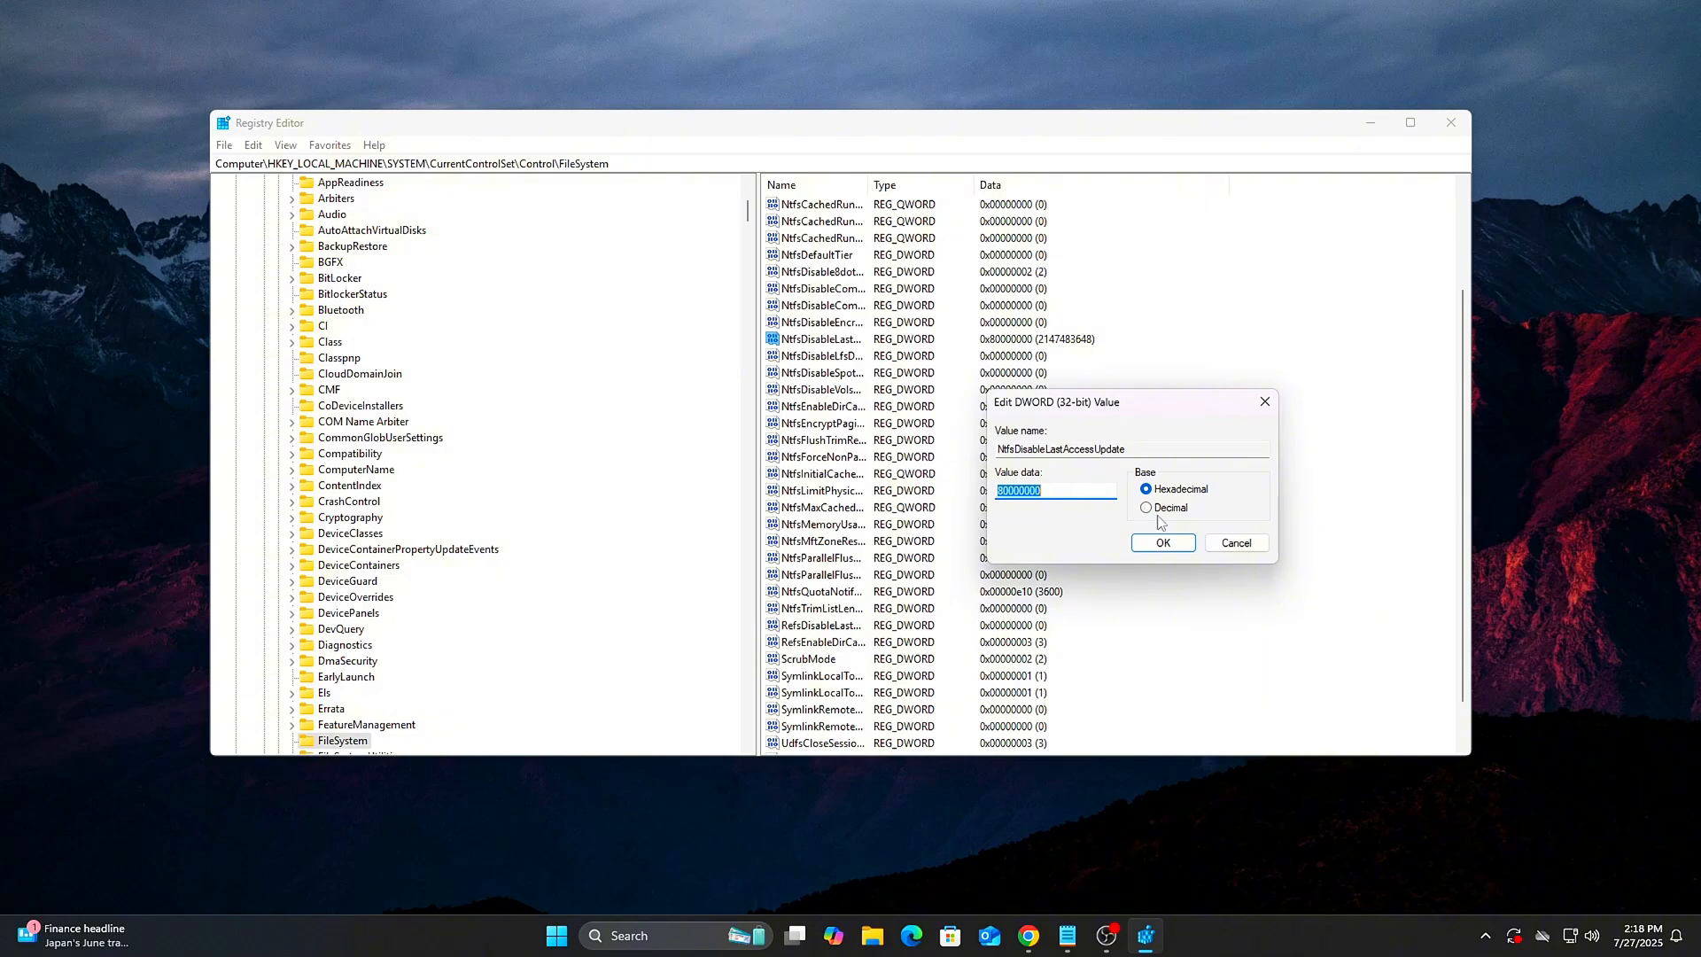
{"action": "left_click", "coordinate": [1146, 508]}
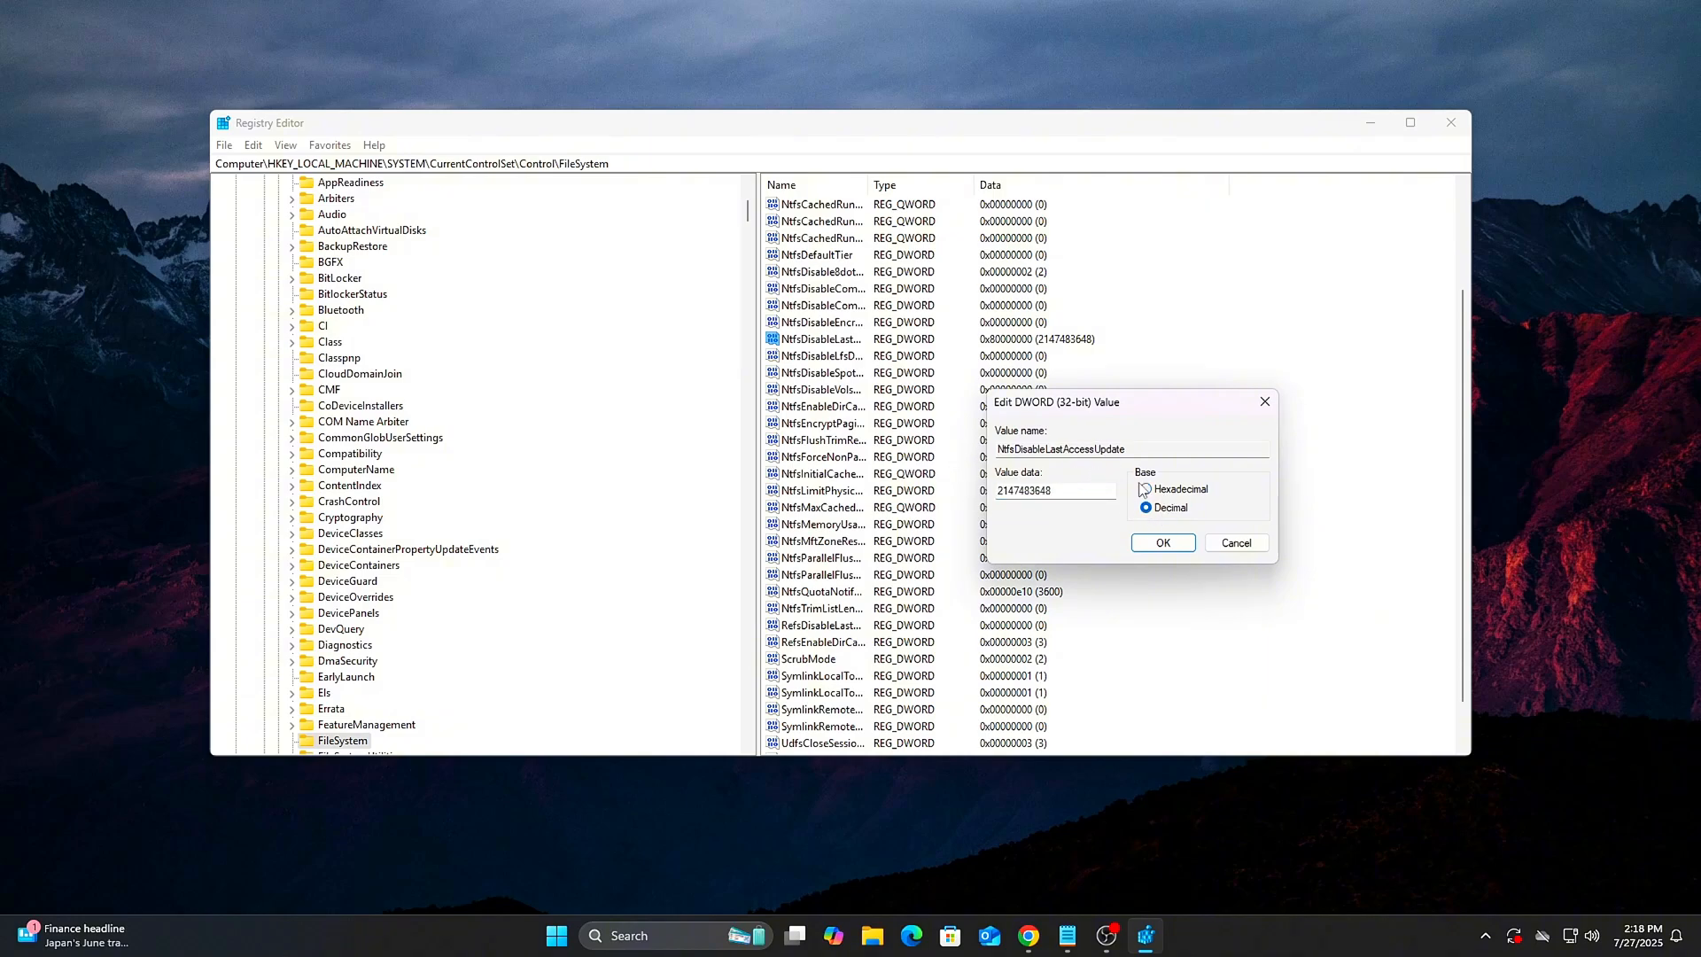
{"action": "left_click", "coordinate": [1146, 488]}
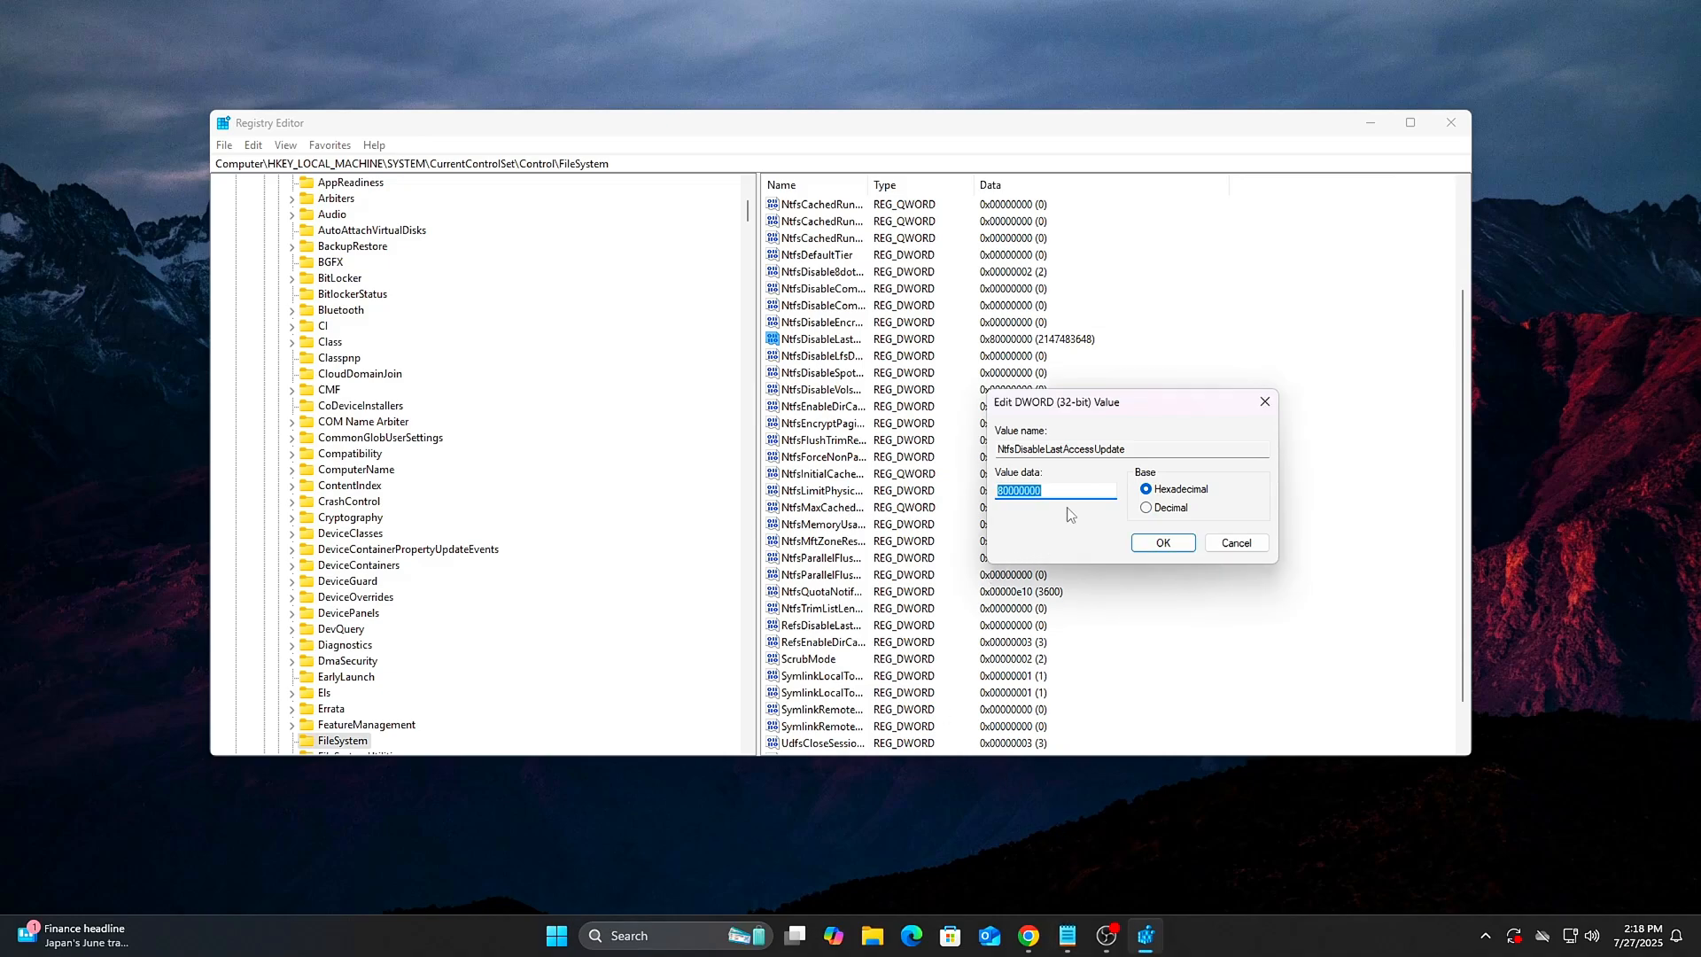
{"action": "type", "text": "1"}
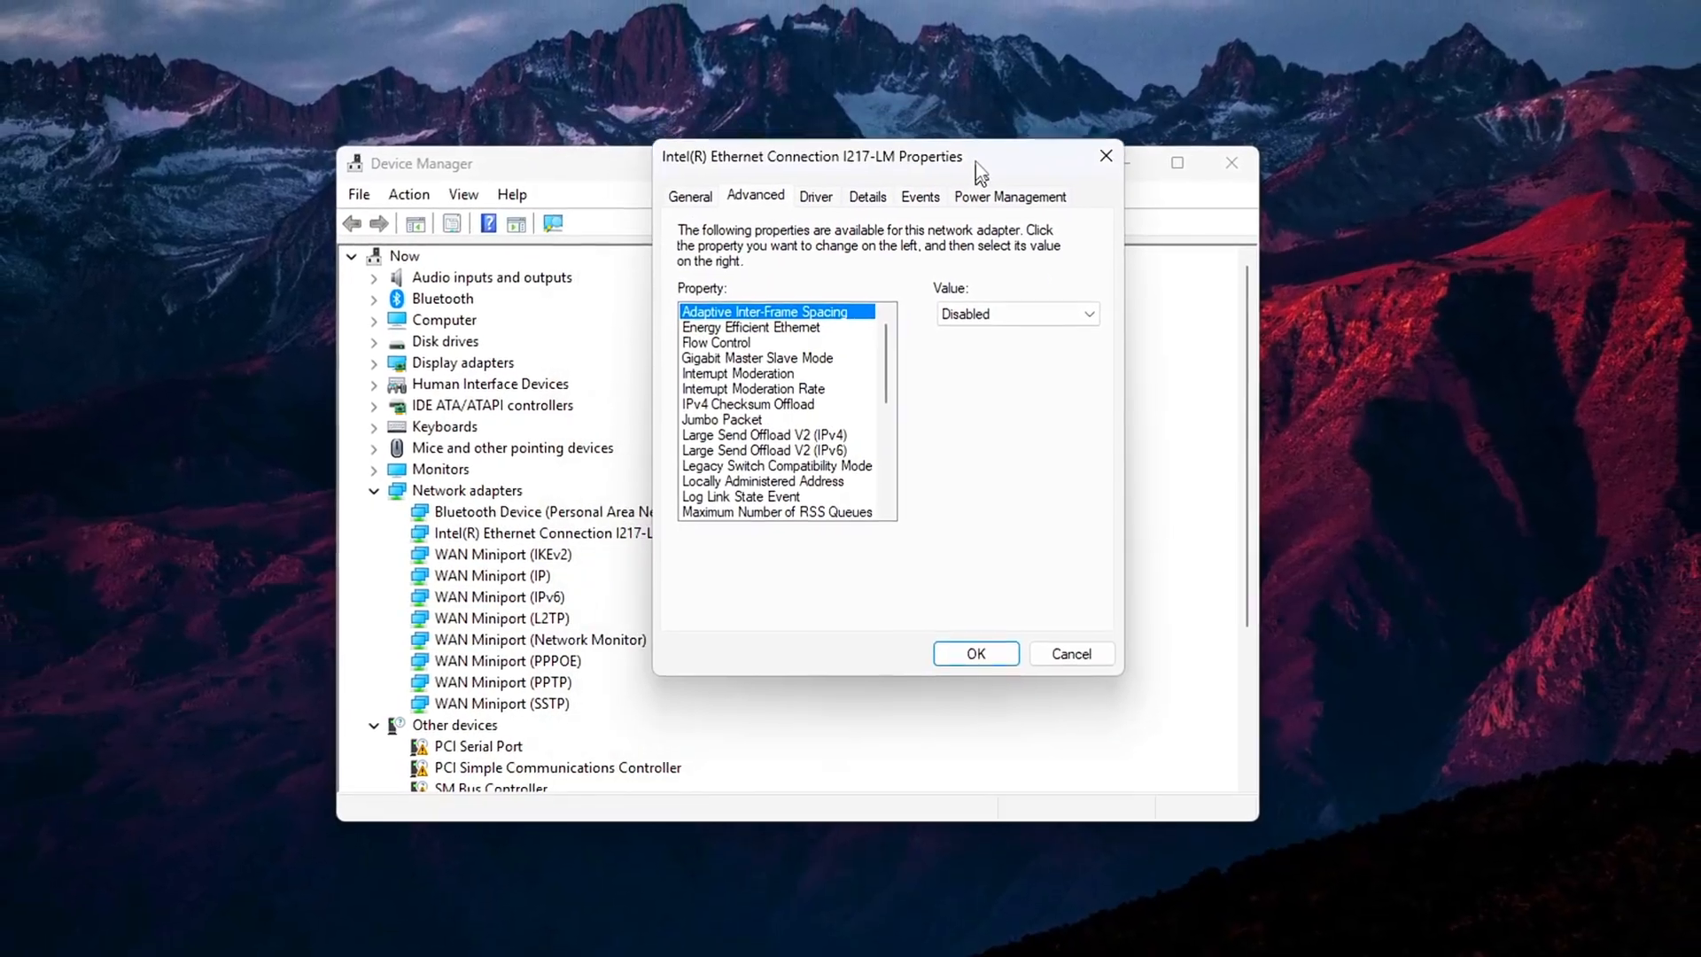
Step: Scroll through the Intel Ethernet adapter's Advanced tab property list
{"action": "left_click_drag", "start_coordinate": [976, 156], "coordinate": [895, 188]}
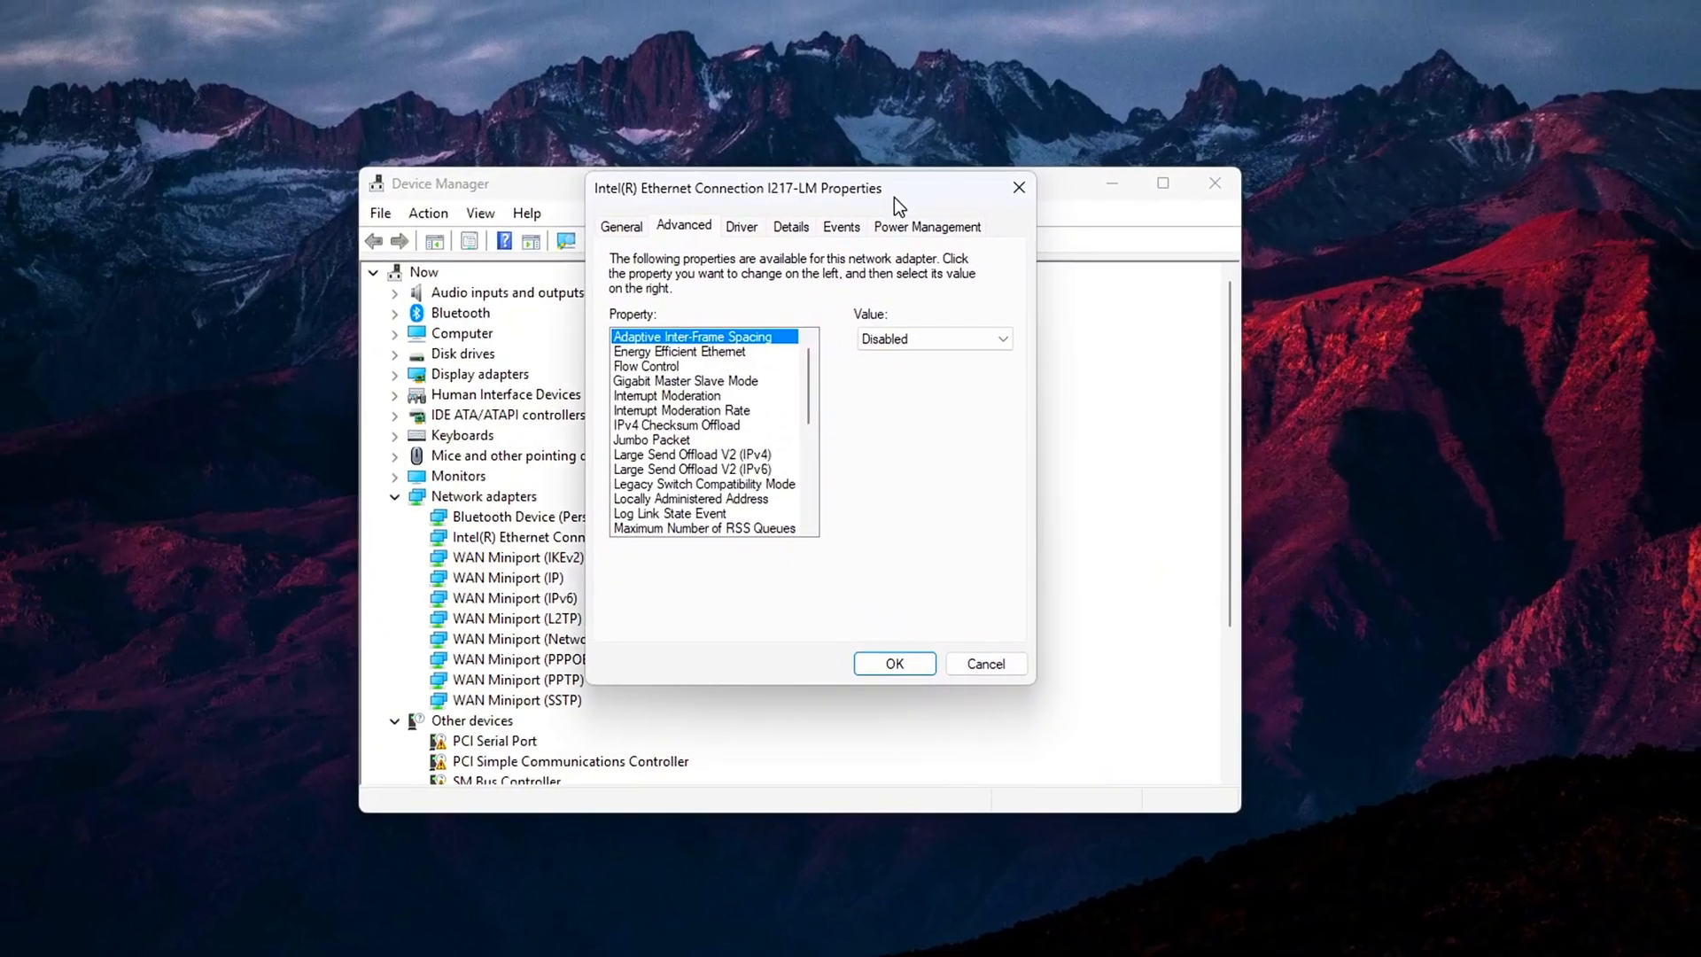
{"action": "scroll", "scroll_direction": "down", "scroll_amount": 3}
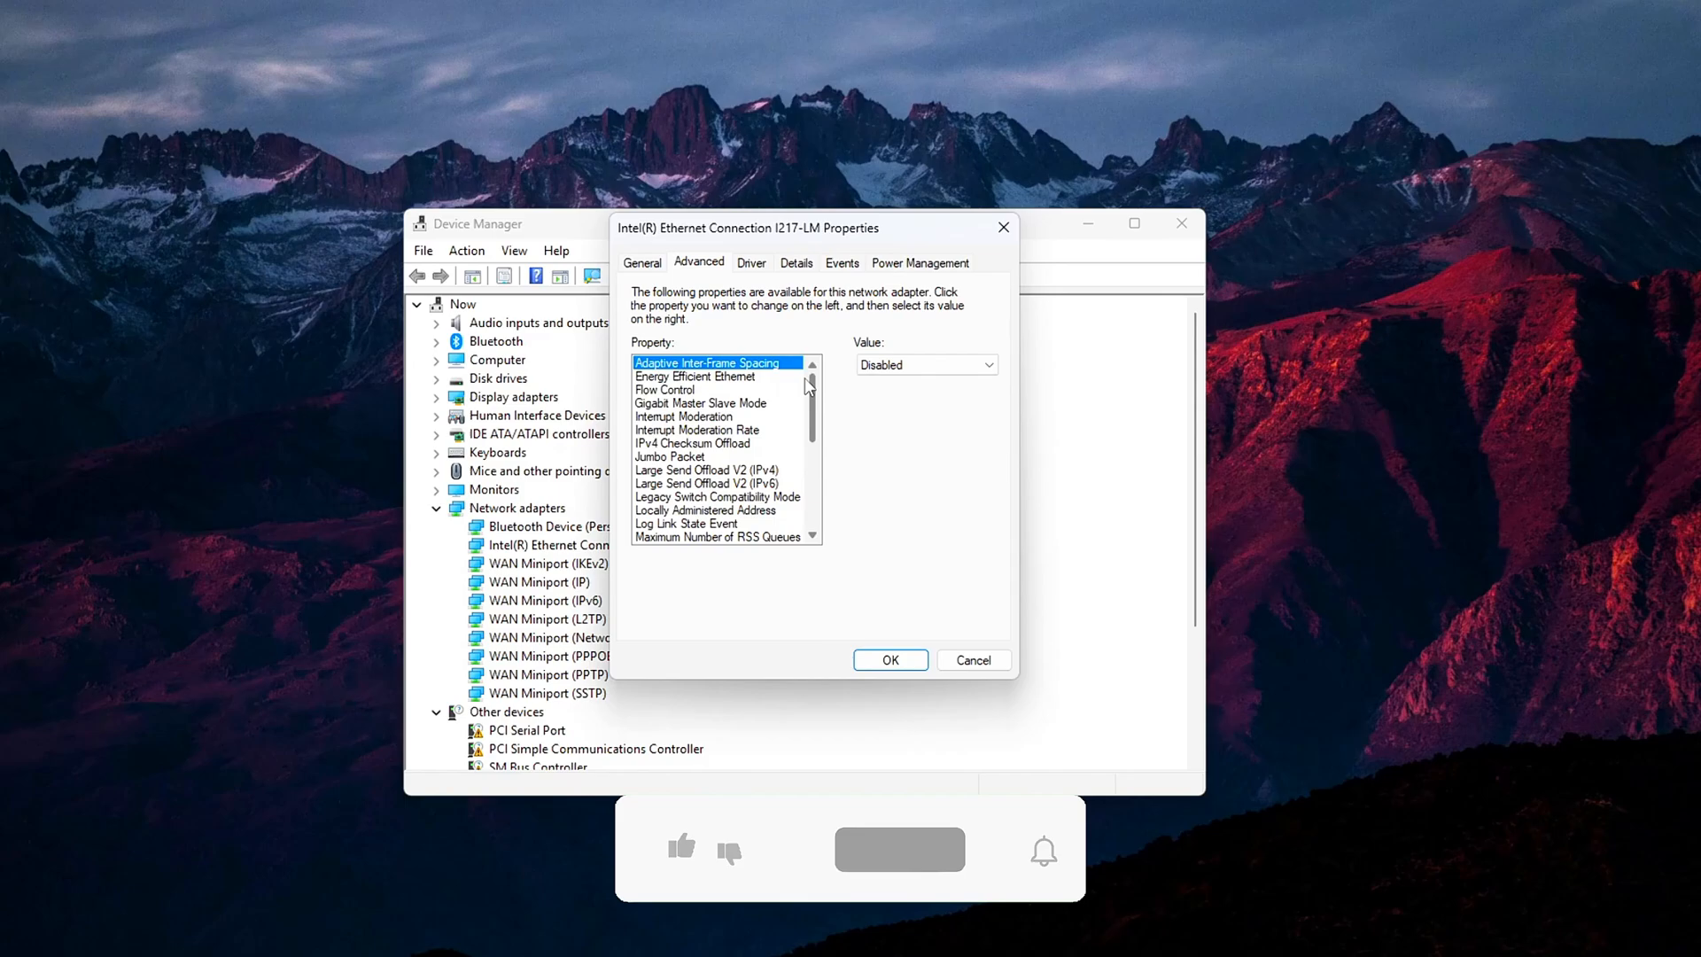
{"action": "scroll", "scroll_direction": "down", "scroll_amount": 3}
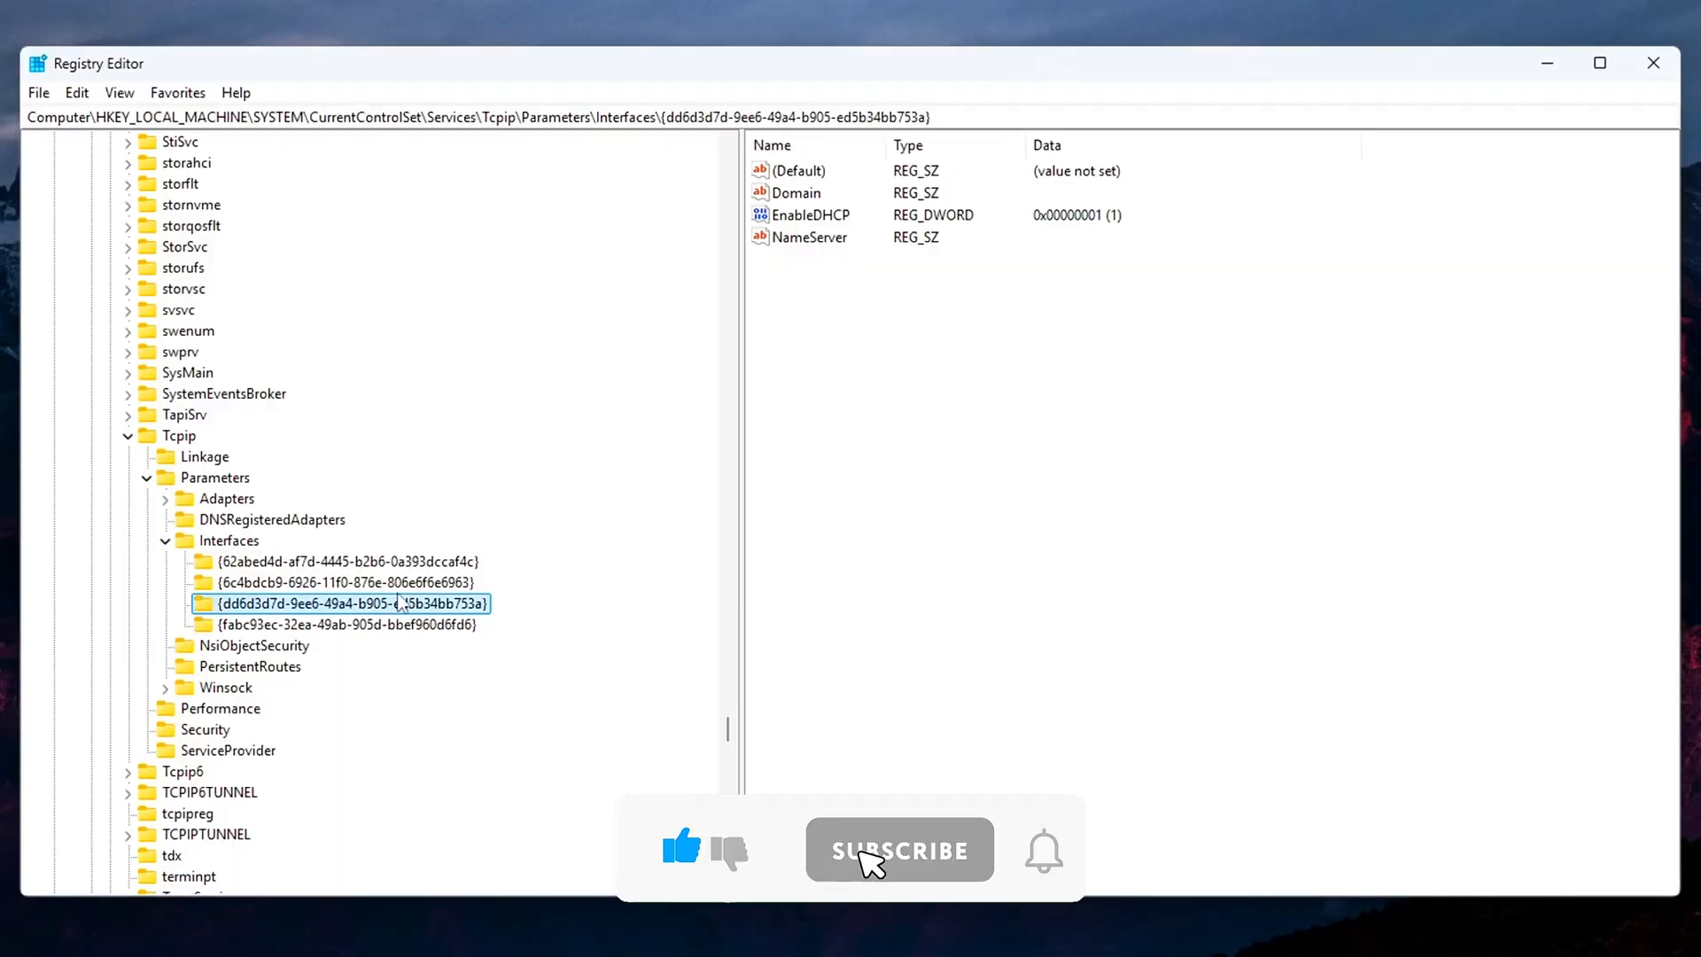
Step: Select the interface key holding DhcpIPAddress 192.168.1.11 and open that value
{"action": "left_click", "coordinate": [344, 624]}
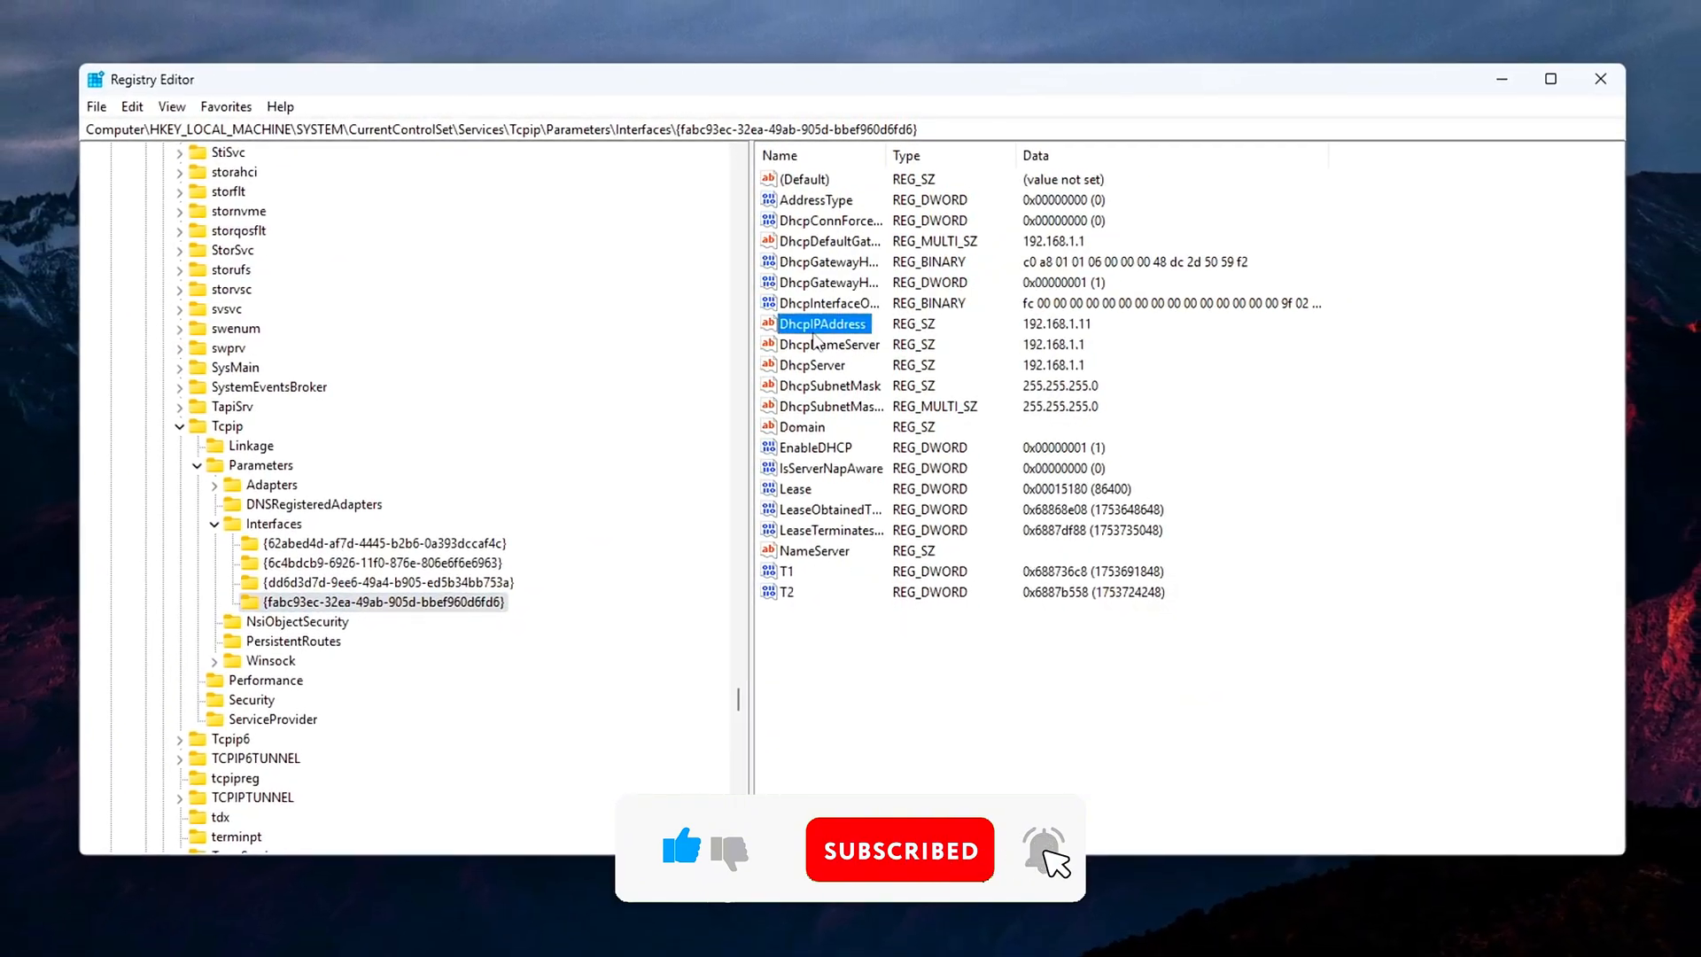
{"action": "double_click", "coordinate": [821, 324]}
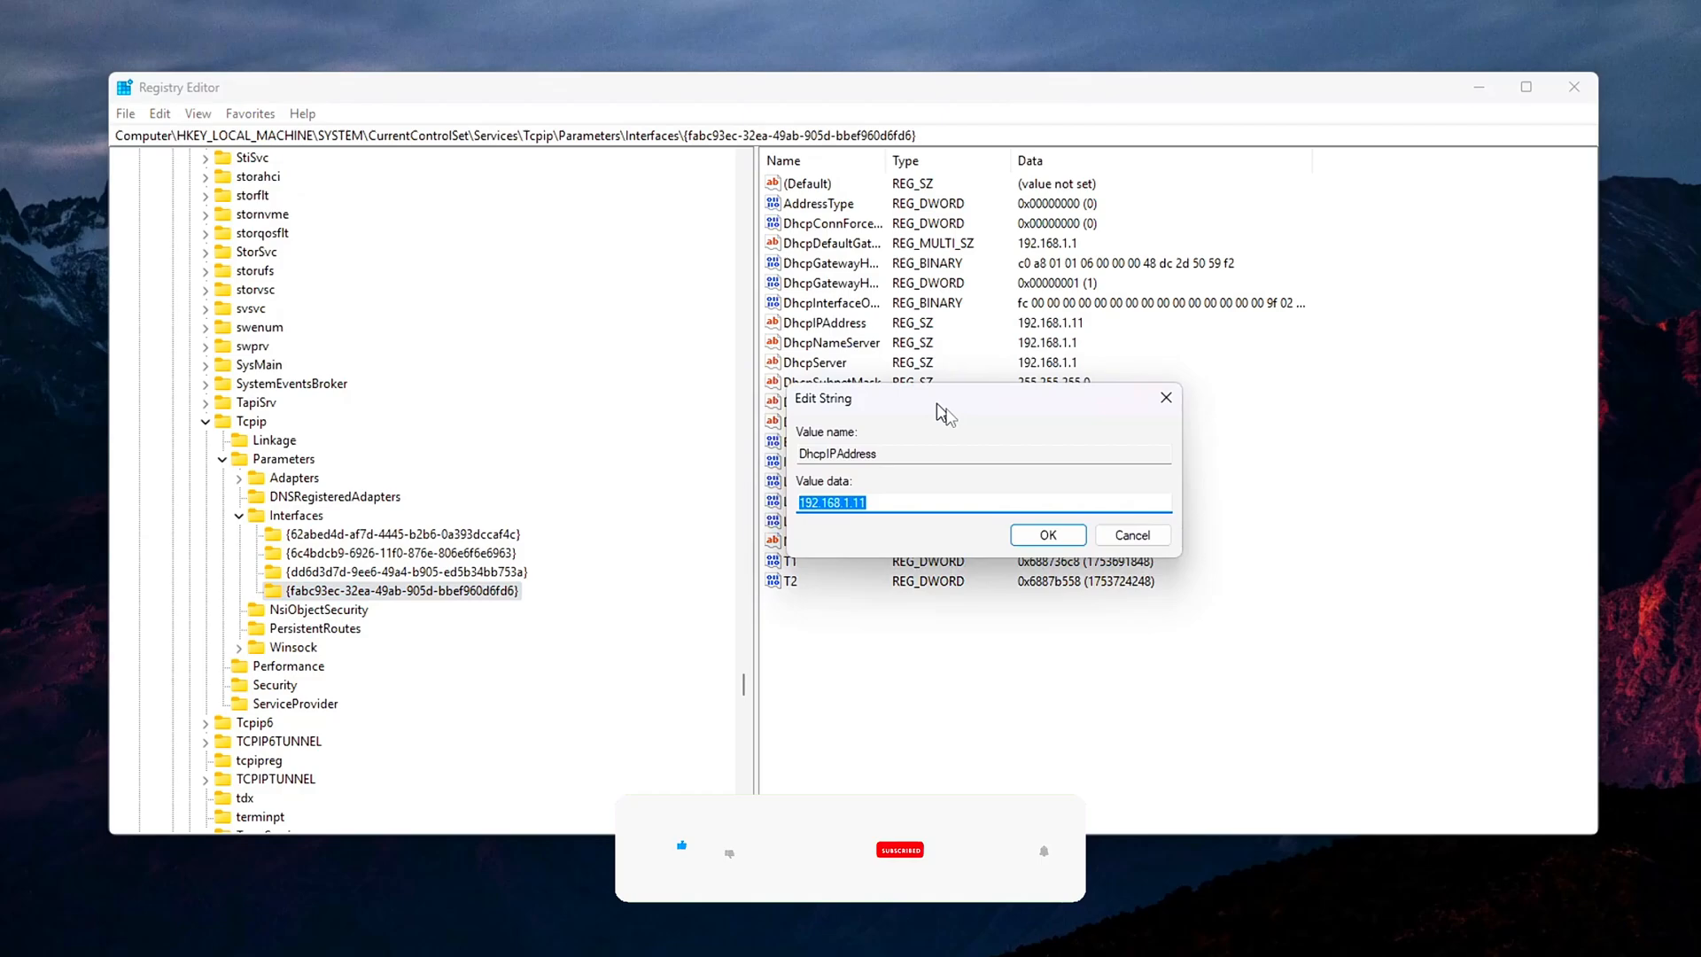